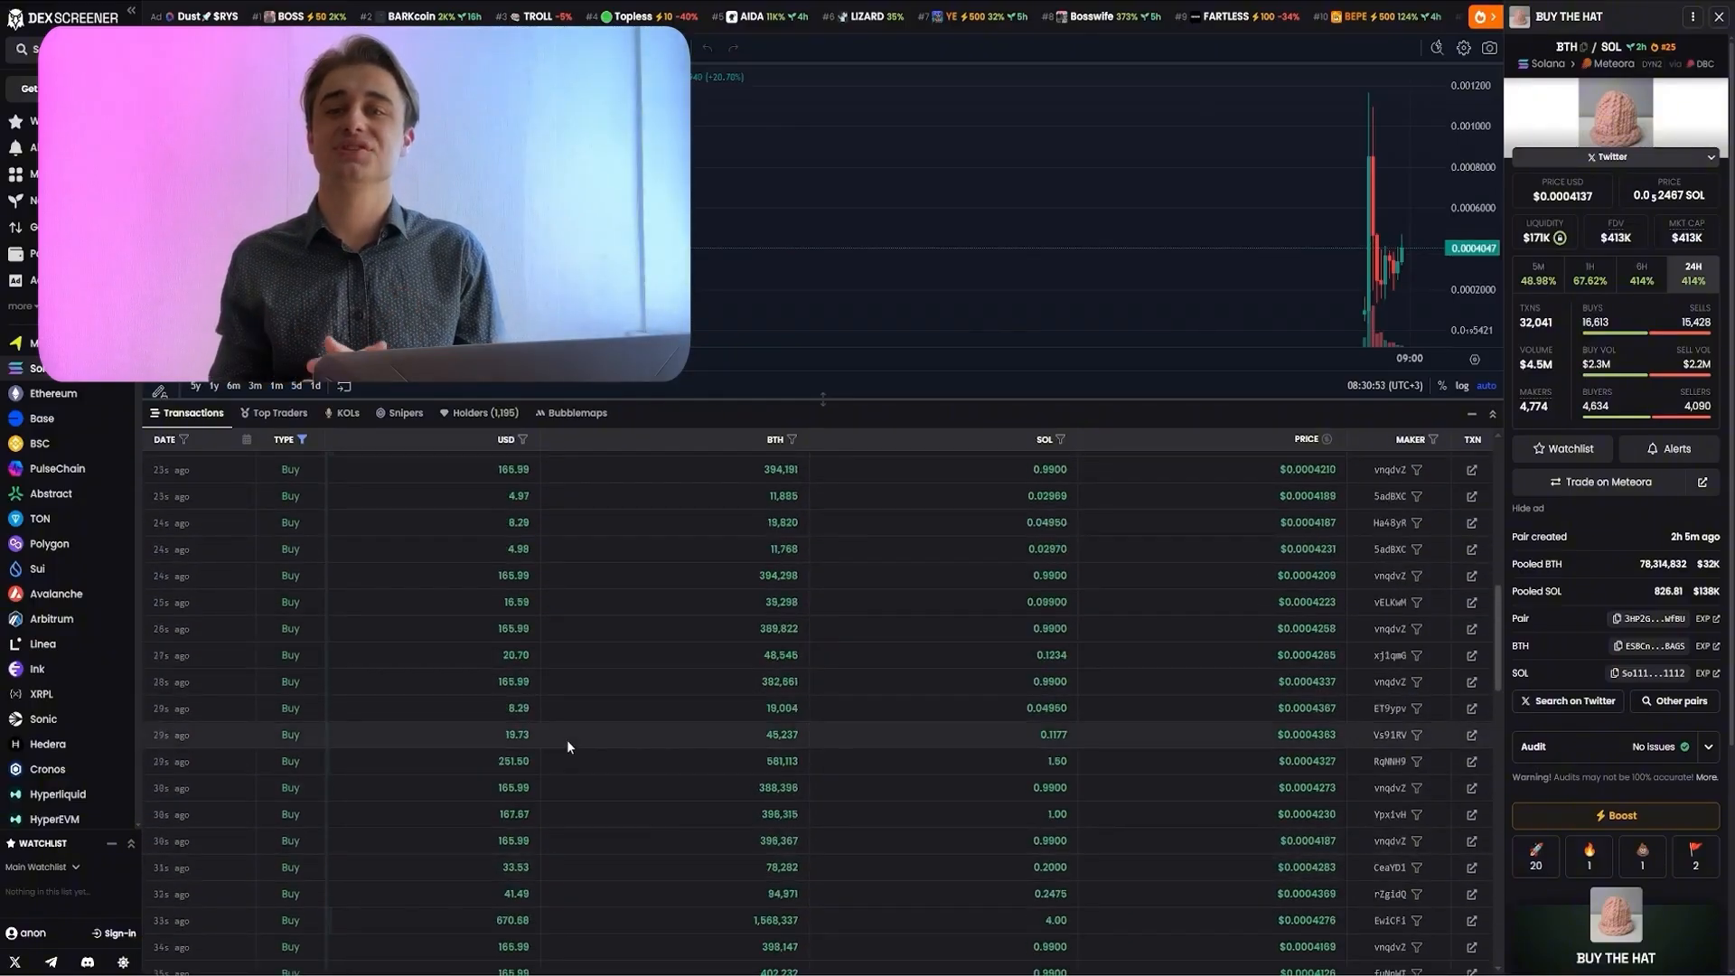
Step: Scroll through the BUY THE HAT pair's transaction list on DexScreener
{"action": "scroll", "scroll_direction": "down", "scroll_amount": 3}
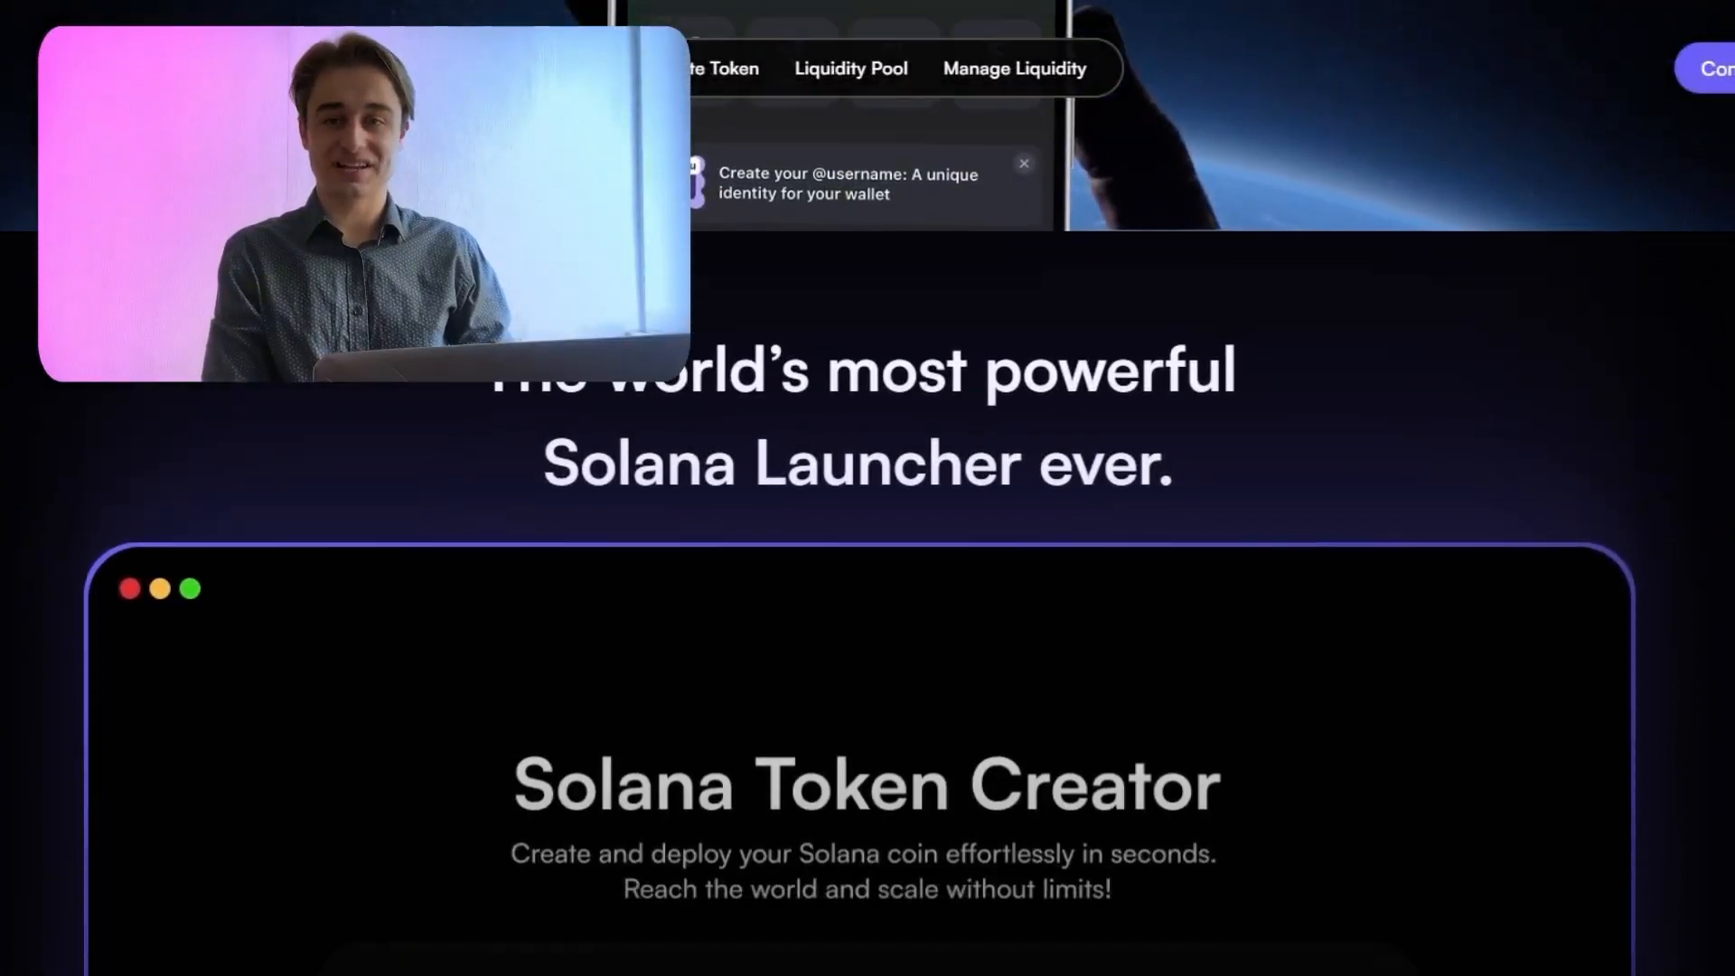
Step: Browse the launcher landing page and switch to the FUN token's DexScreener tab
{"action": "scroll", "scroll_direction": "down", "scroll_amount": 3}
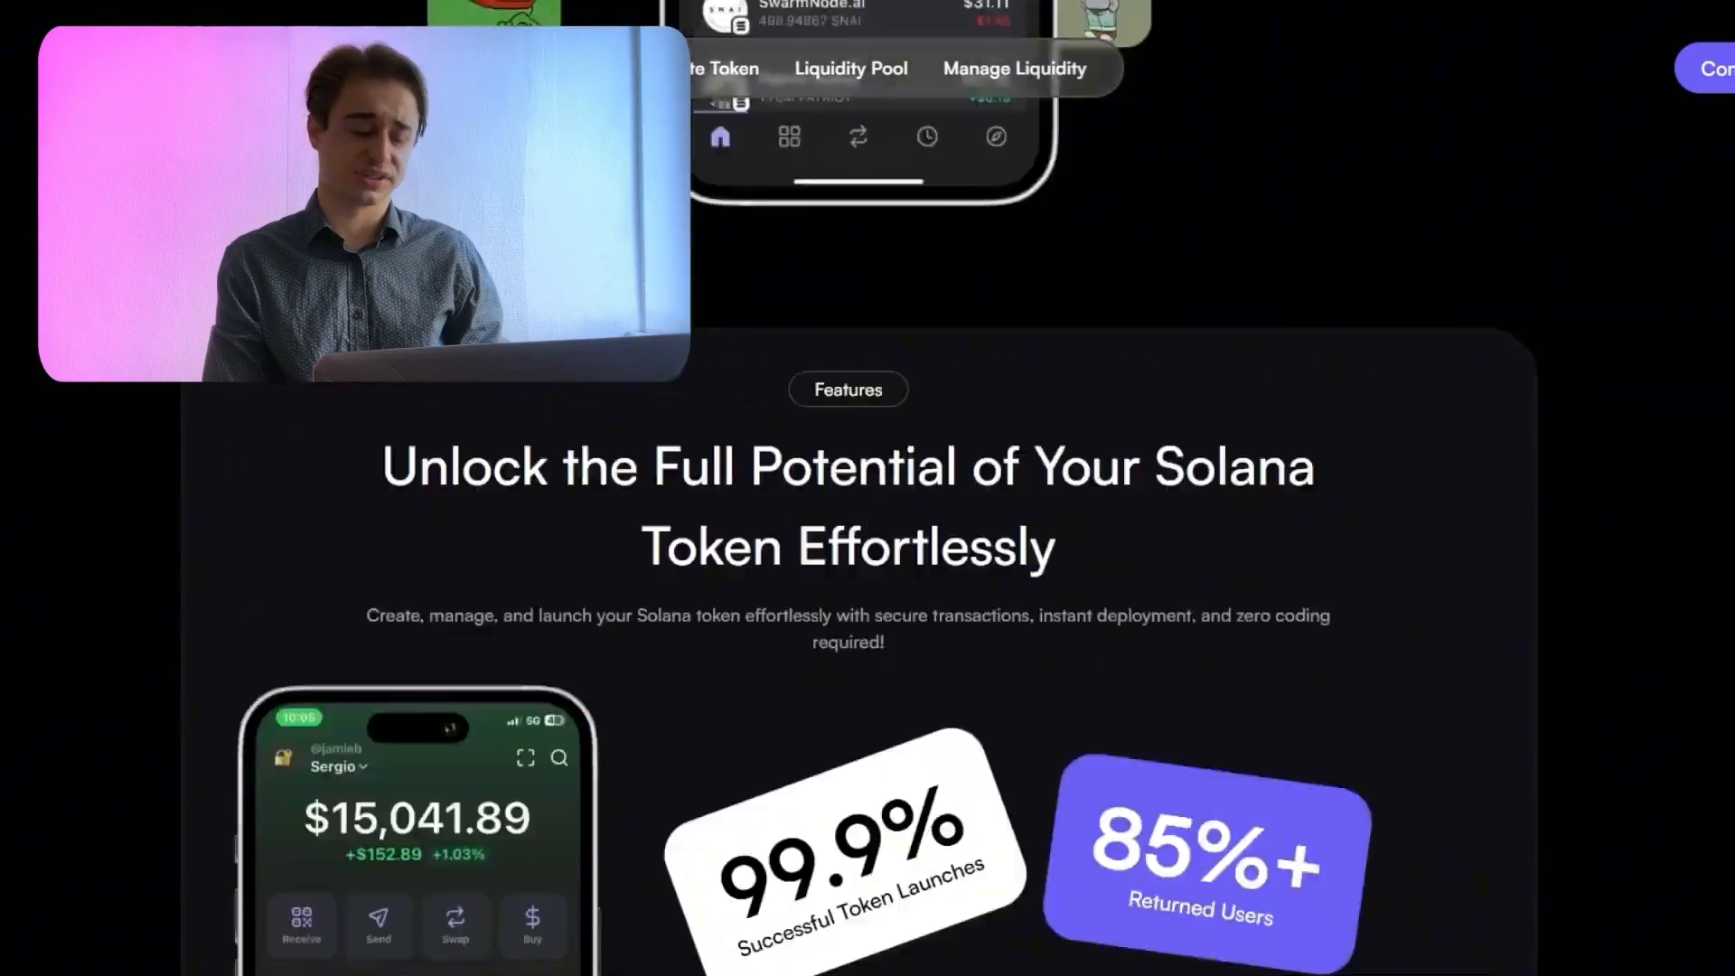
{"action": "scroll", "scroll_direction": "up", "scroll_amount": 3}
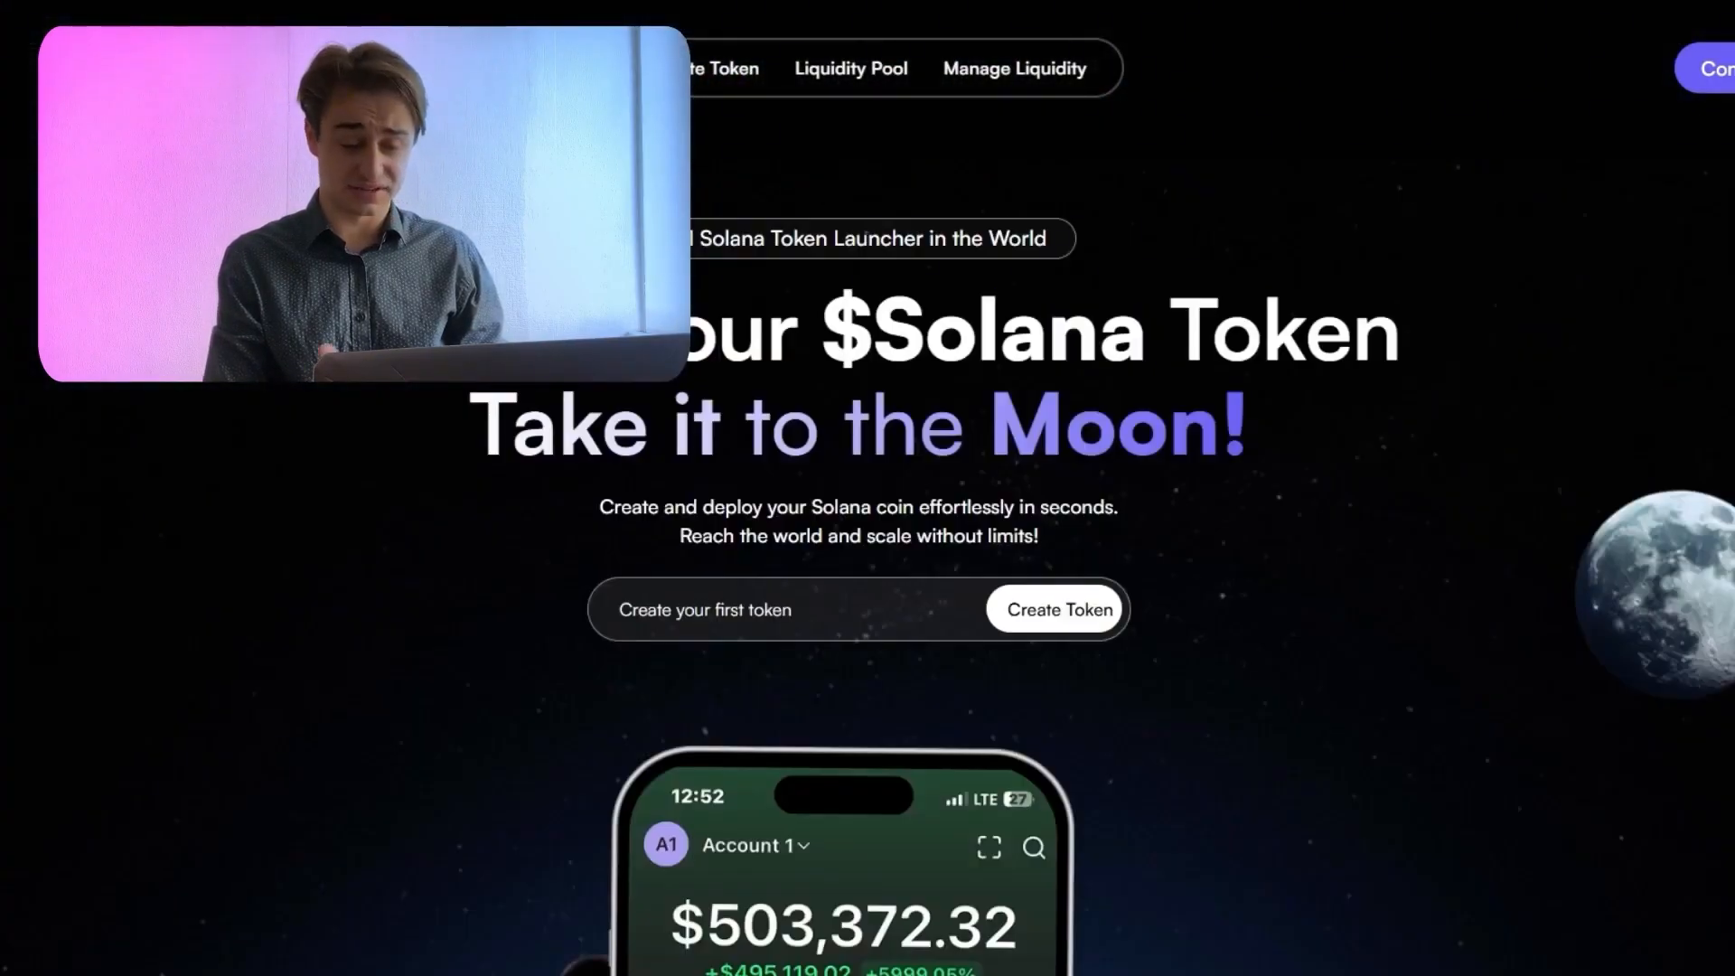
{"action": "left_click", "coordinate": [321, 20]}
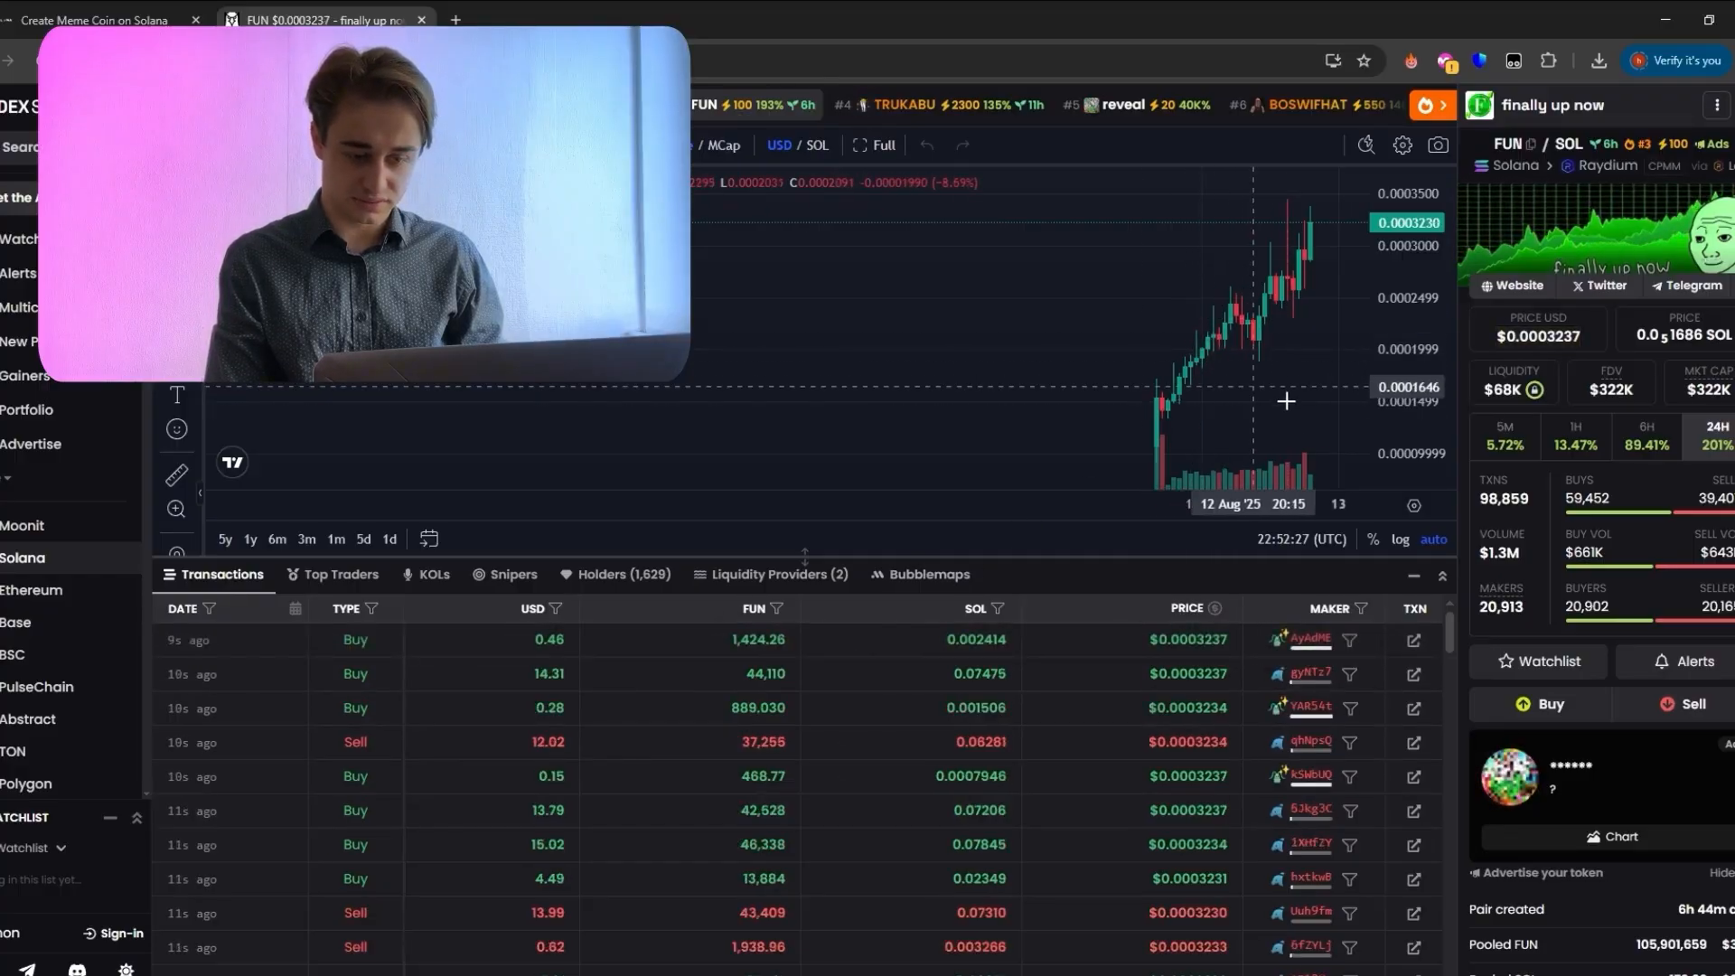
{"action": "left_click", "coordinate": [94, 20]}
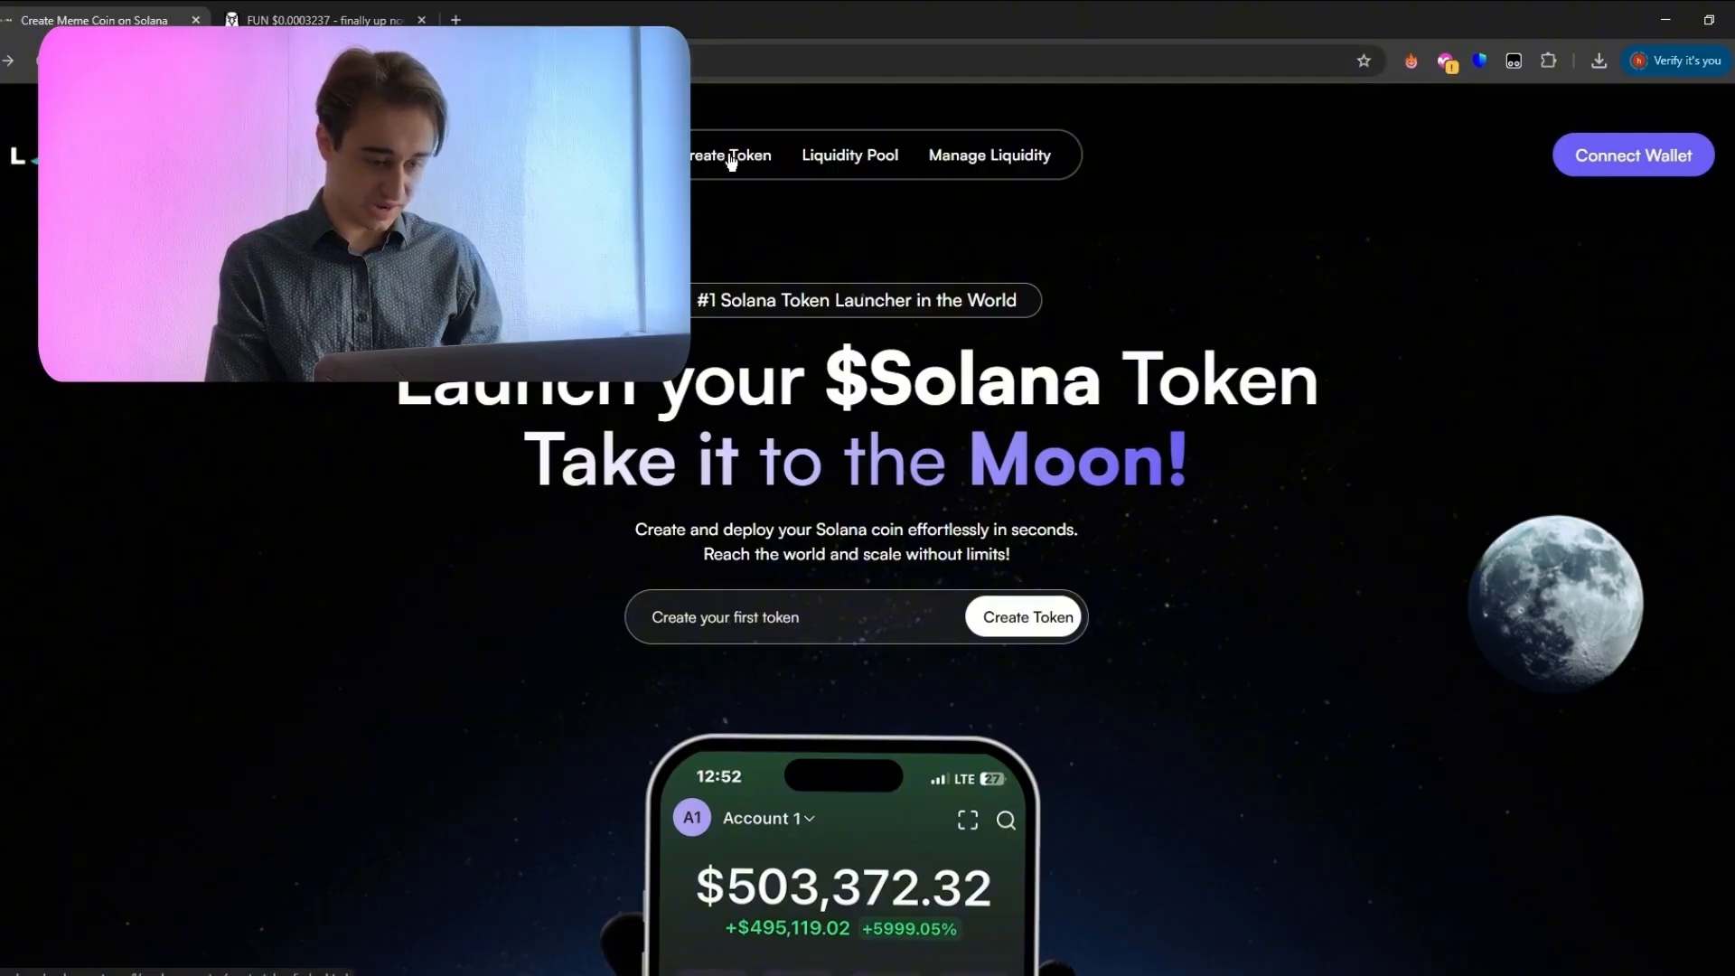
{"action": "left_click", "coordinate": [321, 20]}
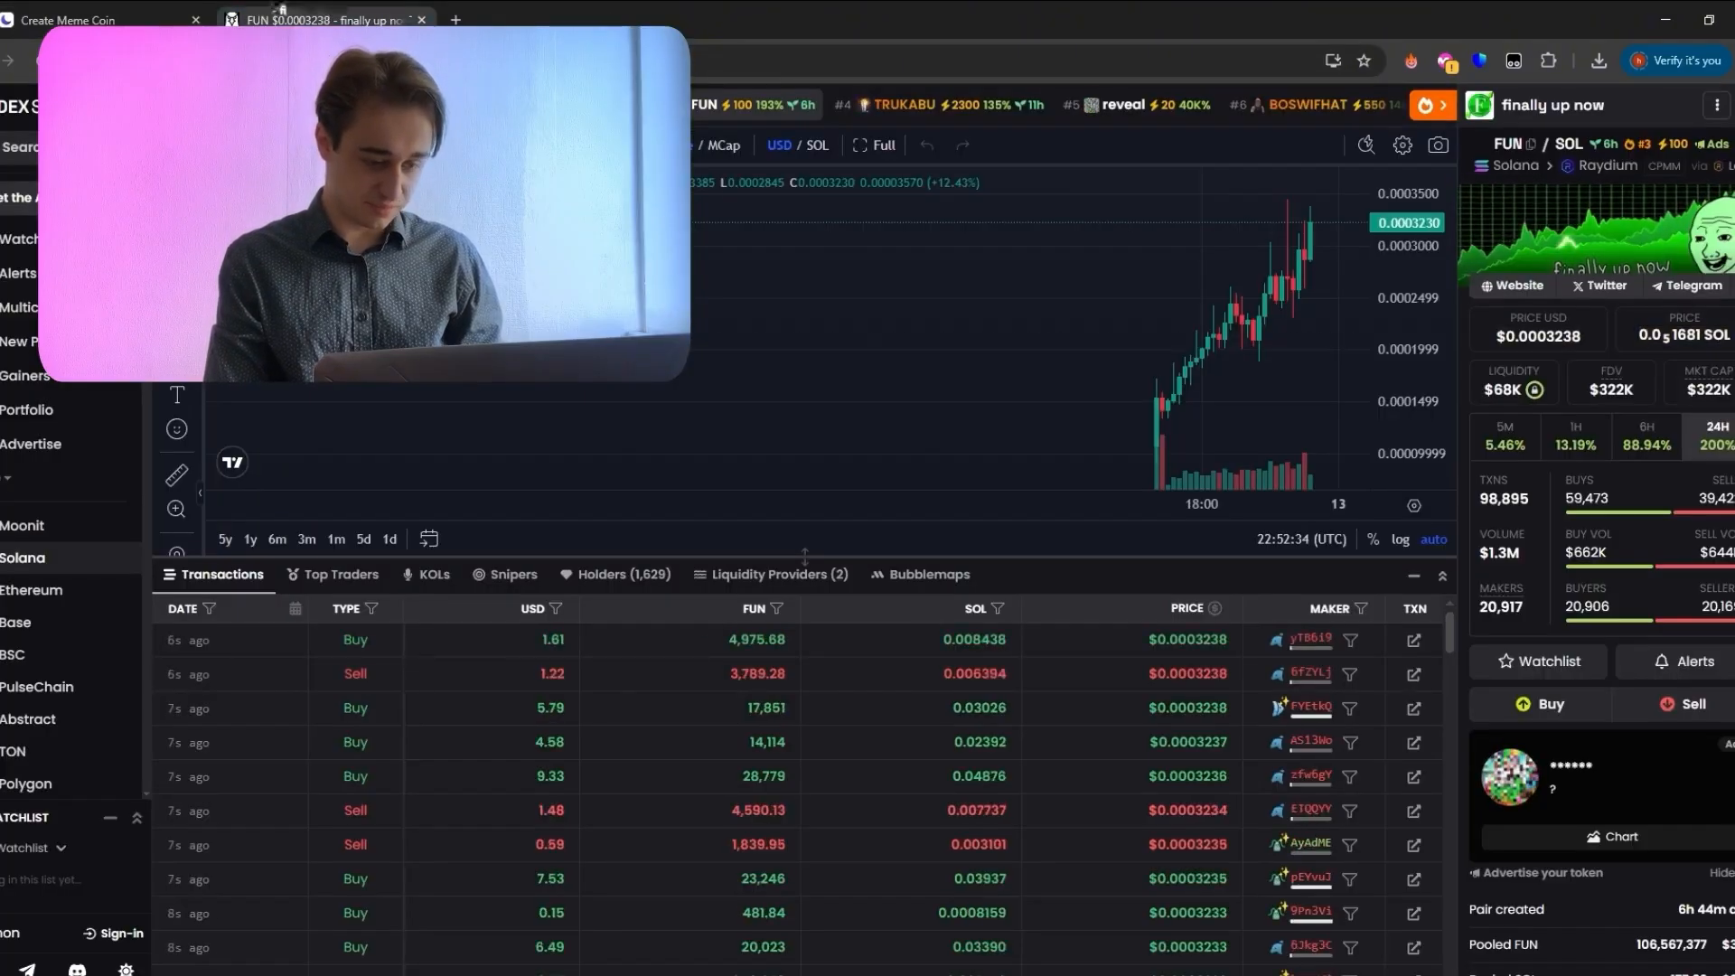
{"action": "left_click", "coordinate": [100, 20]}
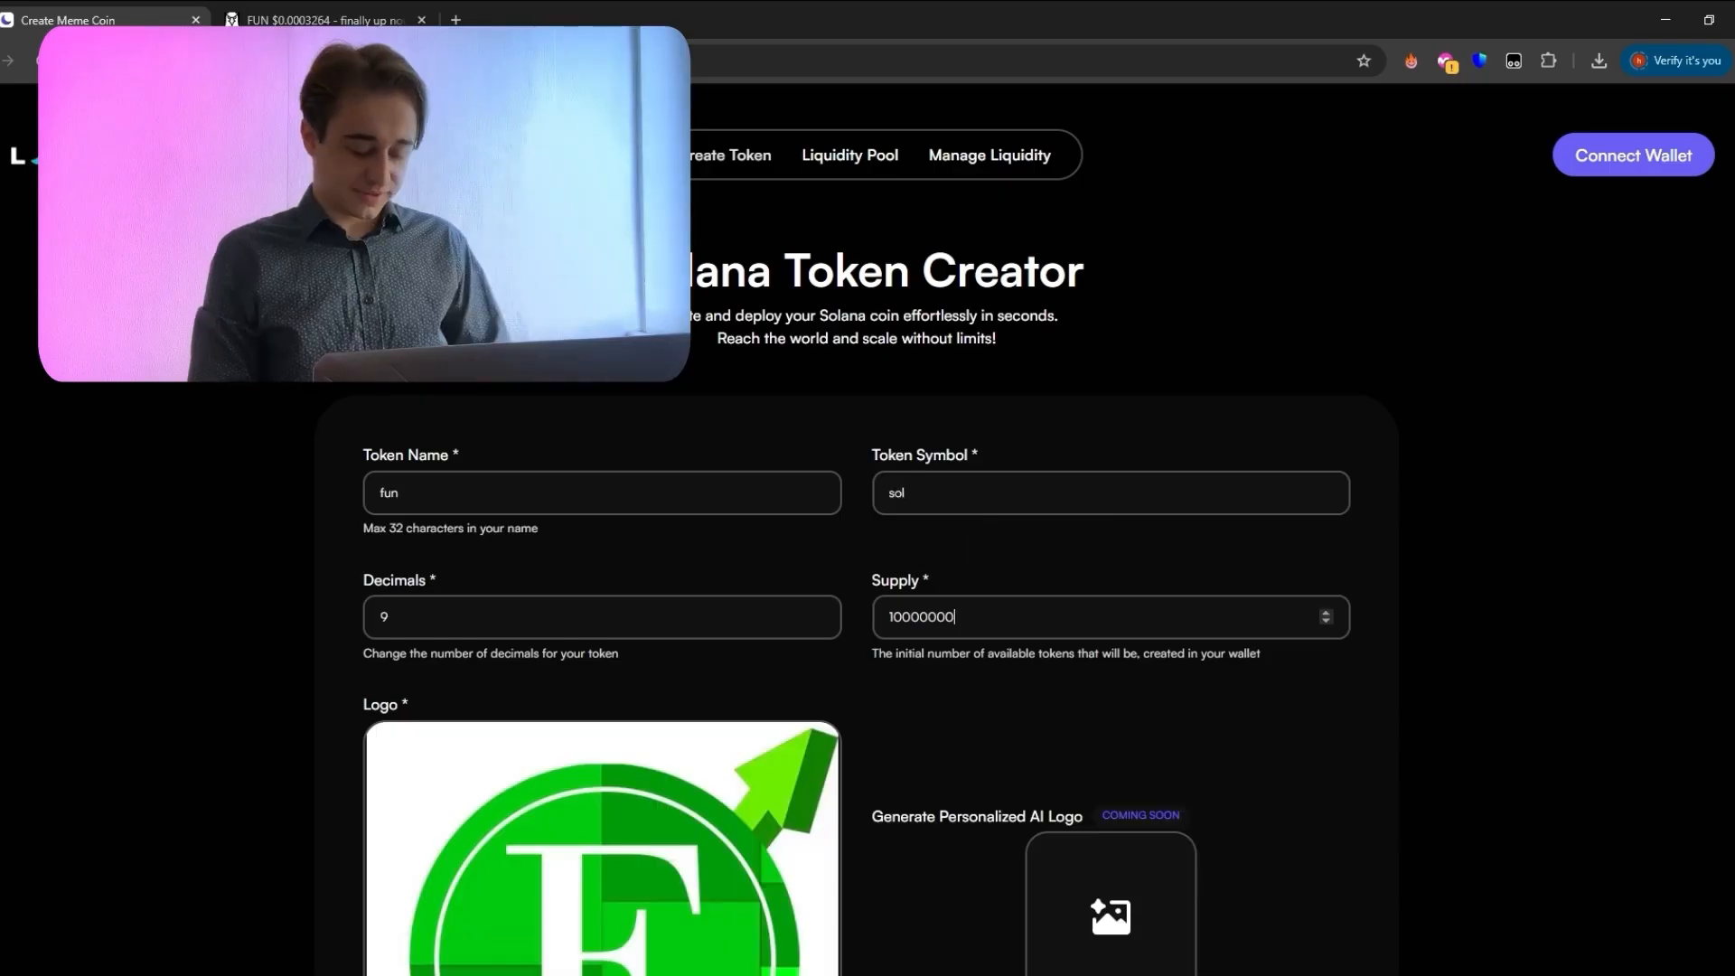
{"action": "type", "text": "00"}
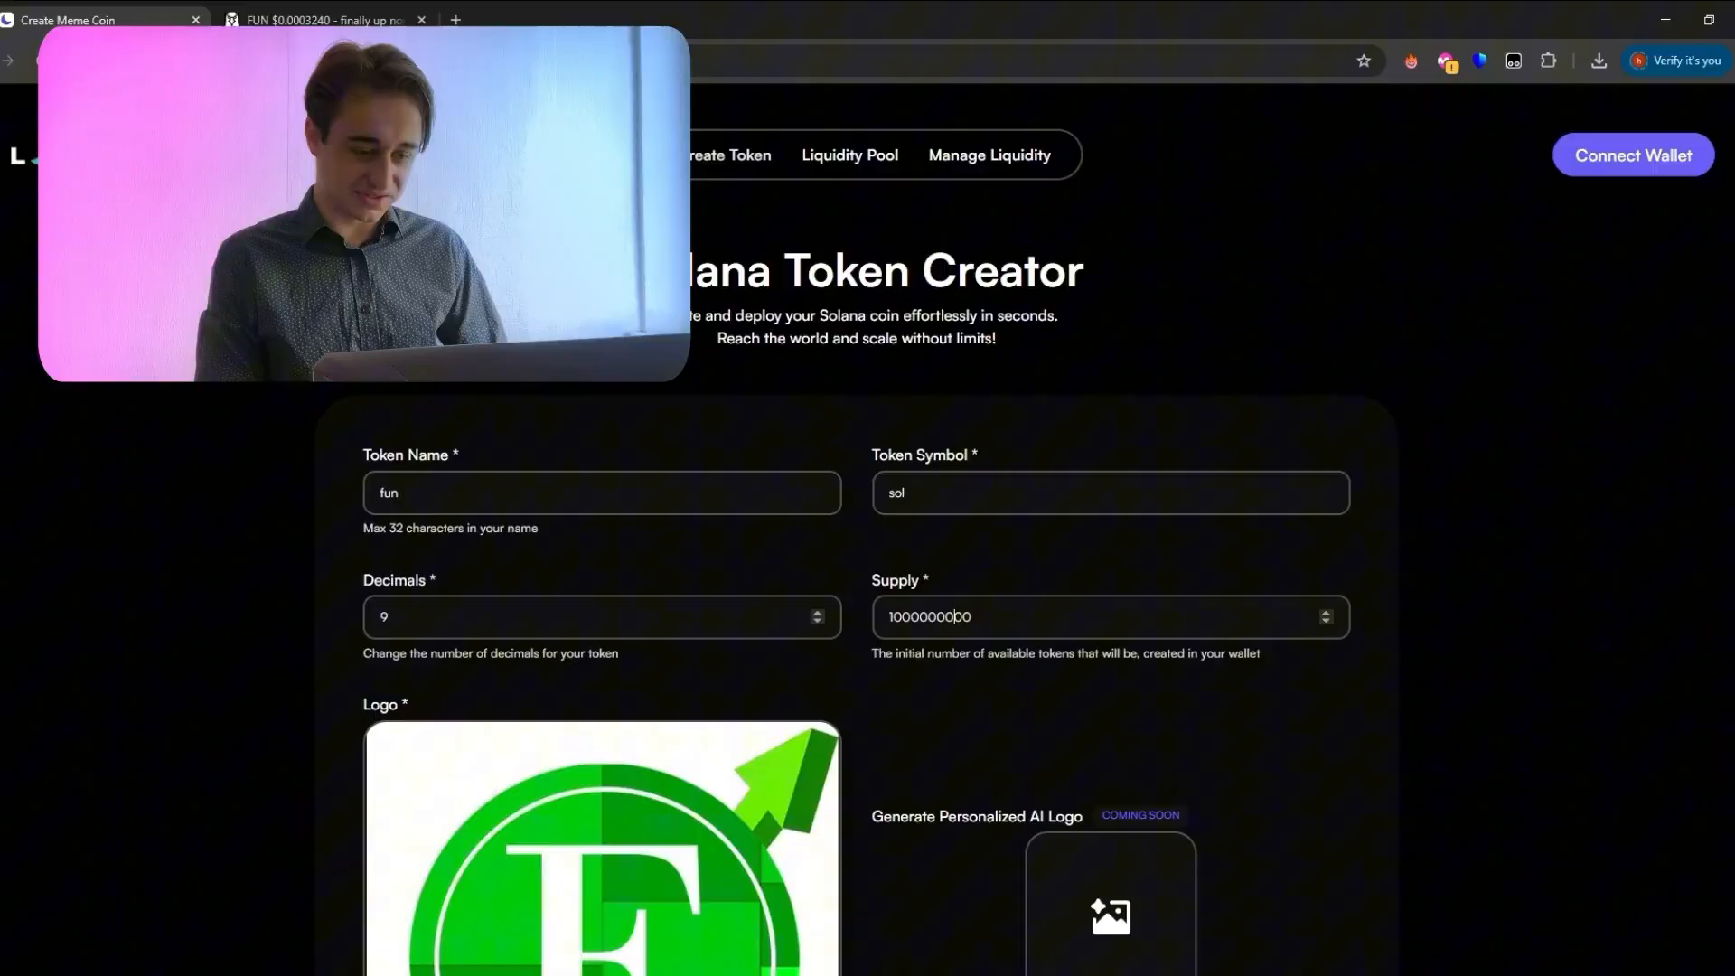
Step: Scroll down and begin the description 'good toke'
{"action": "scroll", "scroll_direction": "down", "scroll_amount": 3}
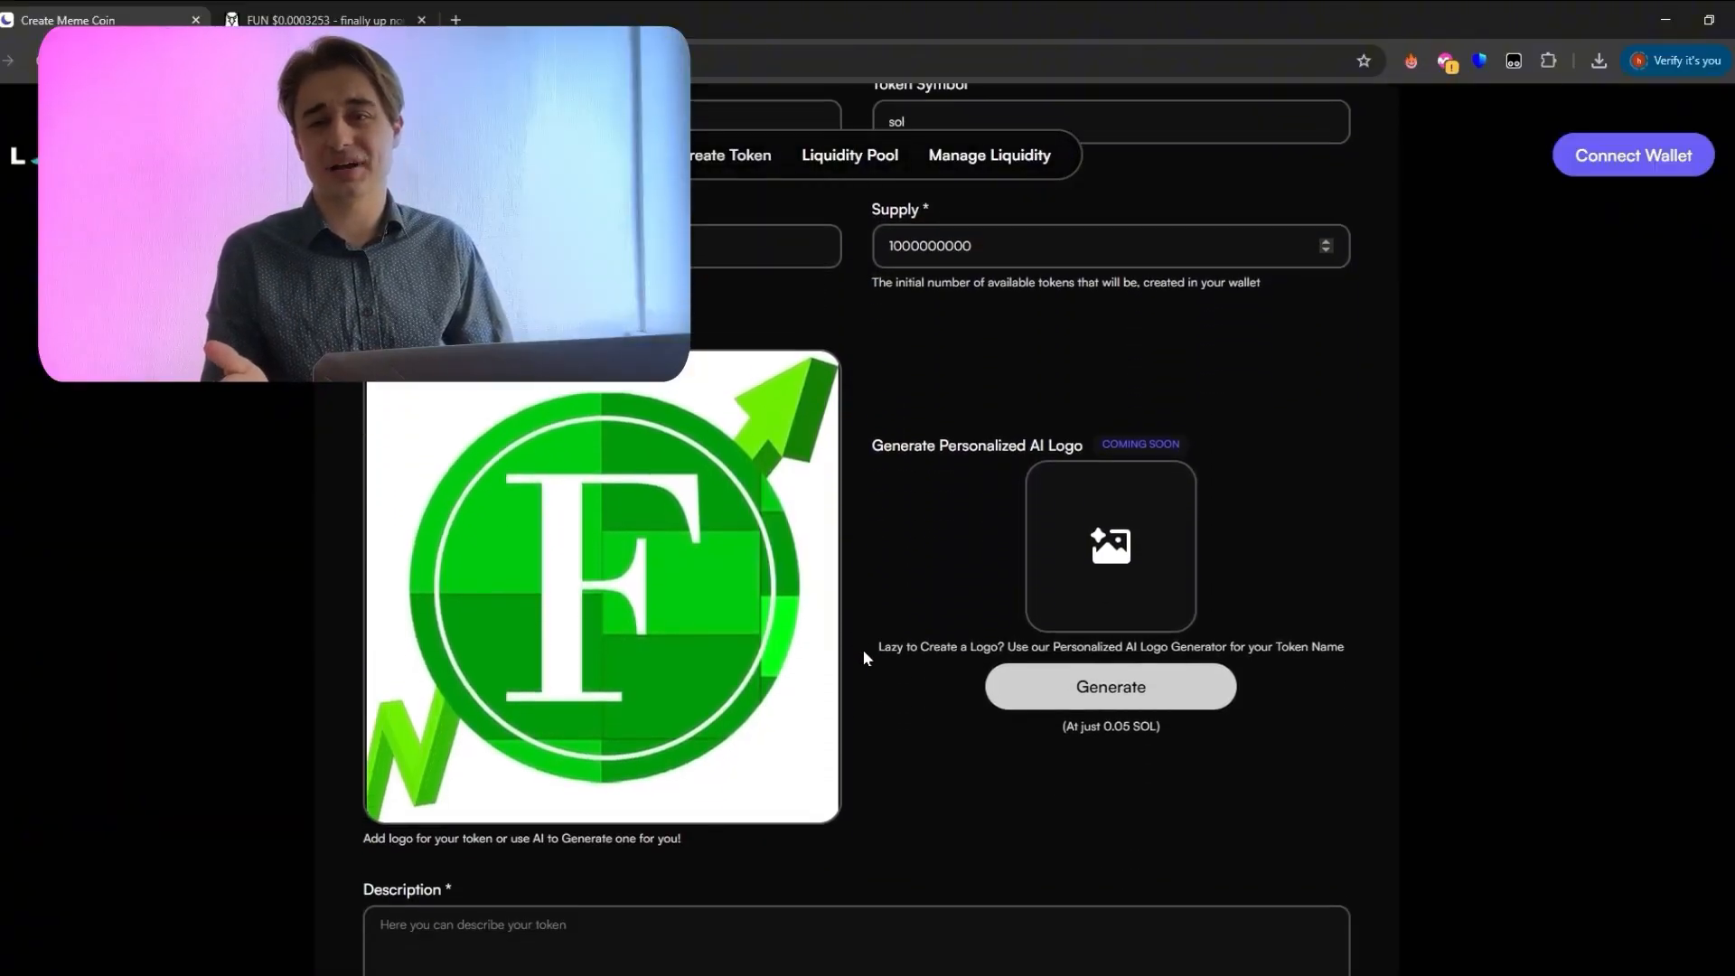
{"action": "scroll", "scroll_direction": "down", "scroll_amount": 3}
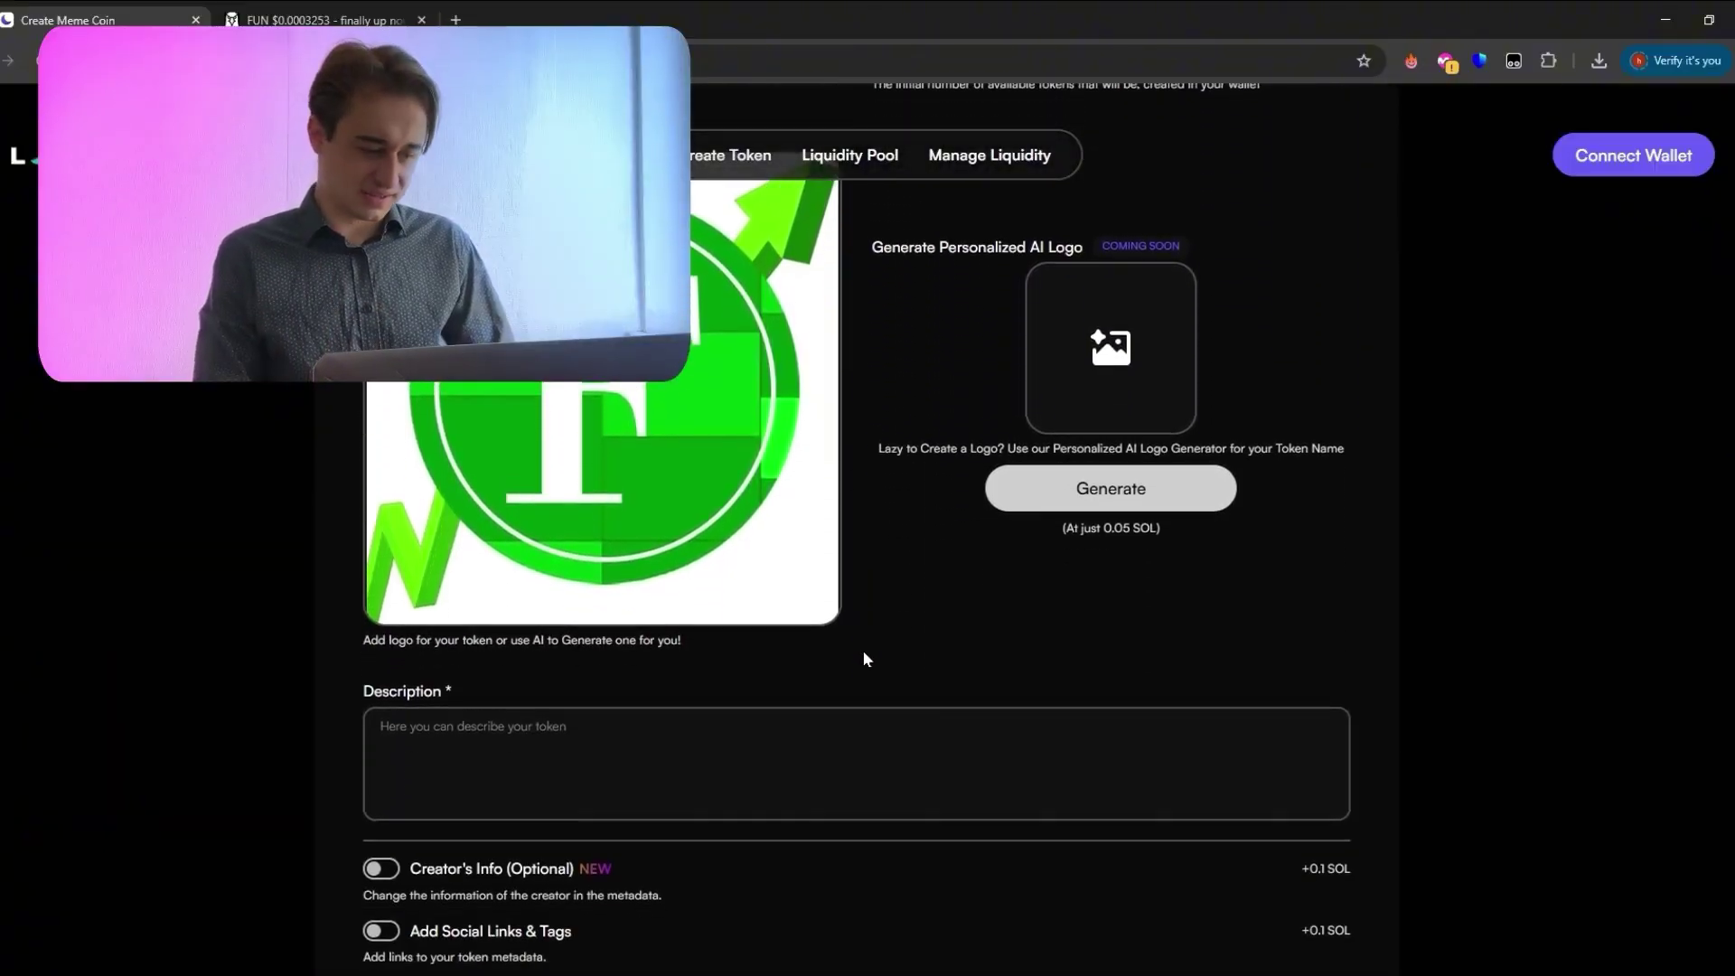
{"action": "scroll", "scroll_direction": "down", "scroll_amount": 3}
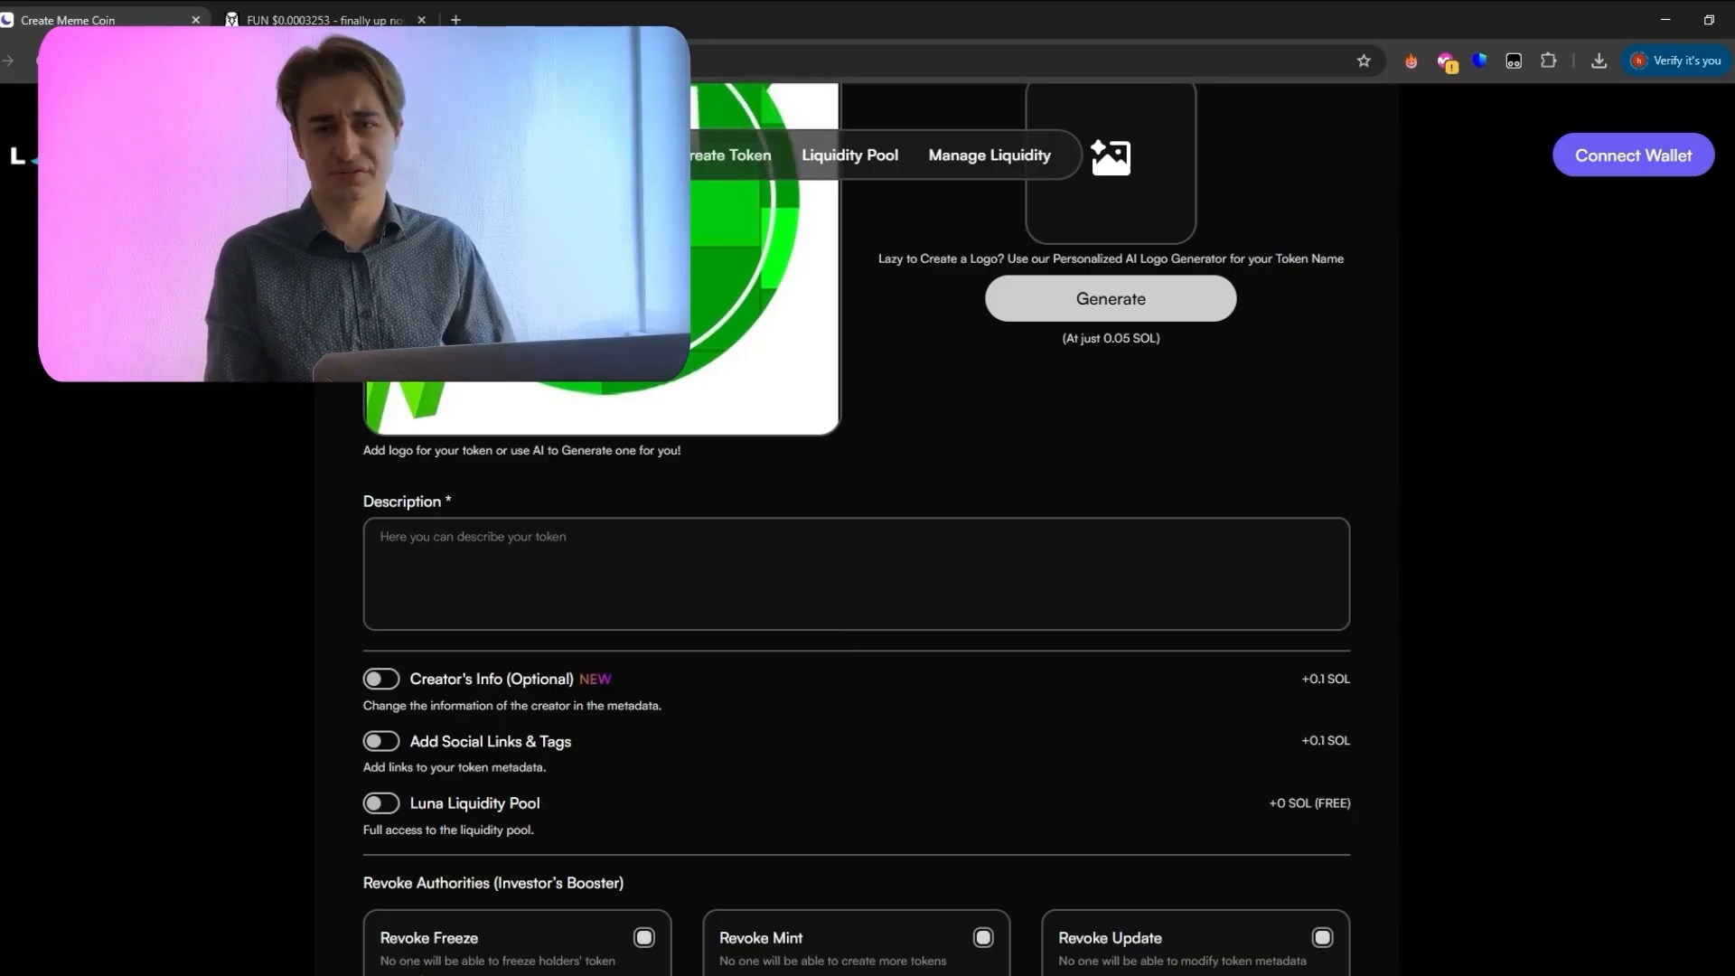
{"action": "type", "text": "g"}
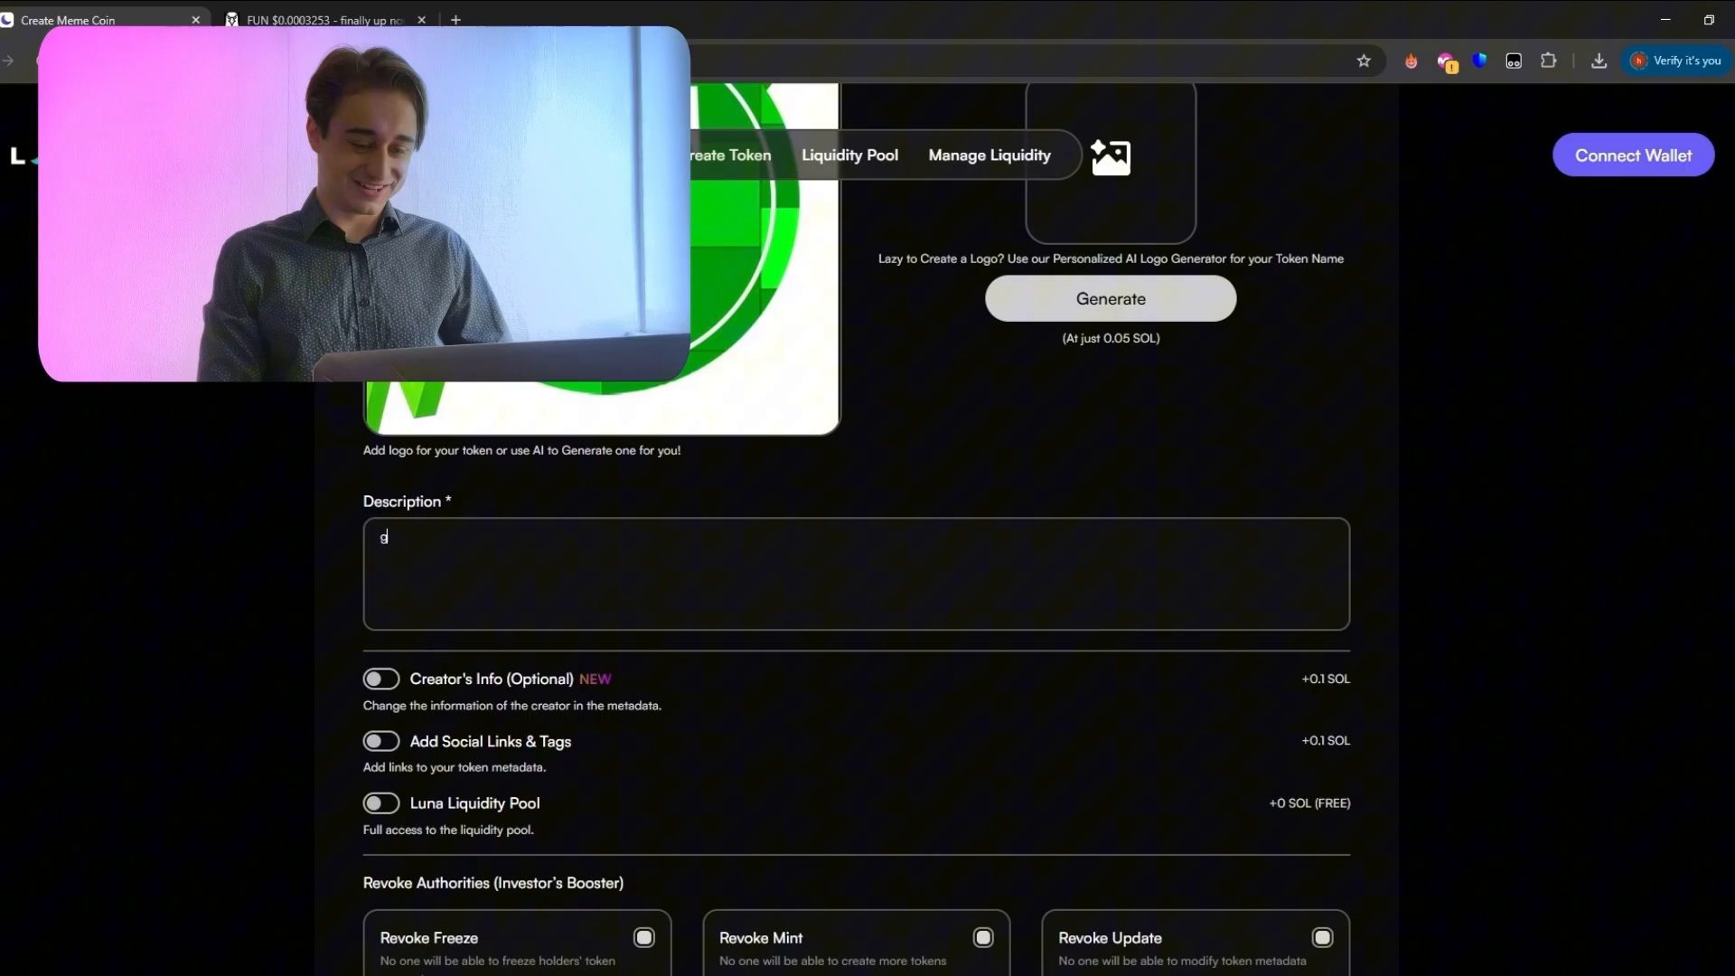
{"action": "type", "text": "ood"}
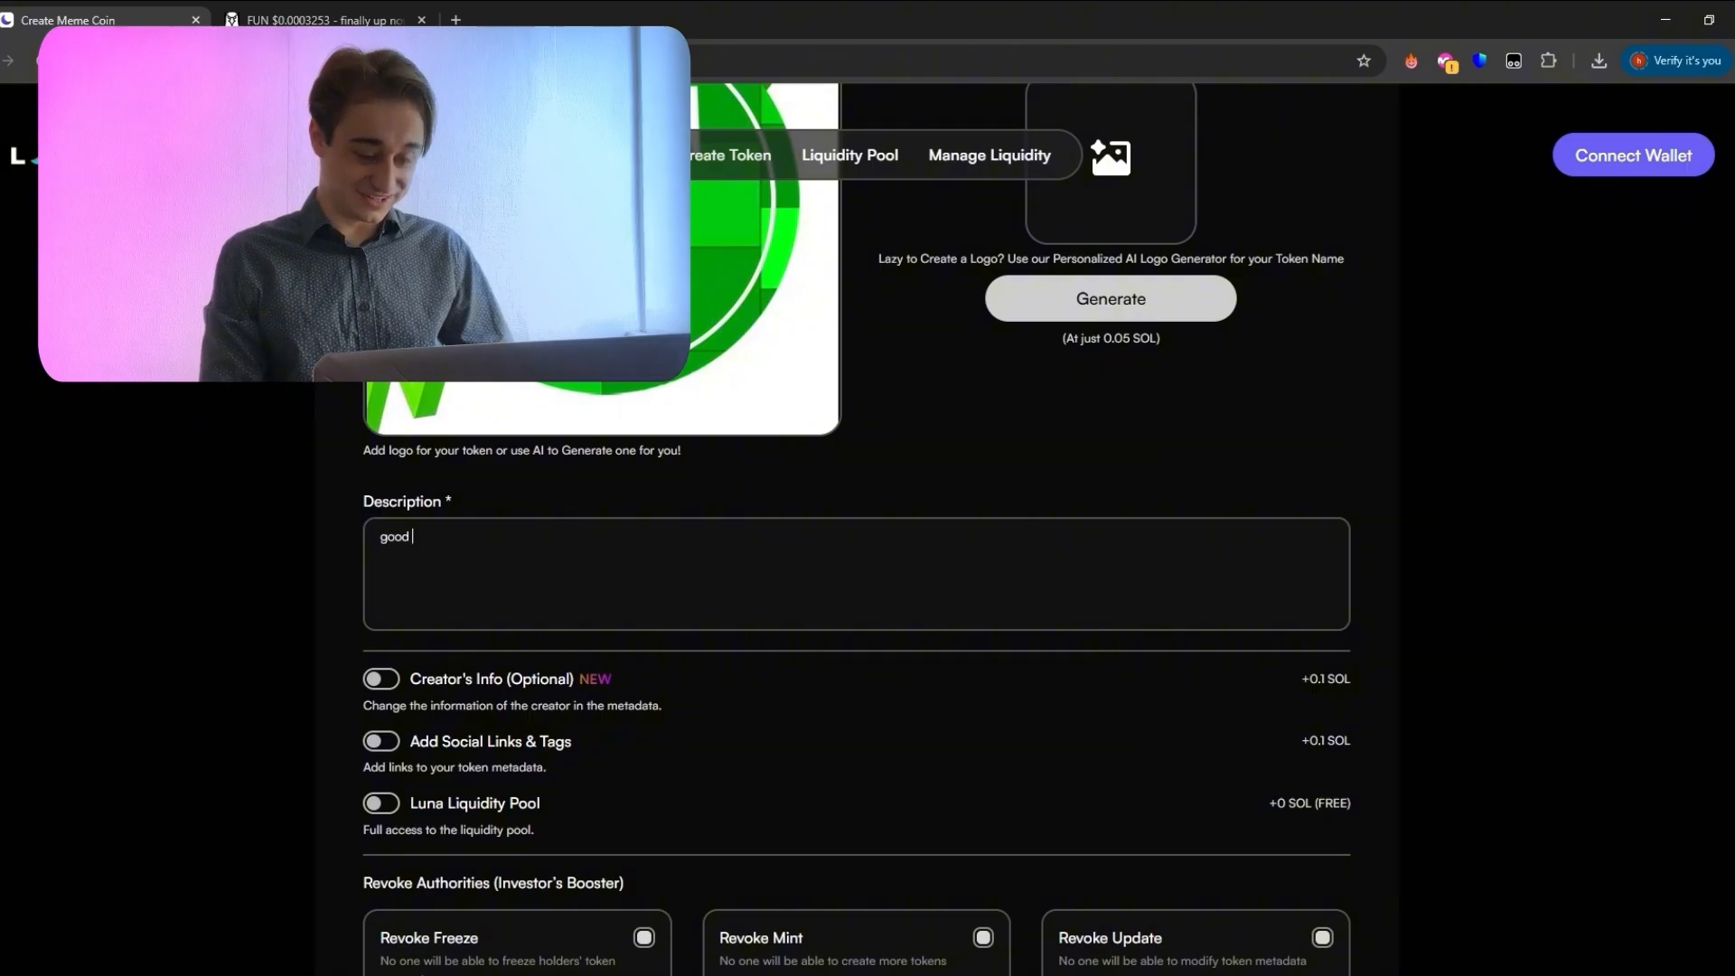
{"action": "type", "text": "to"}
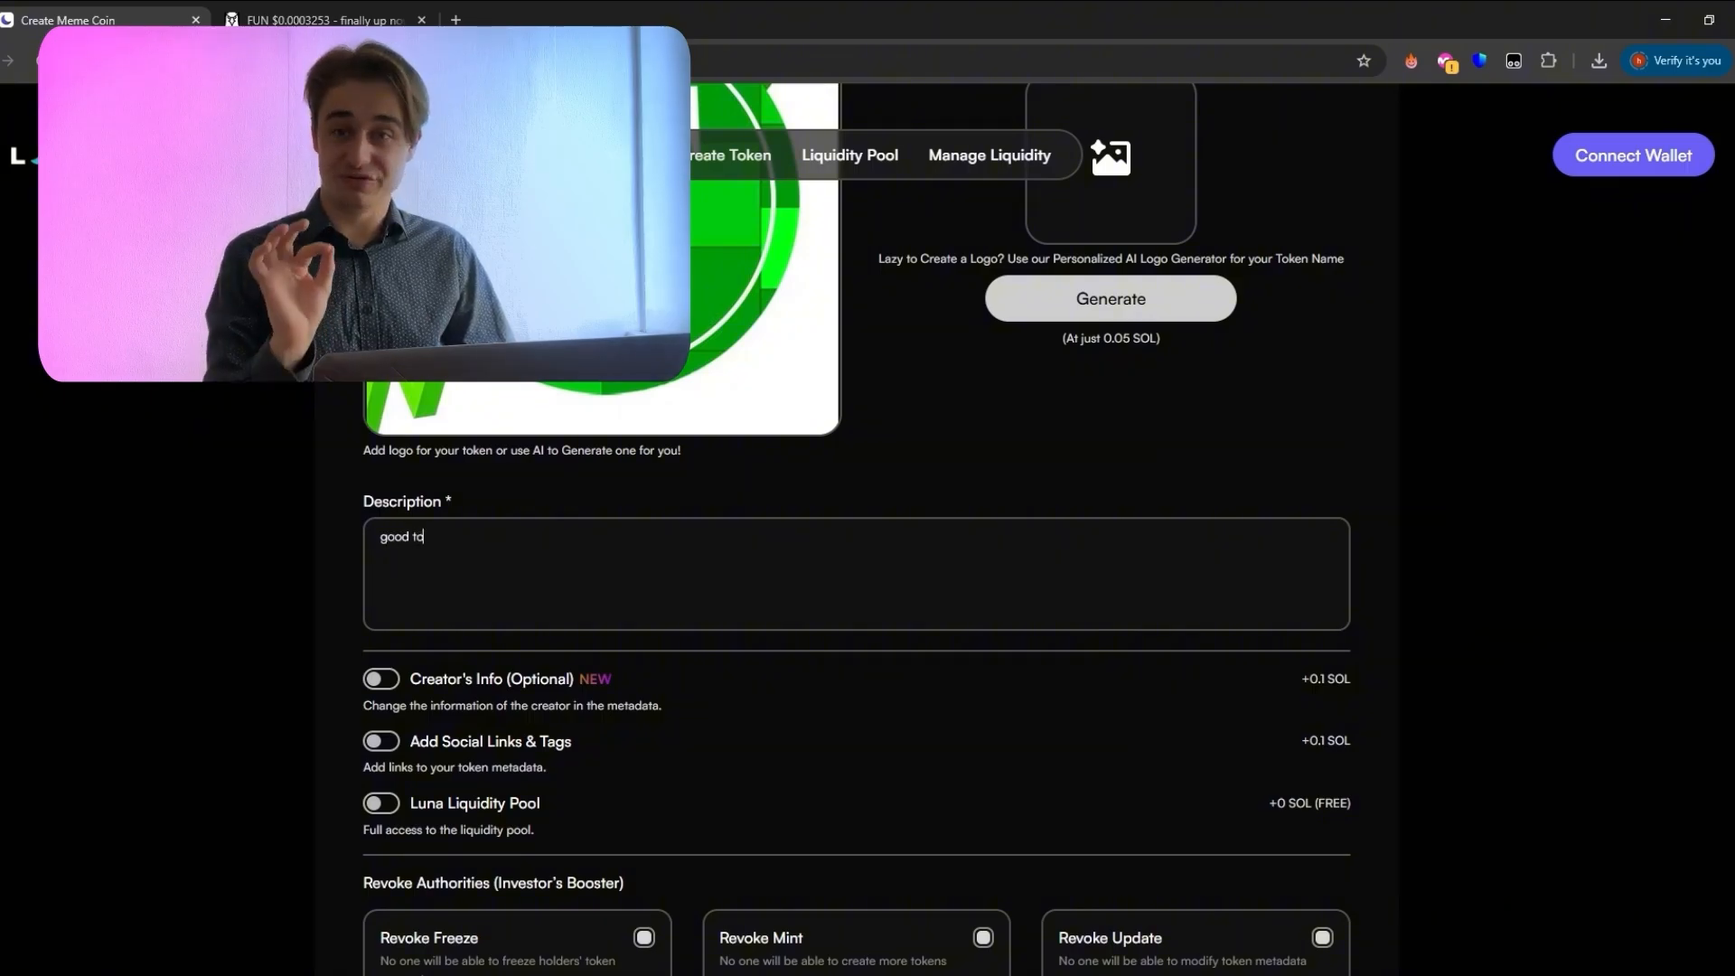
{"action": "type", "text": "ken"}
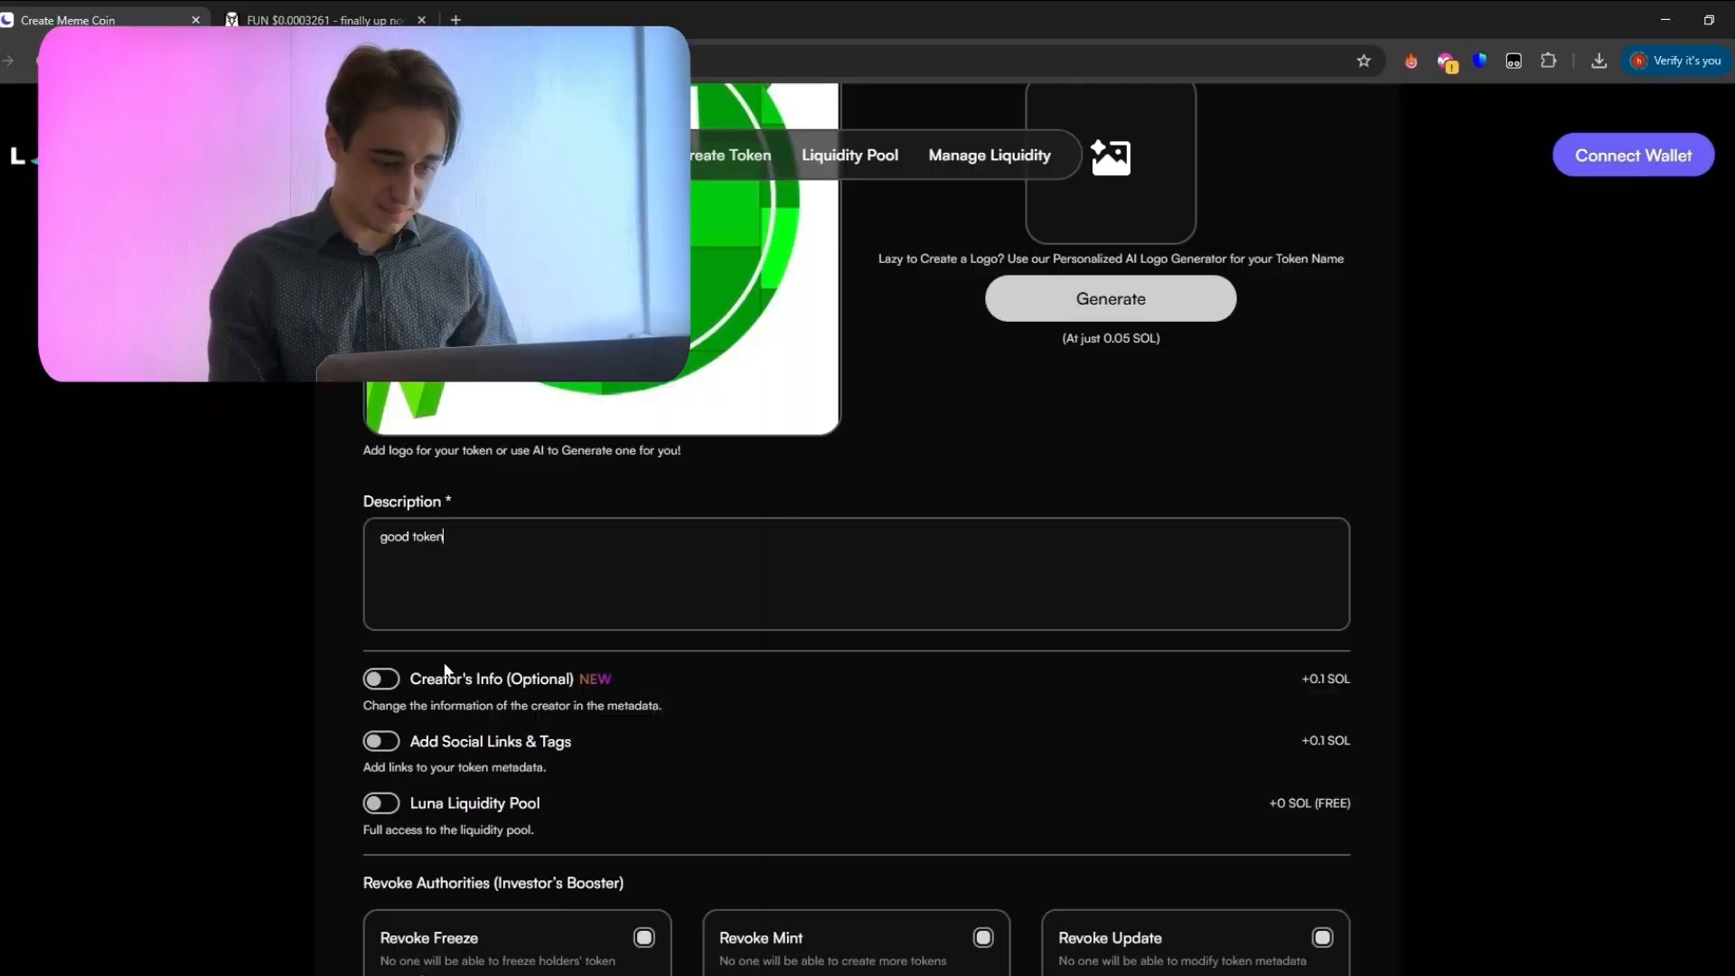
Step: Switch on Creator's Info to reveal the Creator's Address and Name fields
{"action": "left_click", "coordinate": [380, 679]}
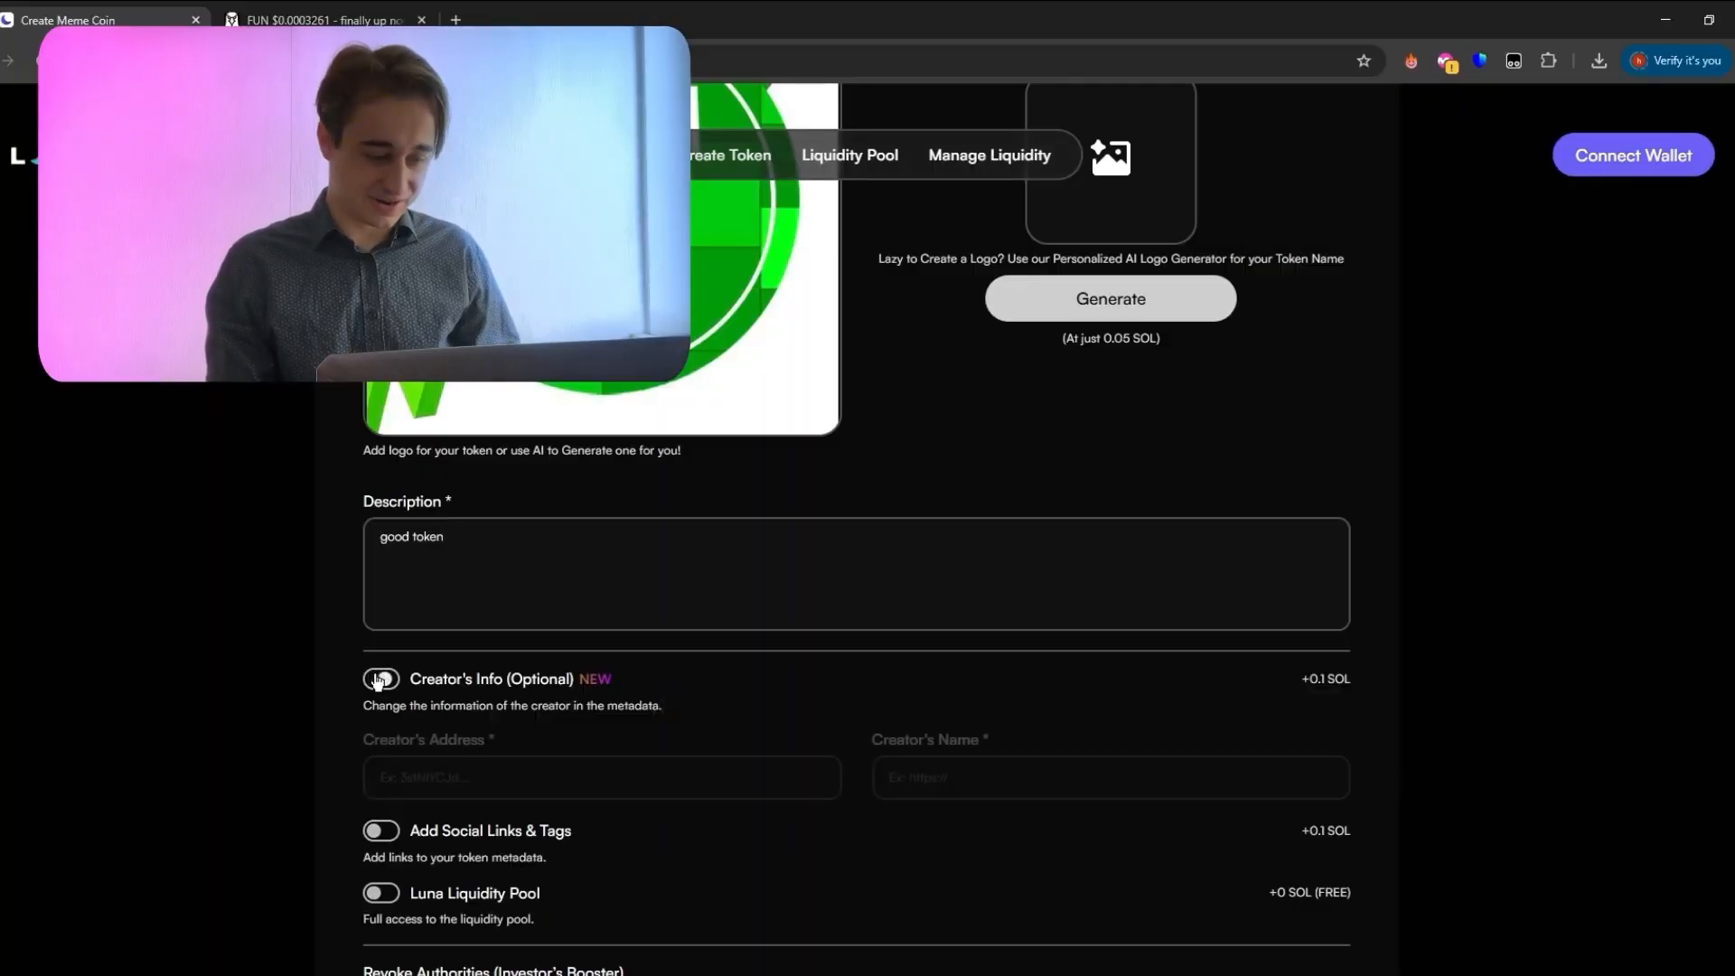
Step: Paste a saved wallet as the creator address and enable the Luna Liquidity Pool
{"action": "left_click", "coordinate": [380, 679]}
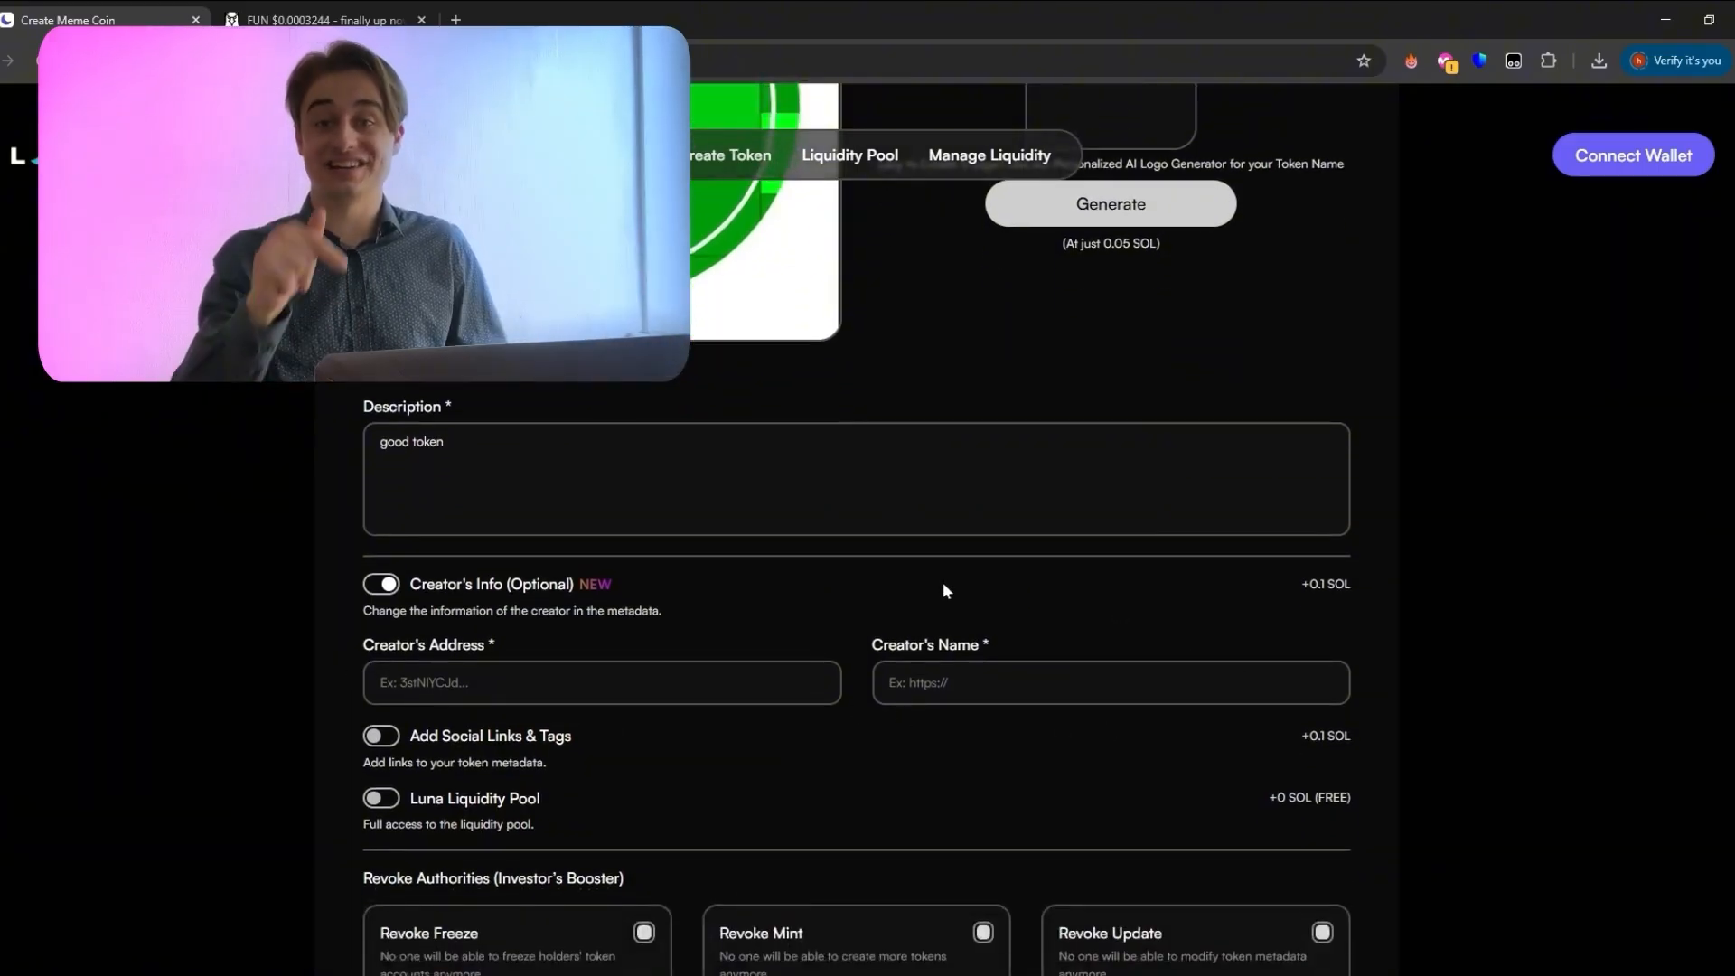
{"action": "mouse_move", "coordinate": [953, 731]}
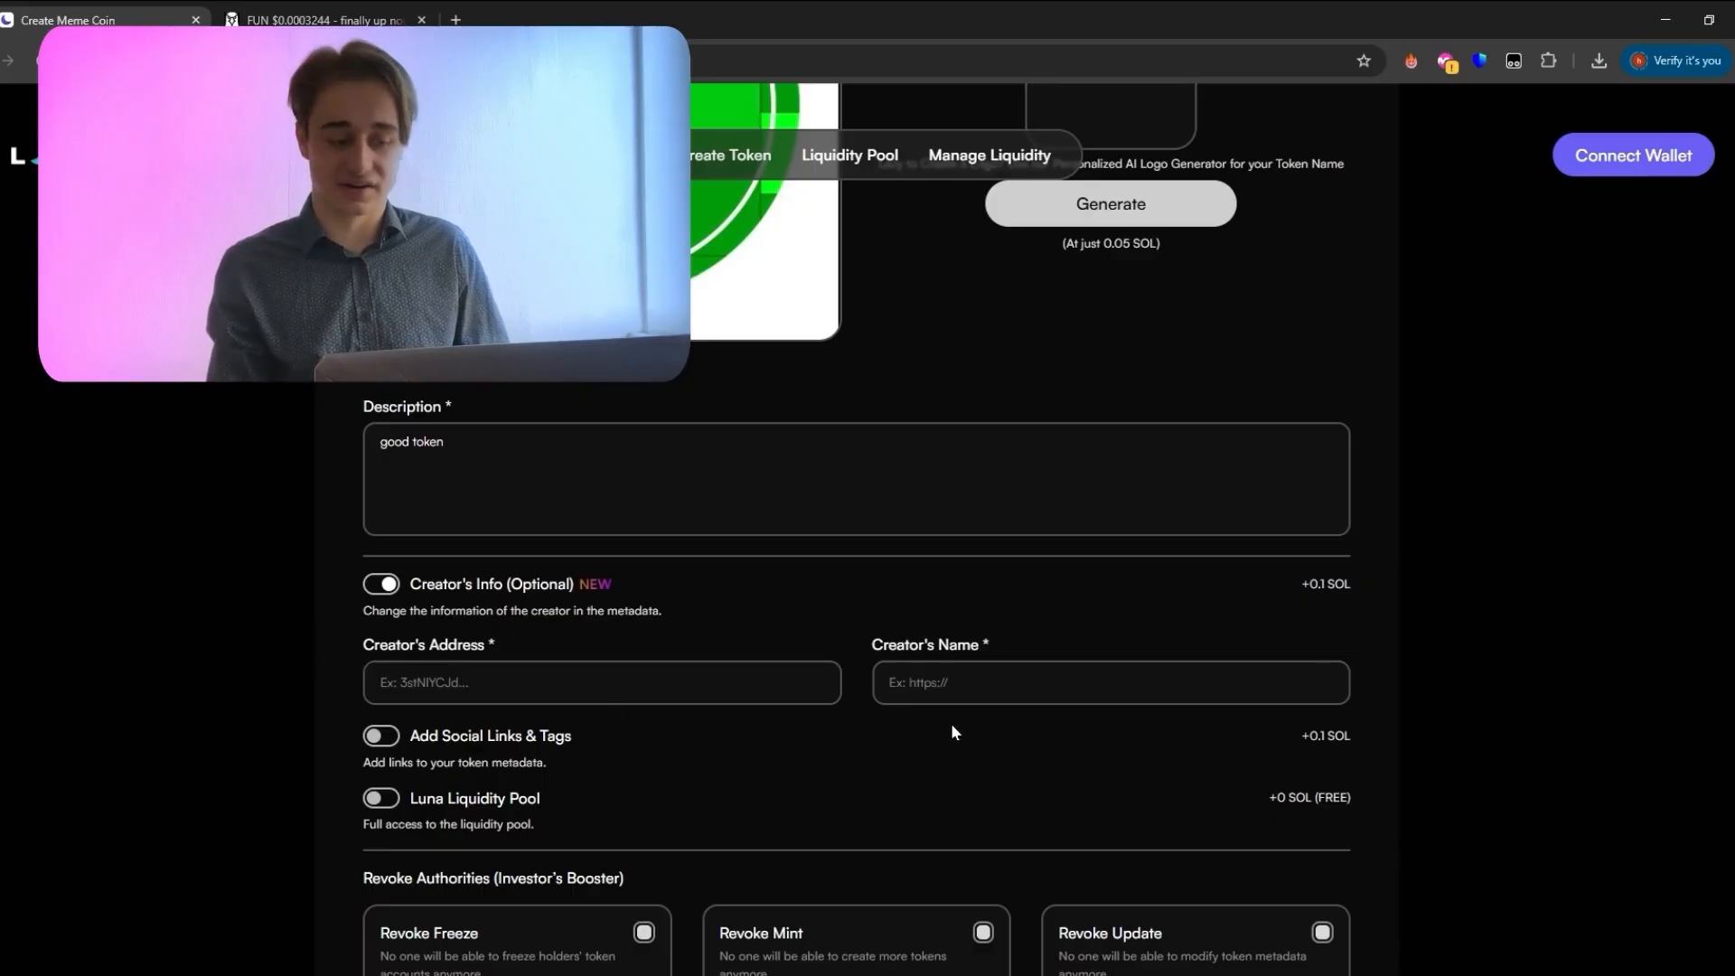
{"action": "mouse_move", "coordinate": [319, 558]}
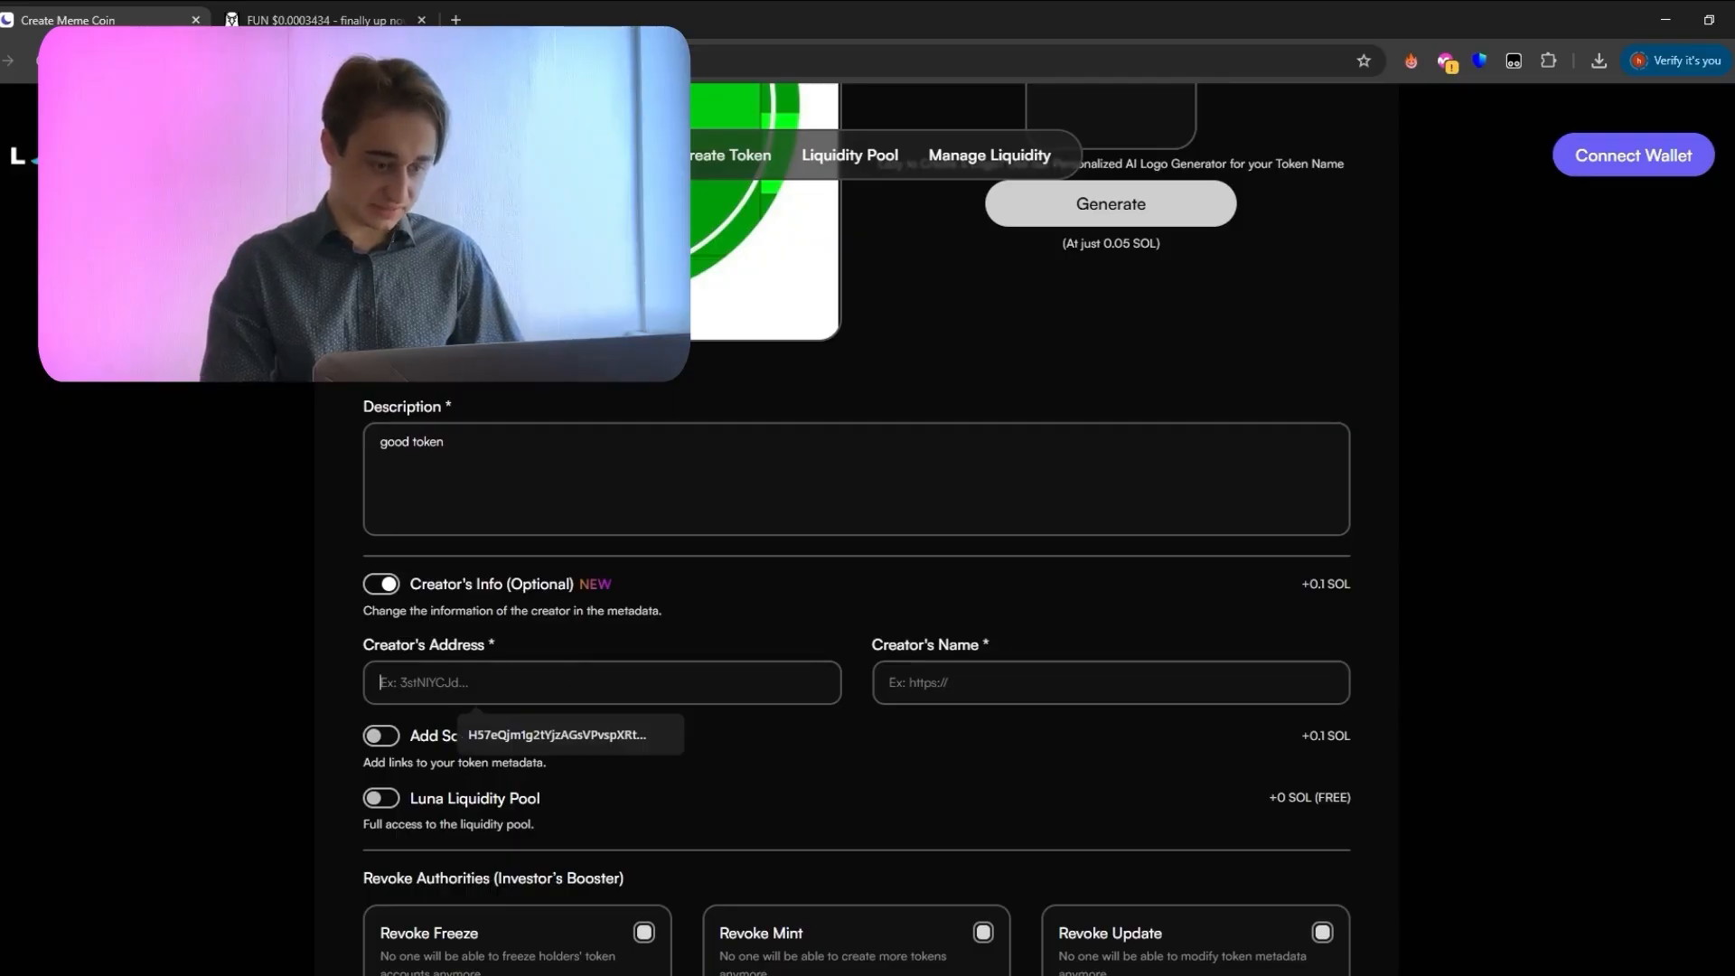
{"action": "left_click", "coordinate": [602, 681]}
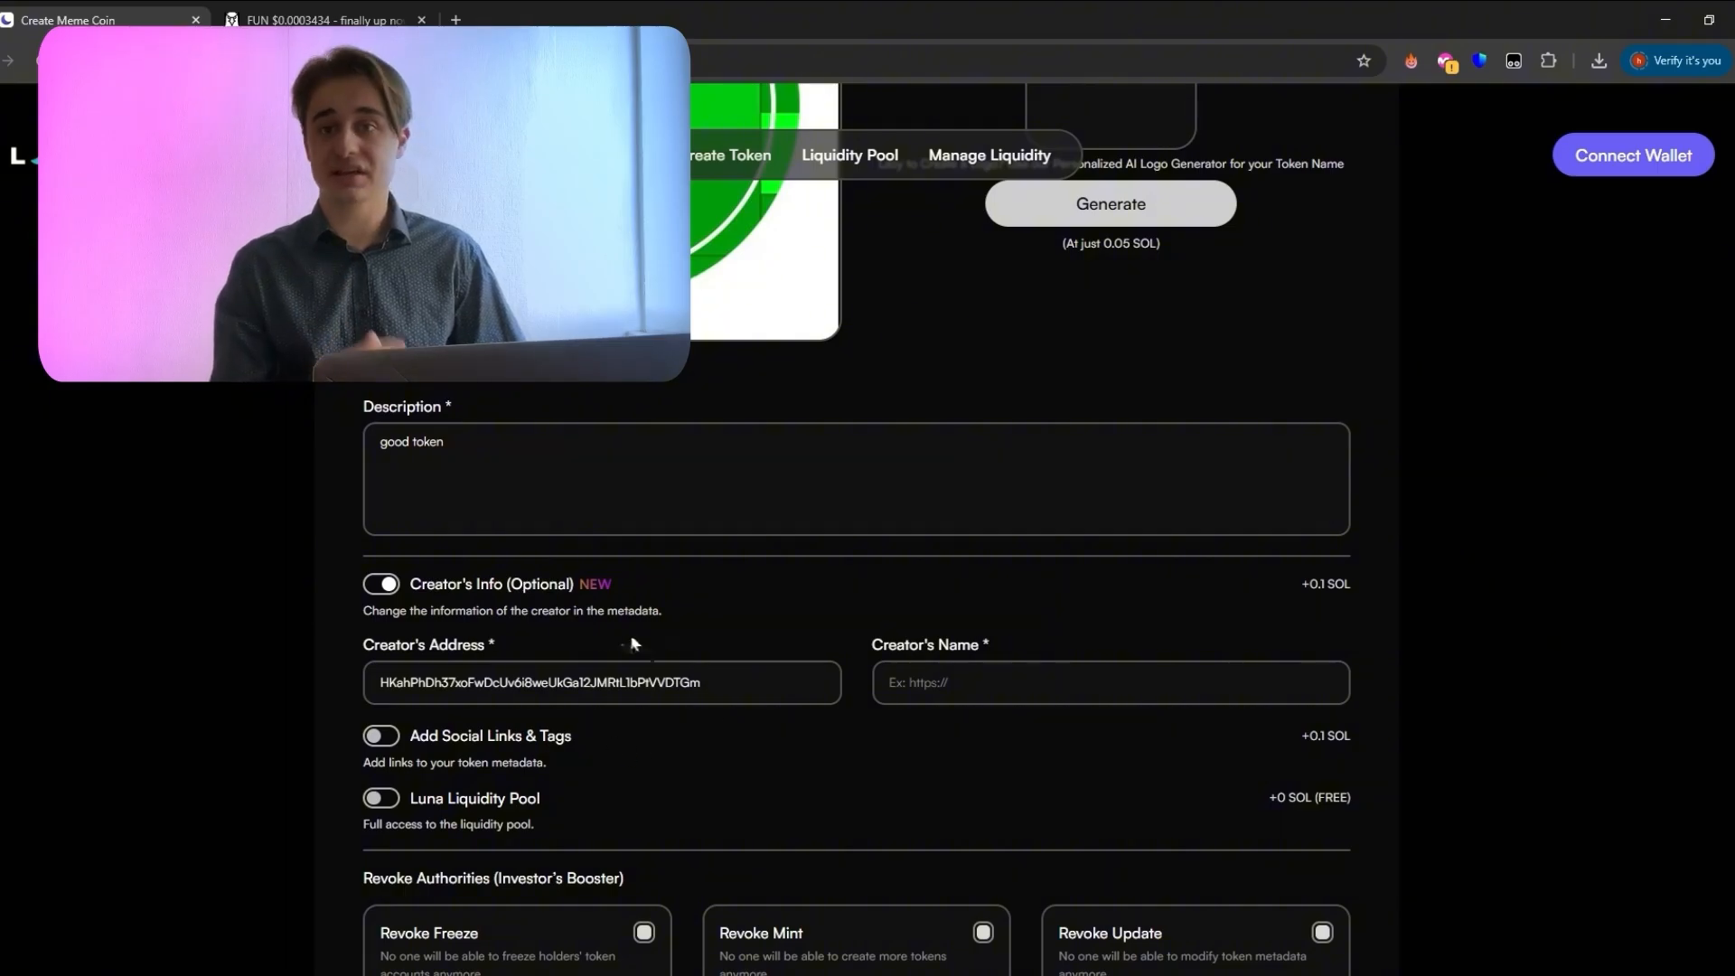
{"action": "scroll", "scroll_direction": "down", "scroll_amount": 3}
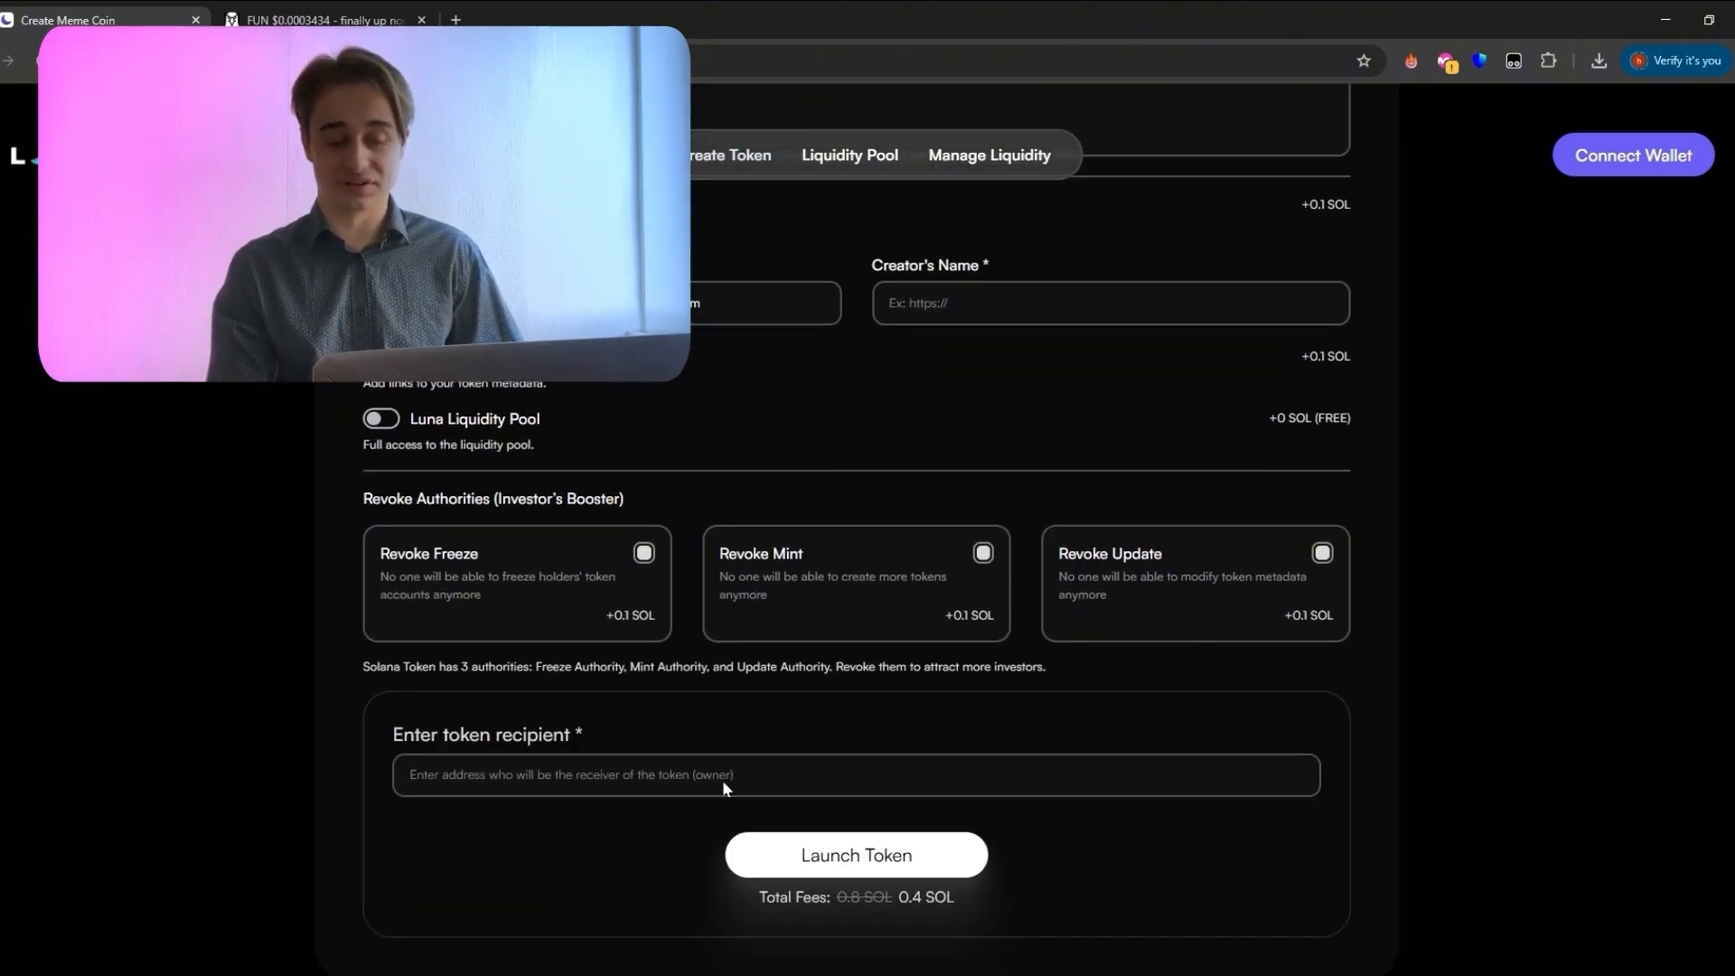
{"action": "mouse_move", "coordinate": [557, 424]}
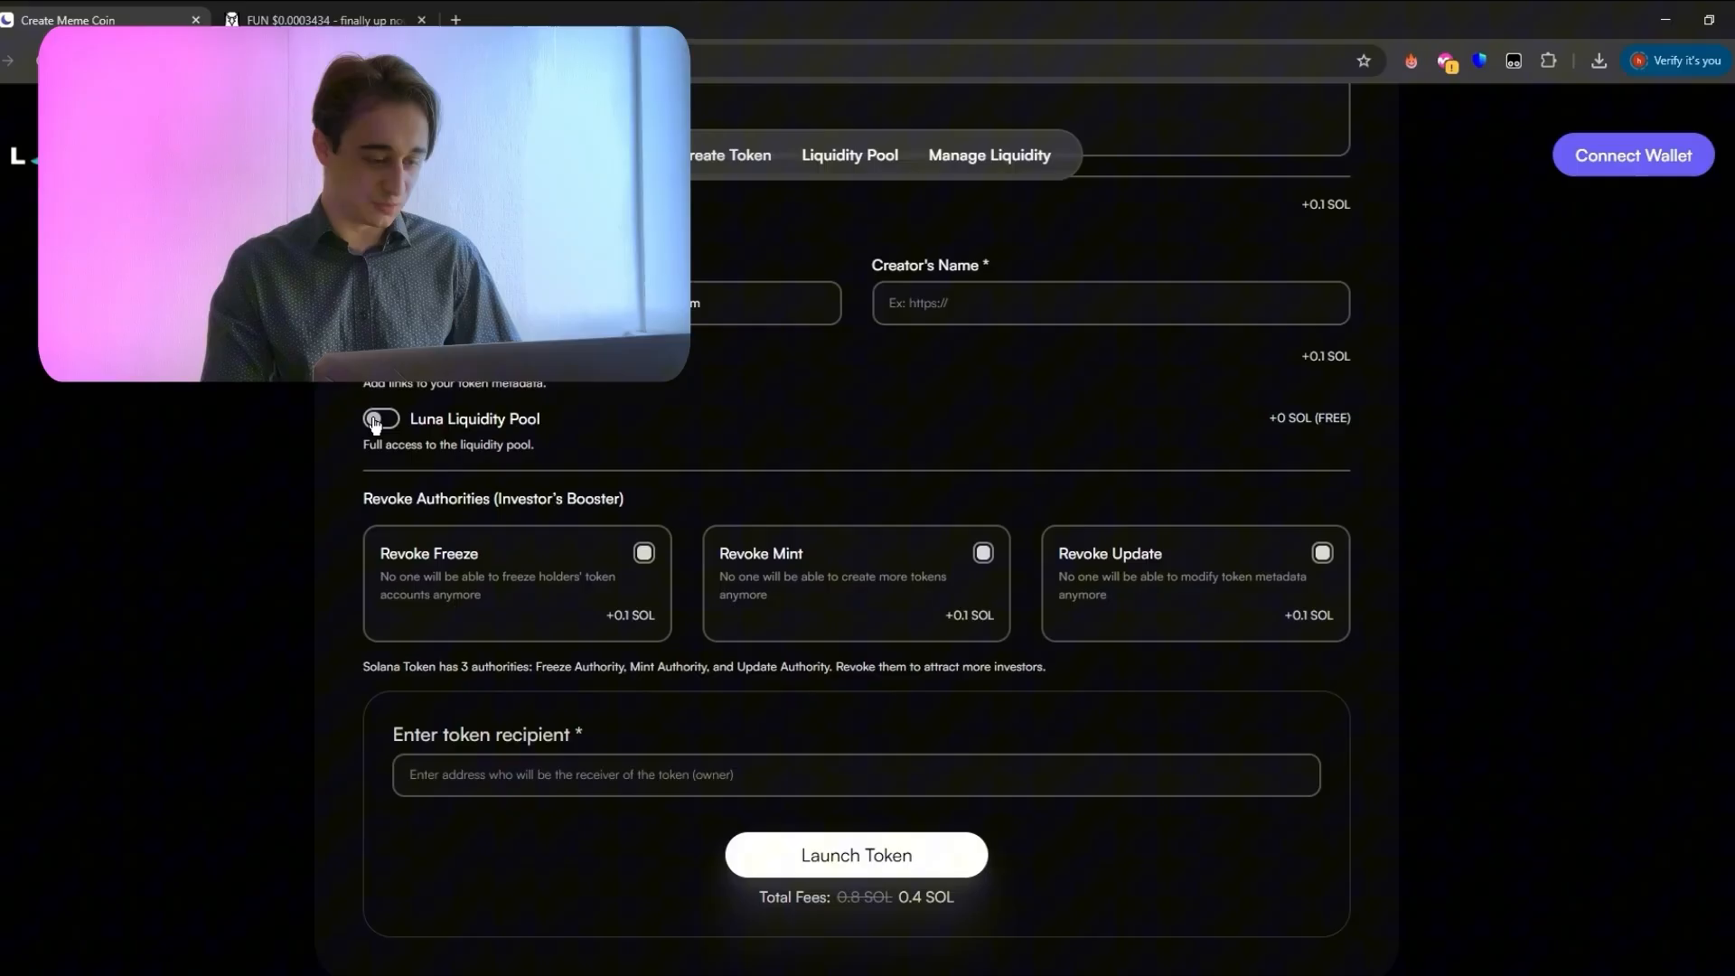
{"action": "left_click", "coordinate": [379, 419]}
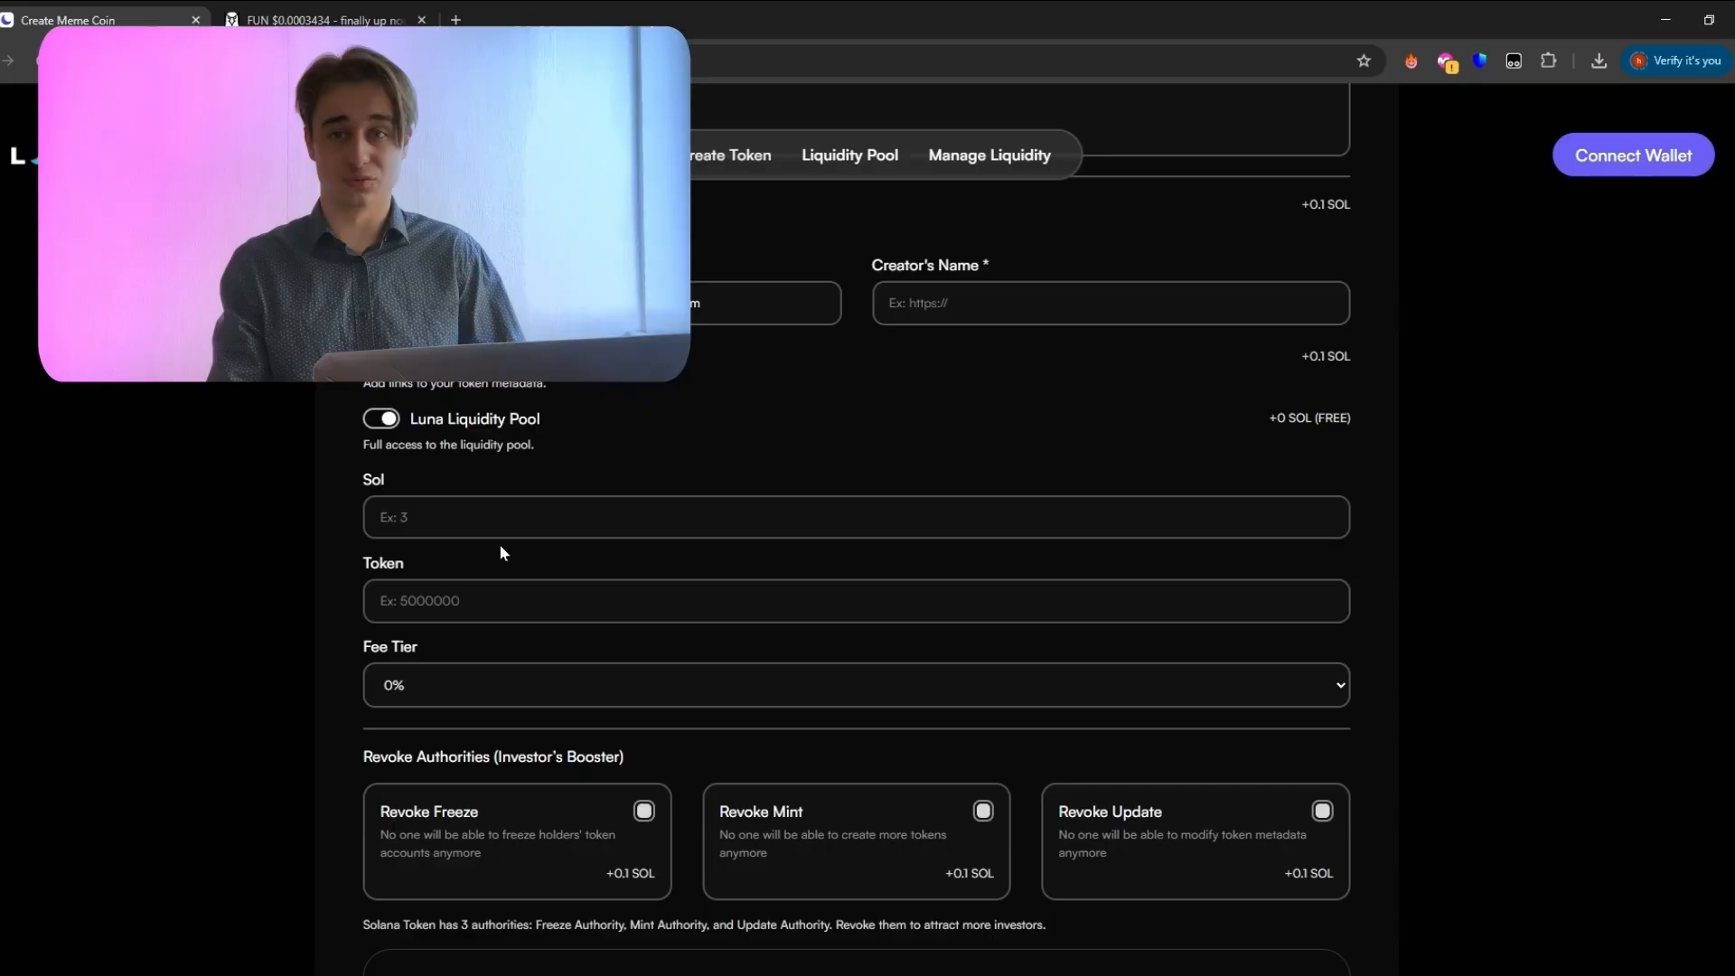
Step: Enter 3 SOL and 900000000 tokens for the pool, with a 2% fee tier
{"action": "type", "text": "3"}
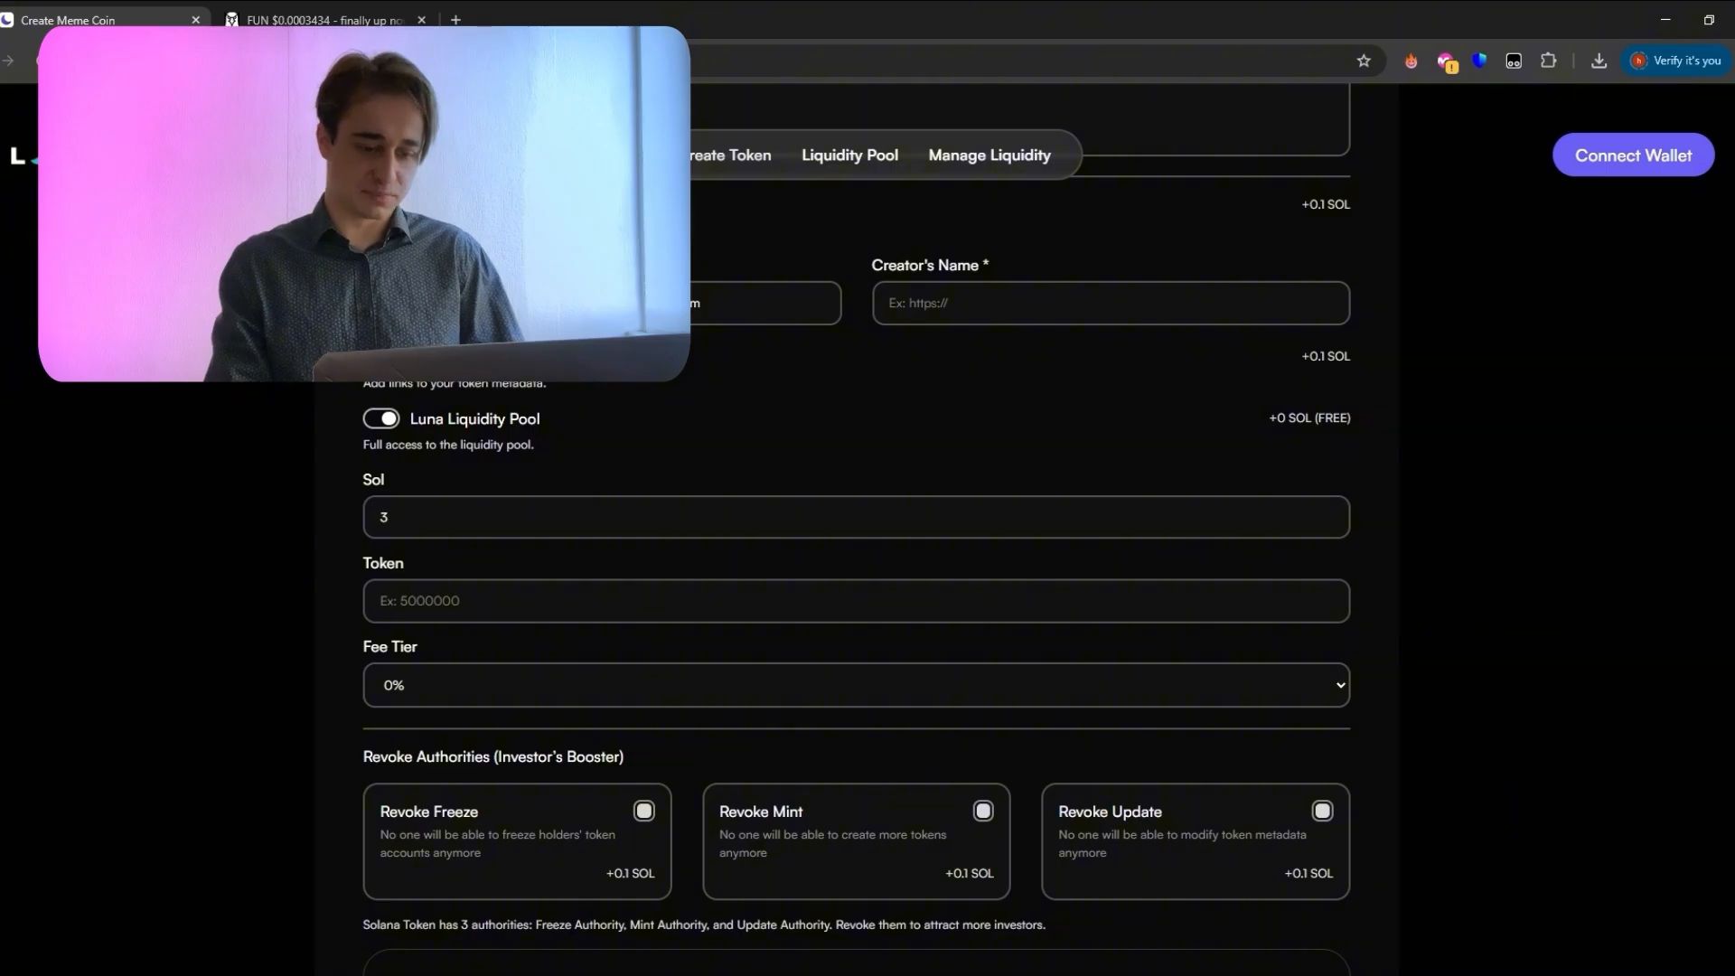
{"action": "scroll", "scroll_direction": "up", "scroll_amount": 3}
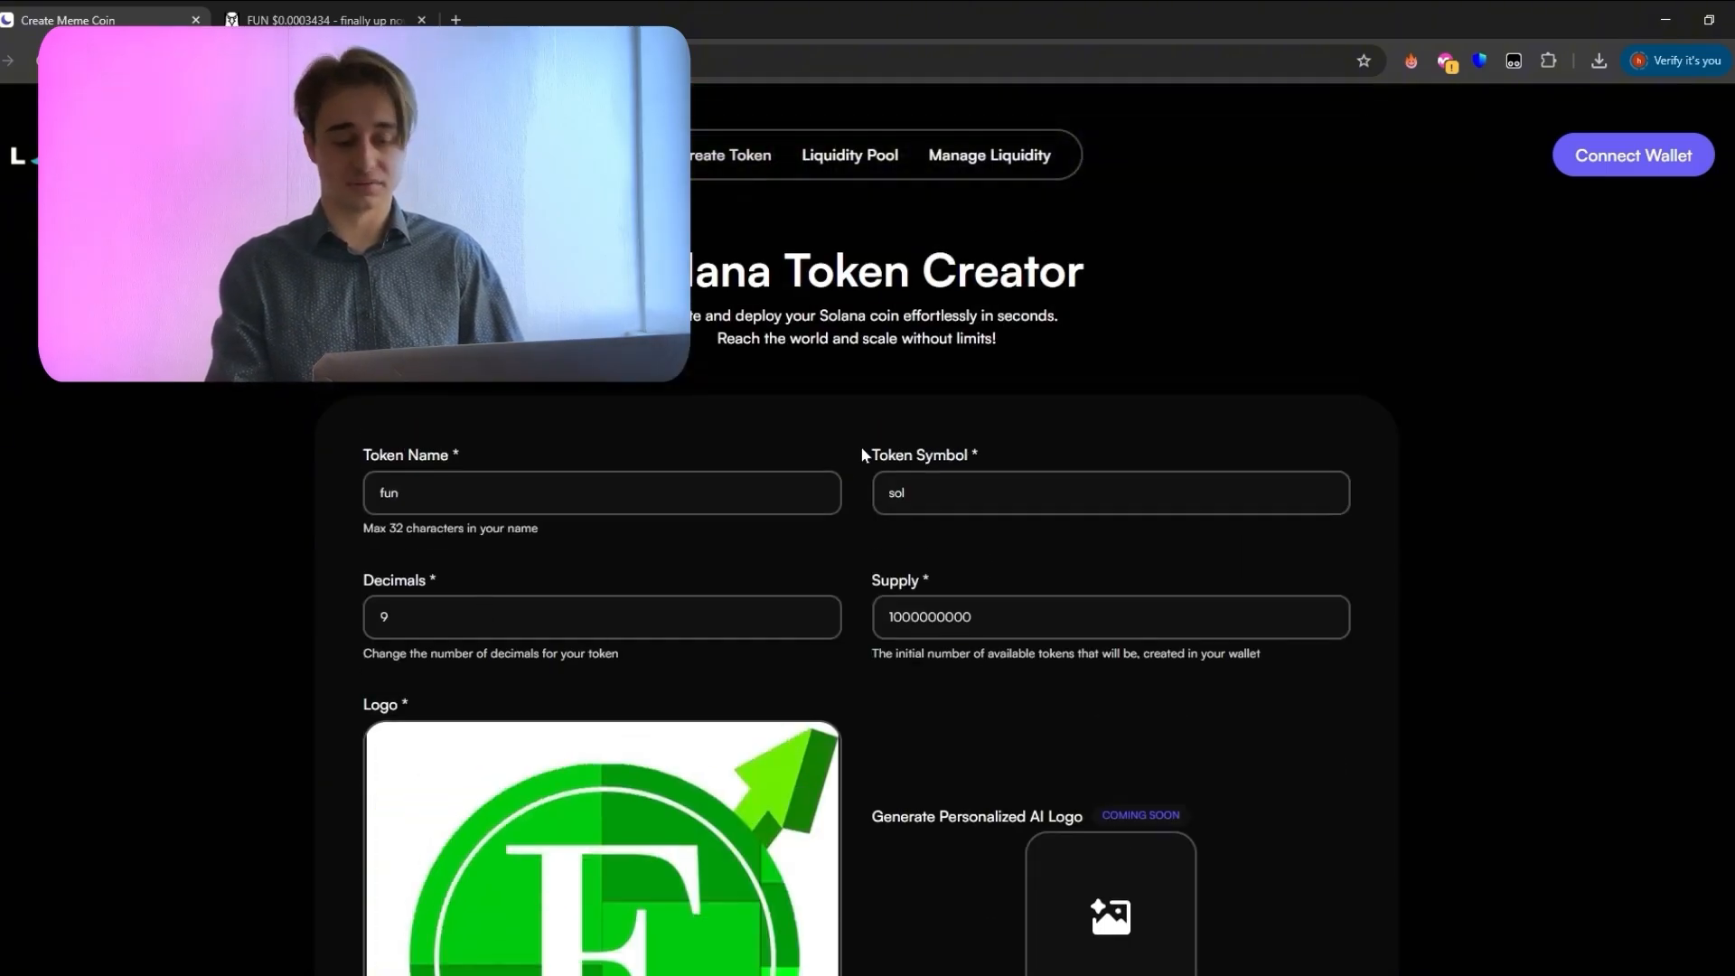
{"action": "mouse_move", "coordinate": [858, 696]}
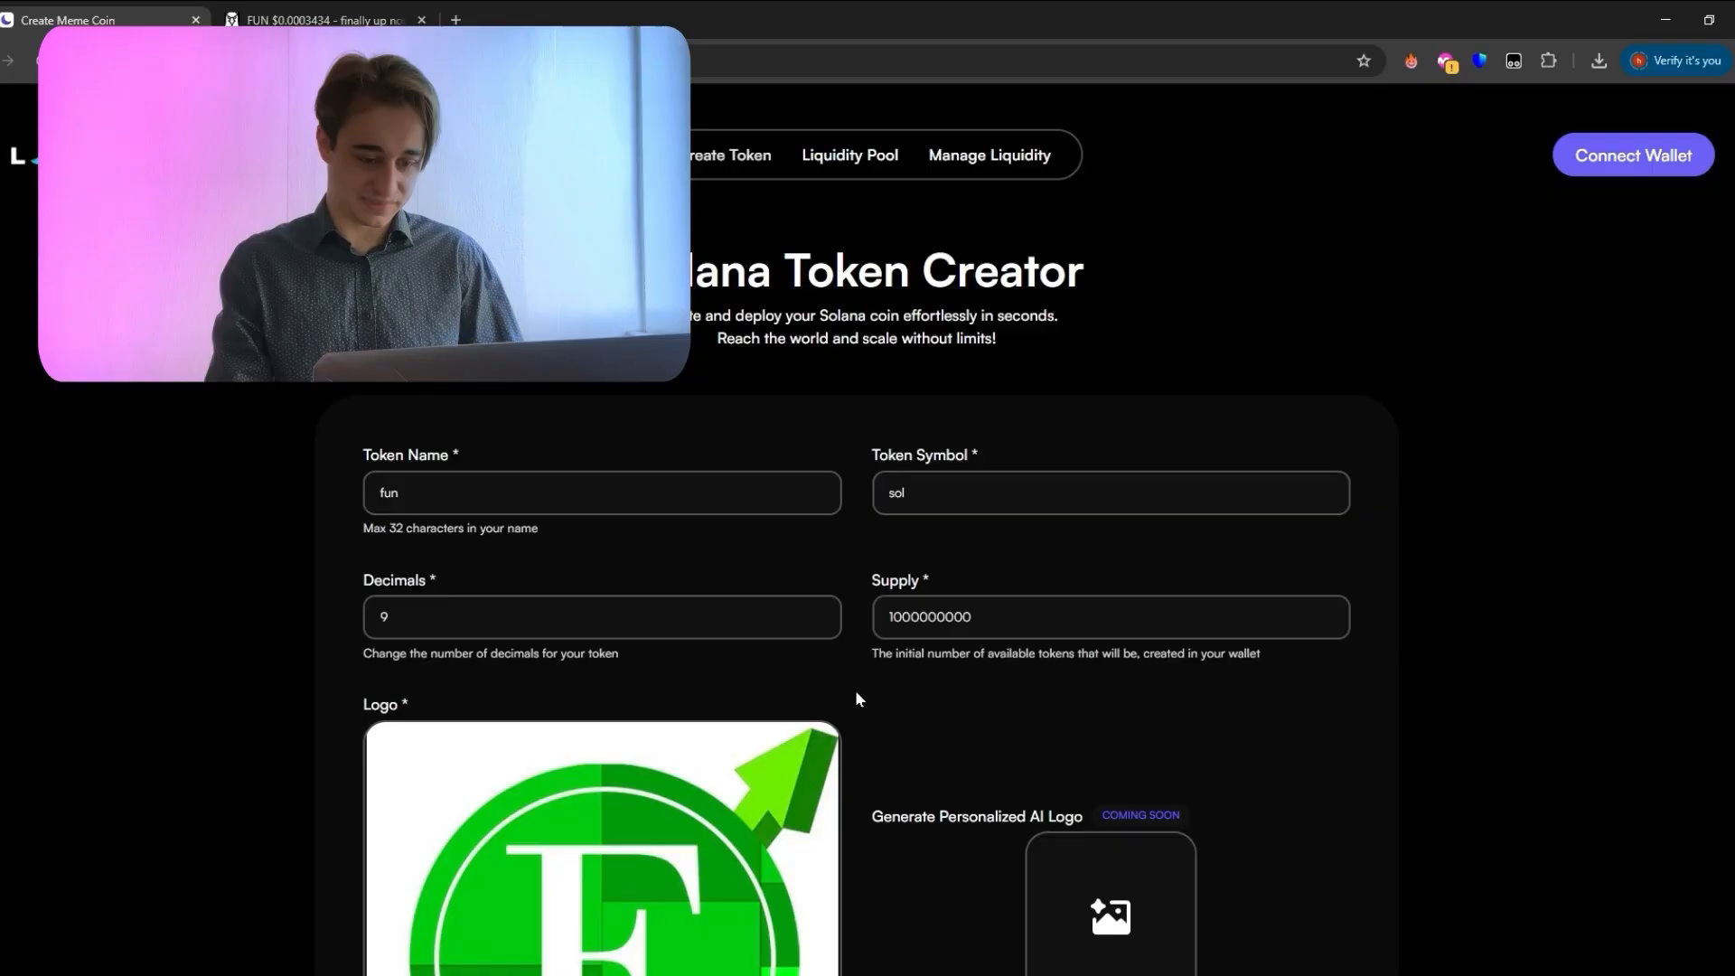
{"action": "scroll", "scroll_direction": "down", "scroll_amount": 3}
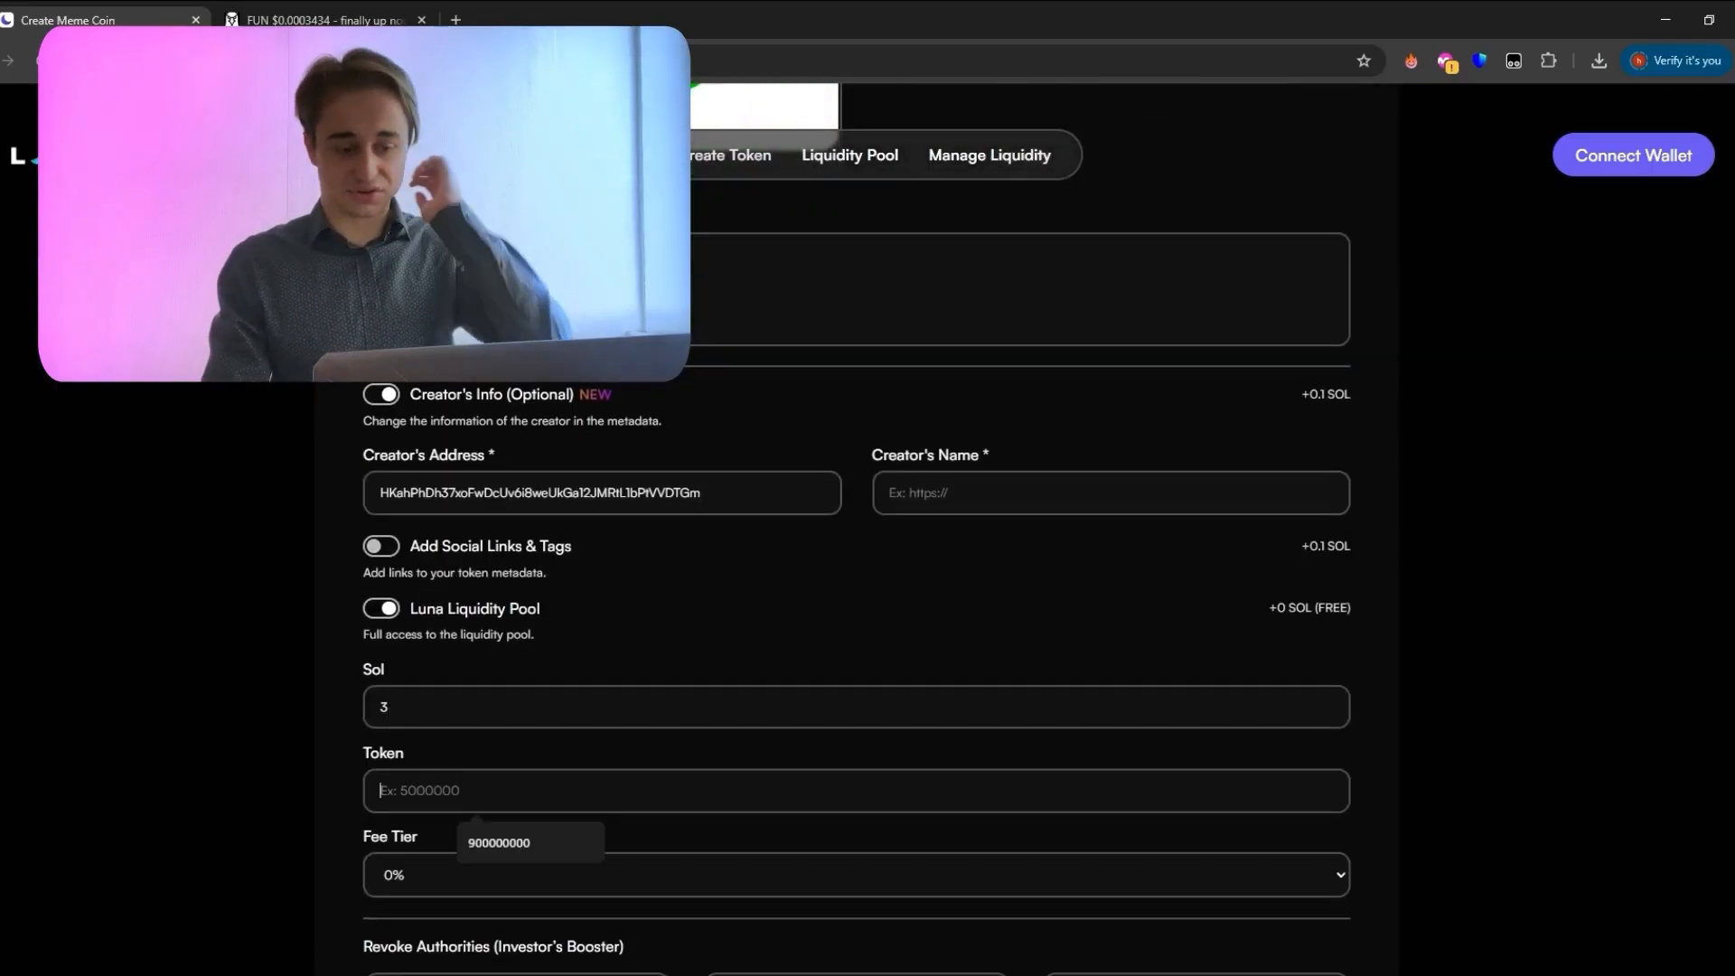
{"action": "type", "text": "1000000000"}
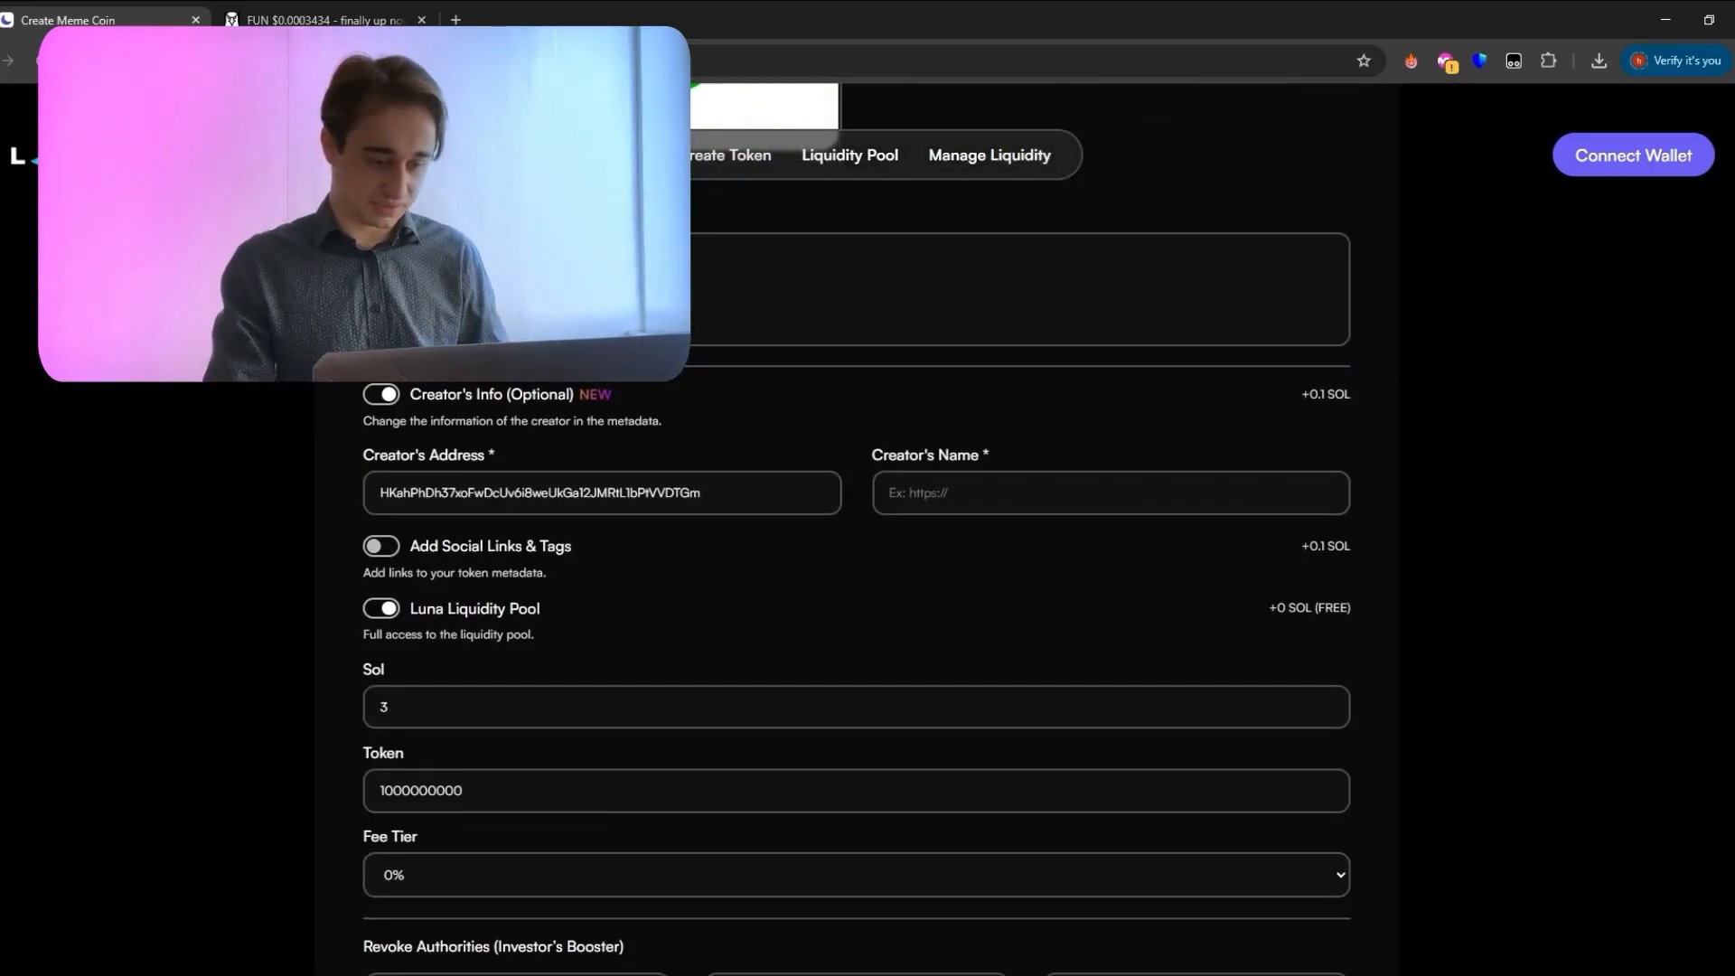
{"action": "type", "text": "900000000"}
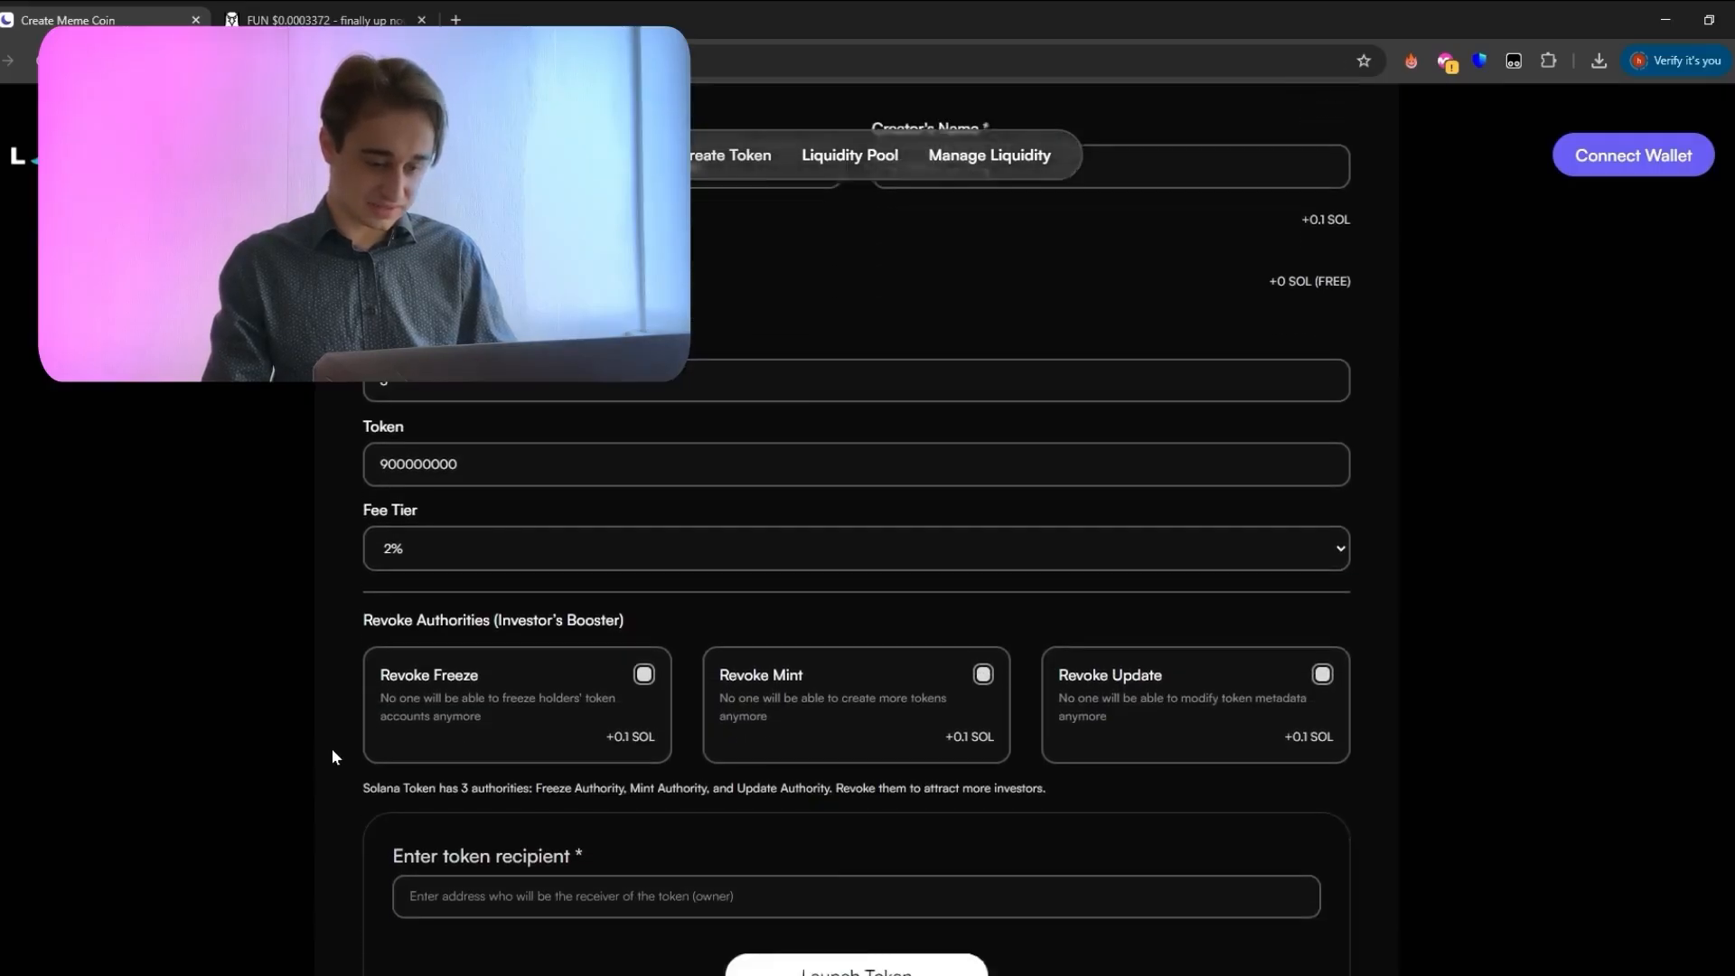
{"action": "scroll", "scroll_direction": "down", "scroll_amount": 3}
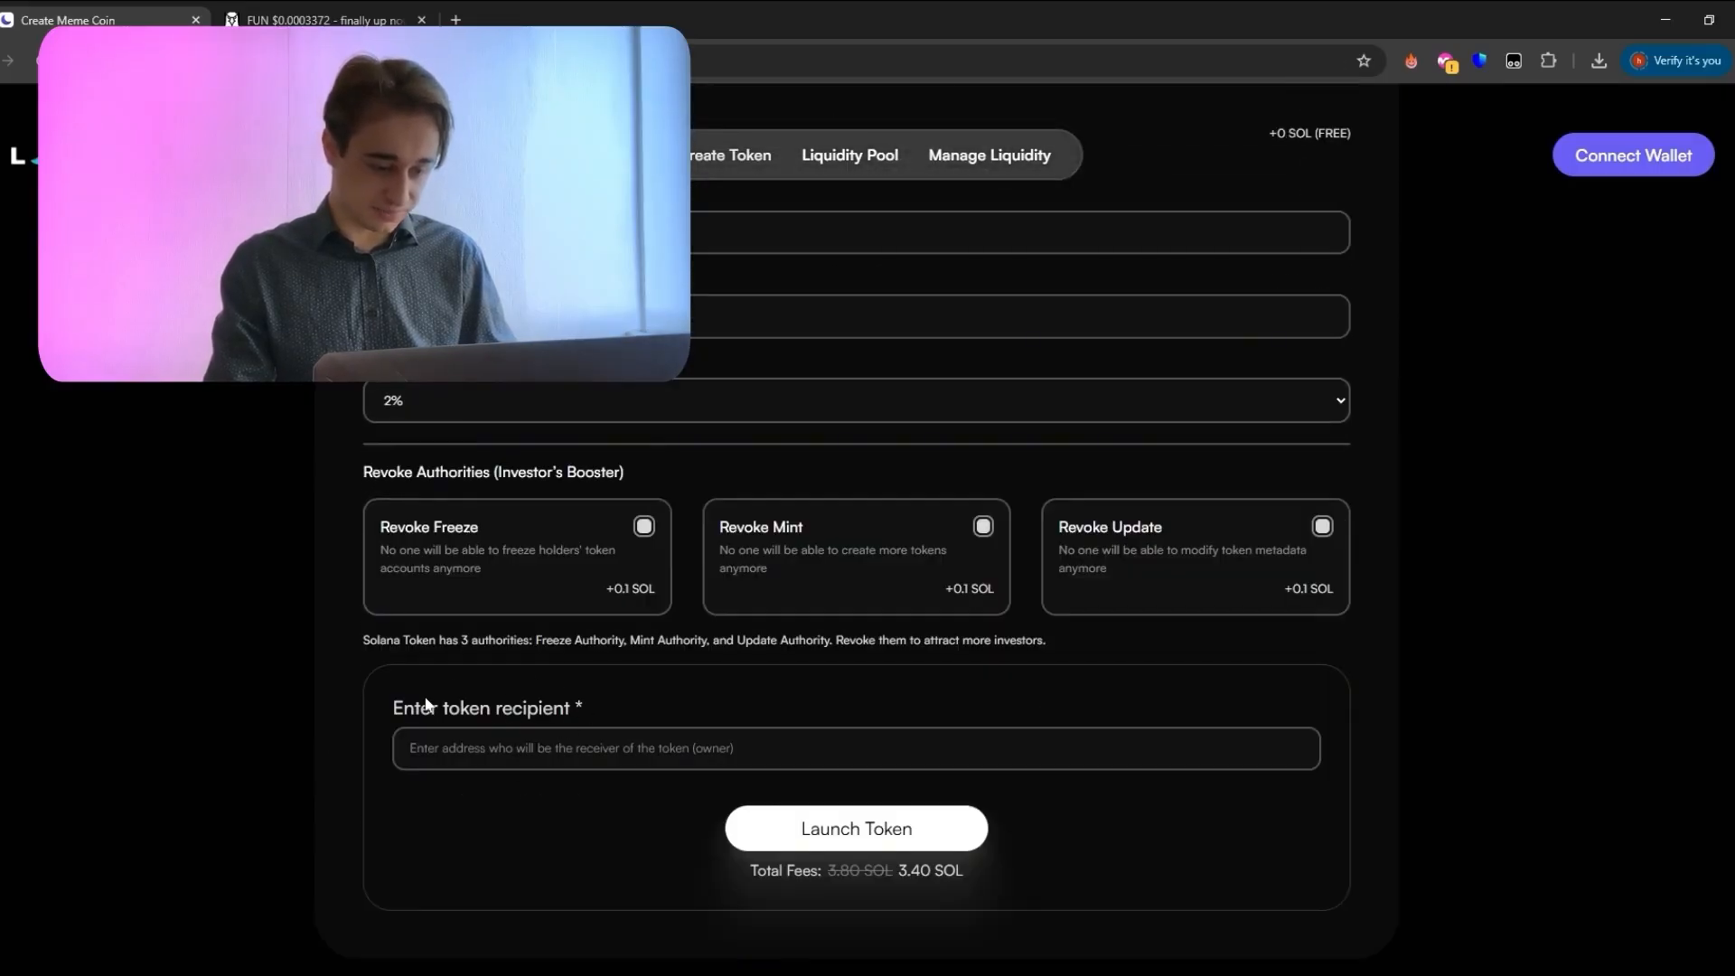
{"action": "mouse_move", "coordinate": [649, 822]}
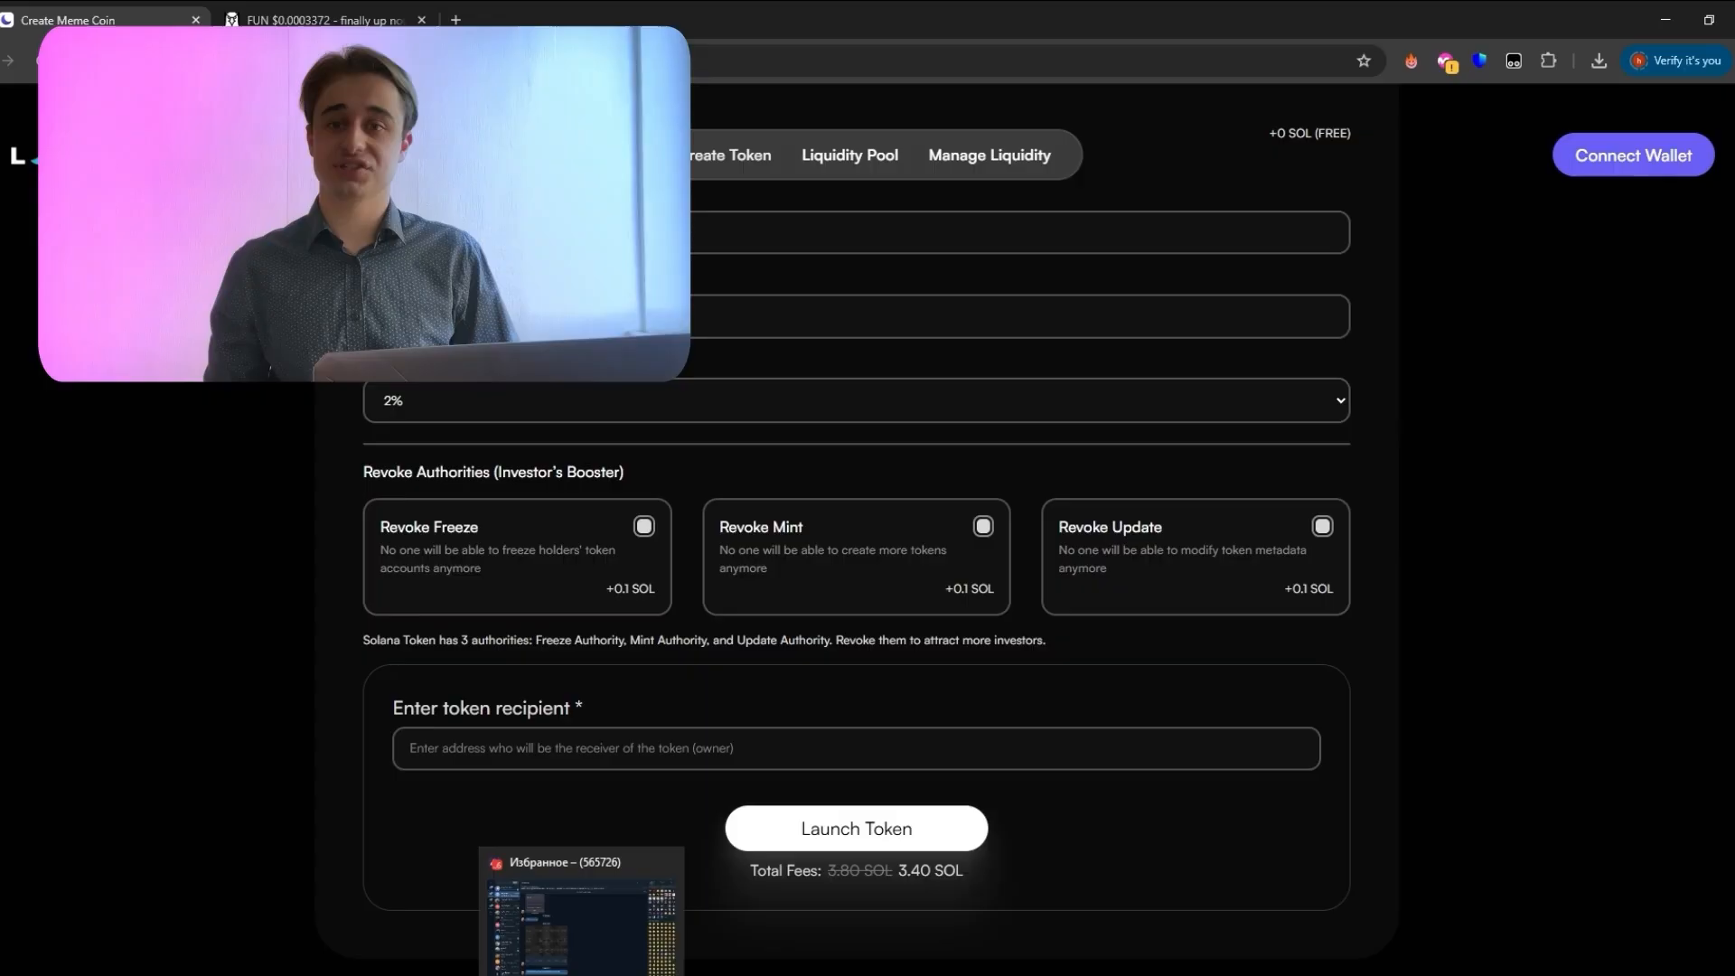
Step: Launch the token, send and verify the 3.4 SOL payment, and dismiss the success message
{"action": "left_click", "coordinate": [854, 828]}
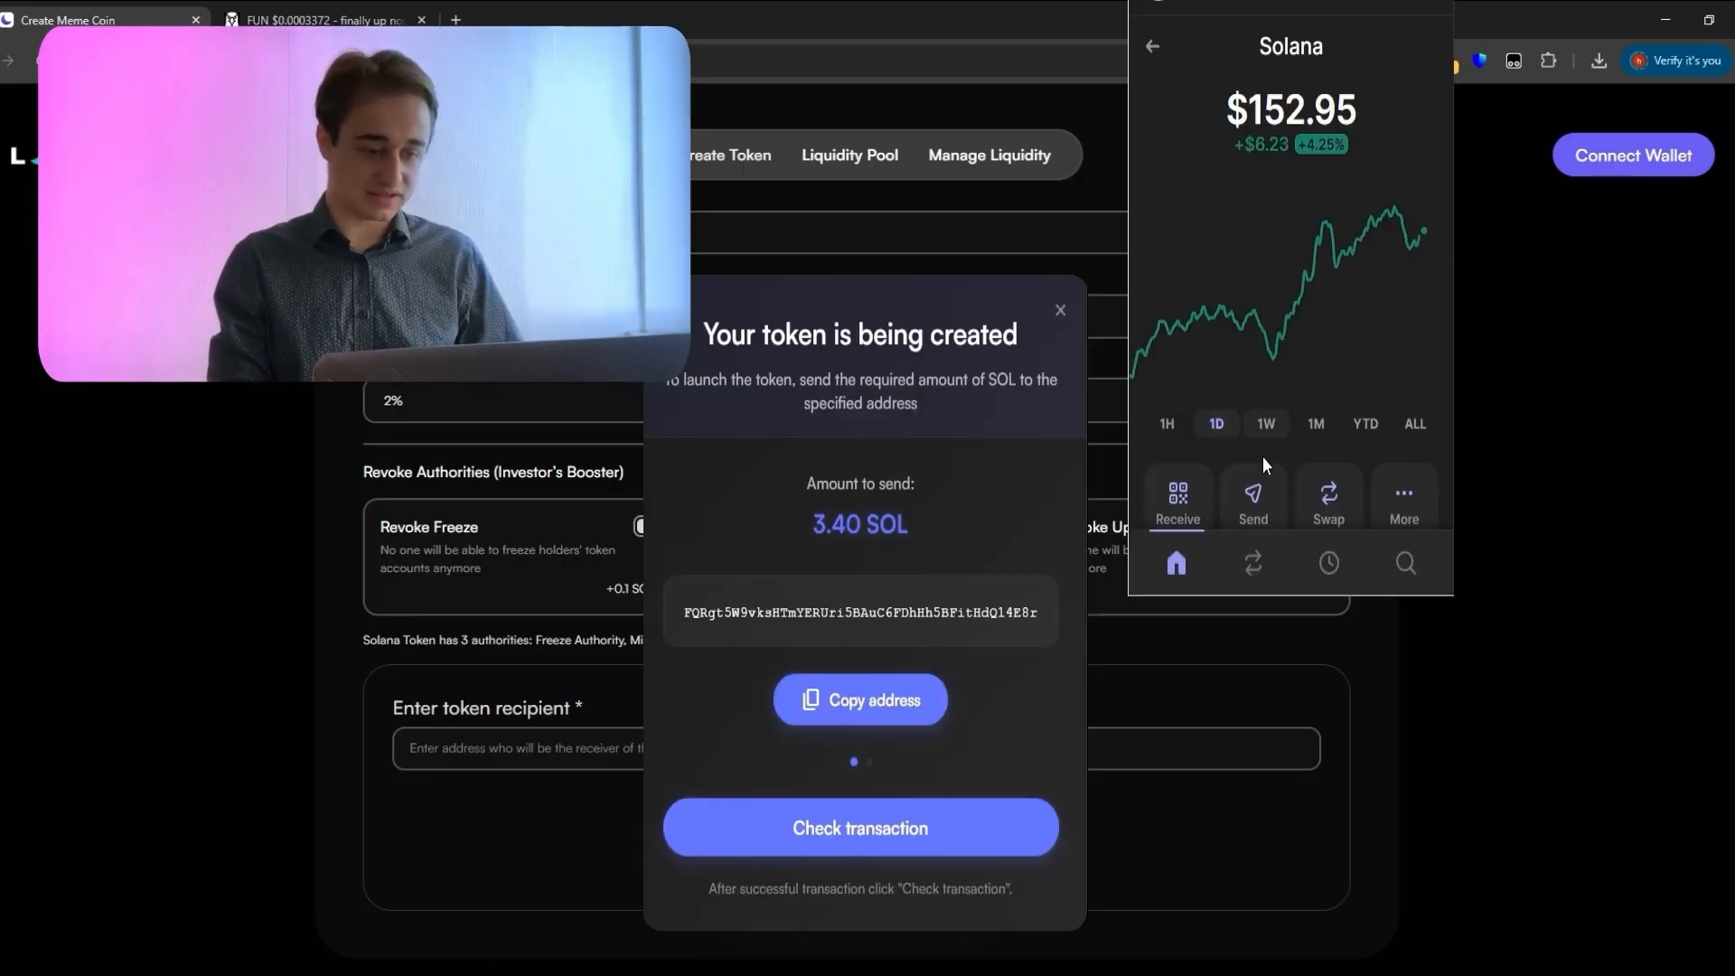
{"action": "left_click", "coordinate": [1251, 498]}
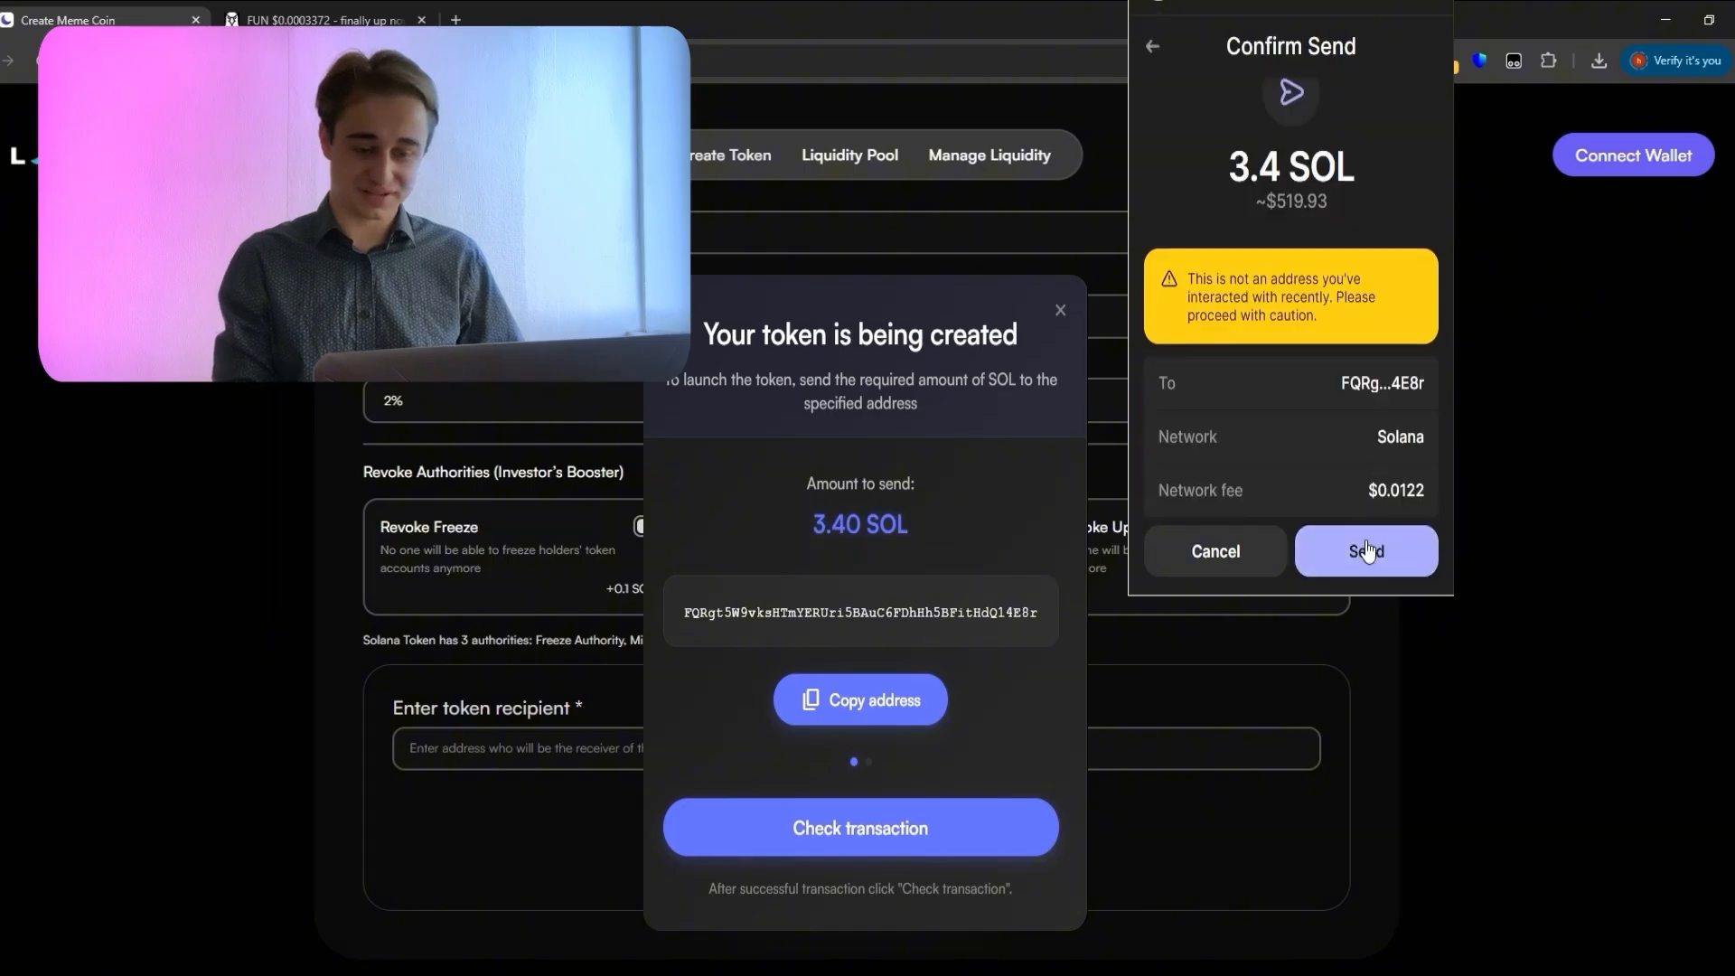
{"action": "left_click", "coordinate": [1365, 551]}
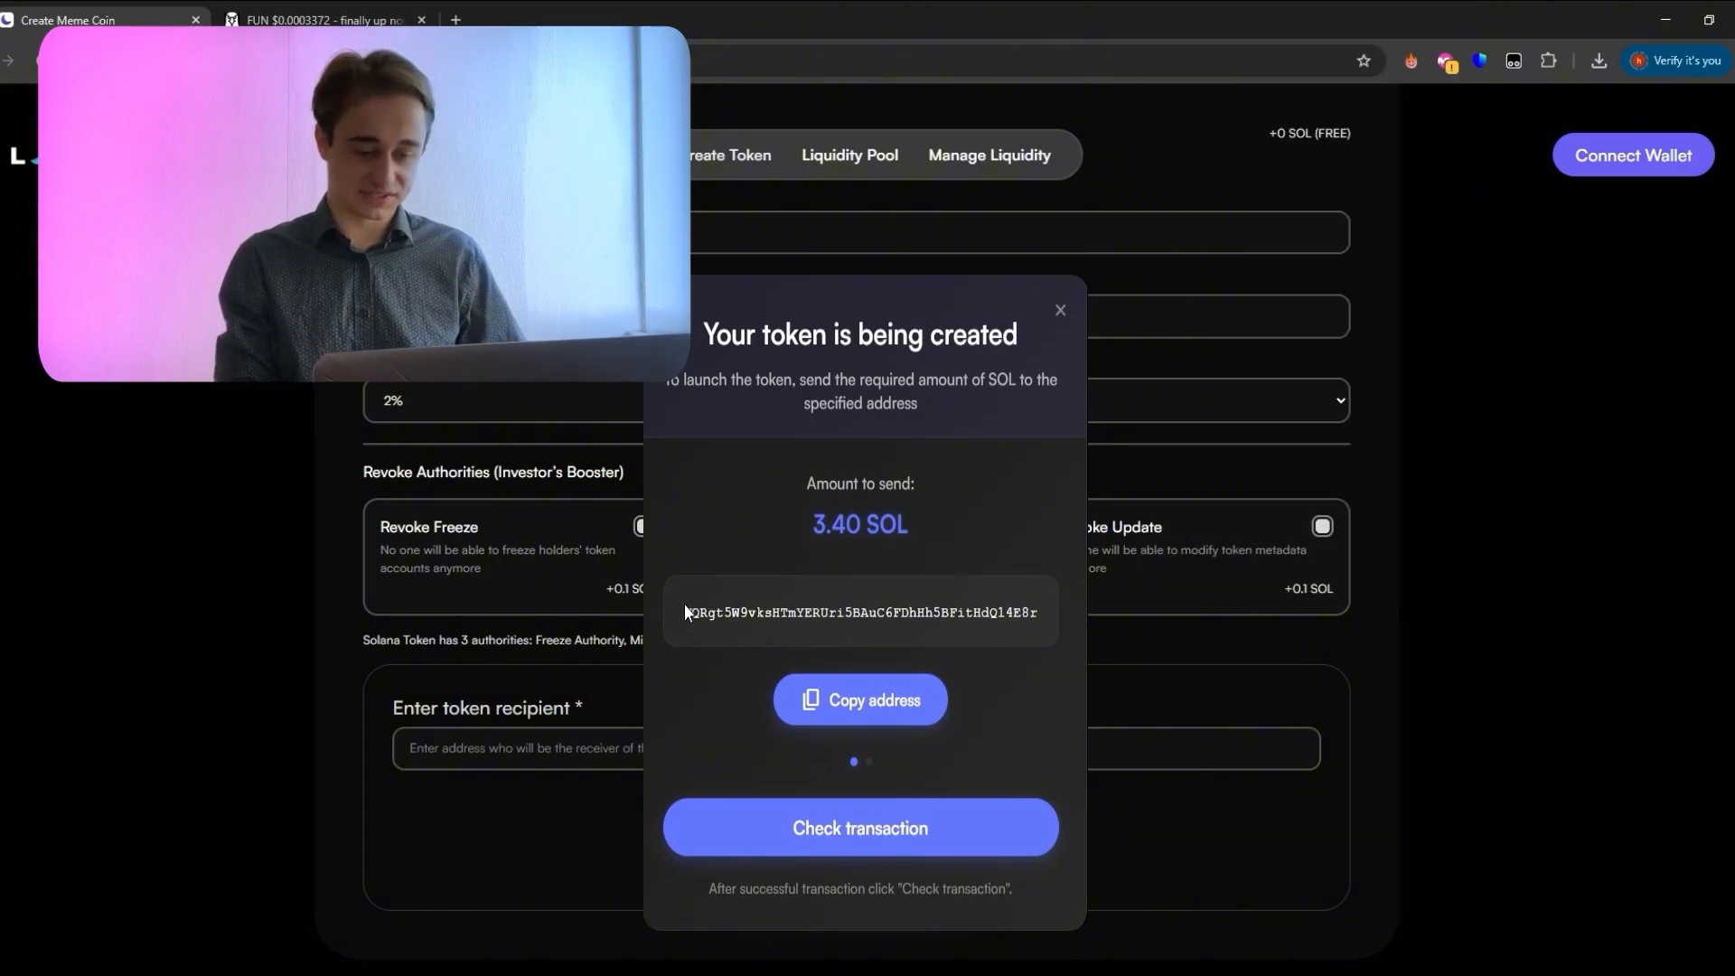
{"action": "left_click", "coordinate": [859, 827]}
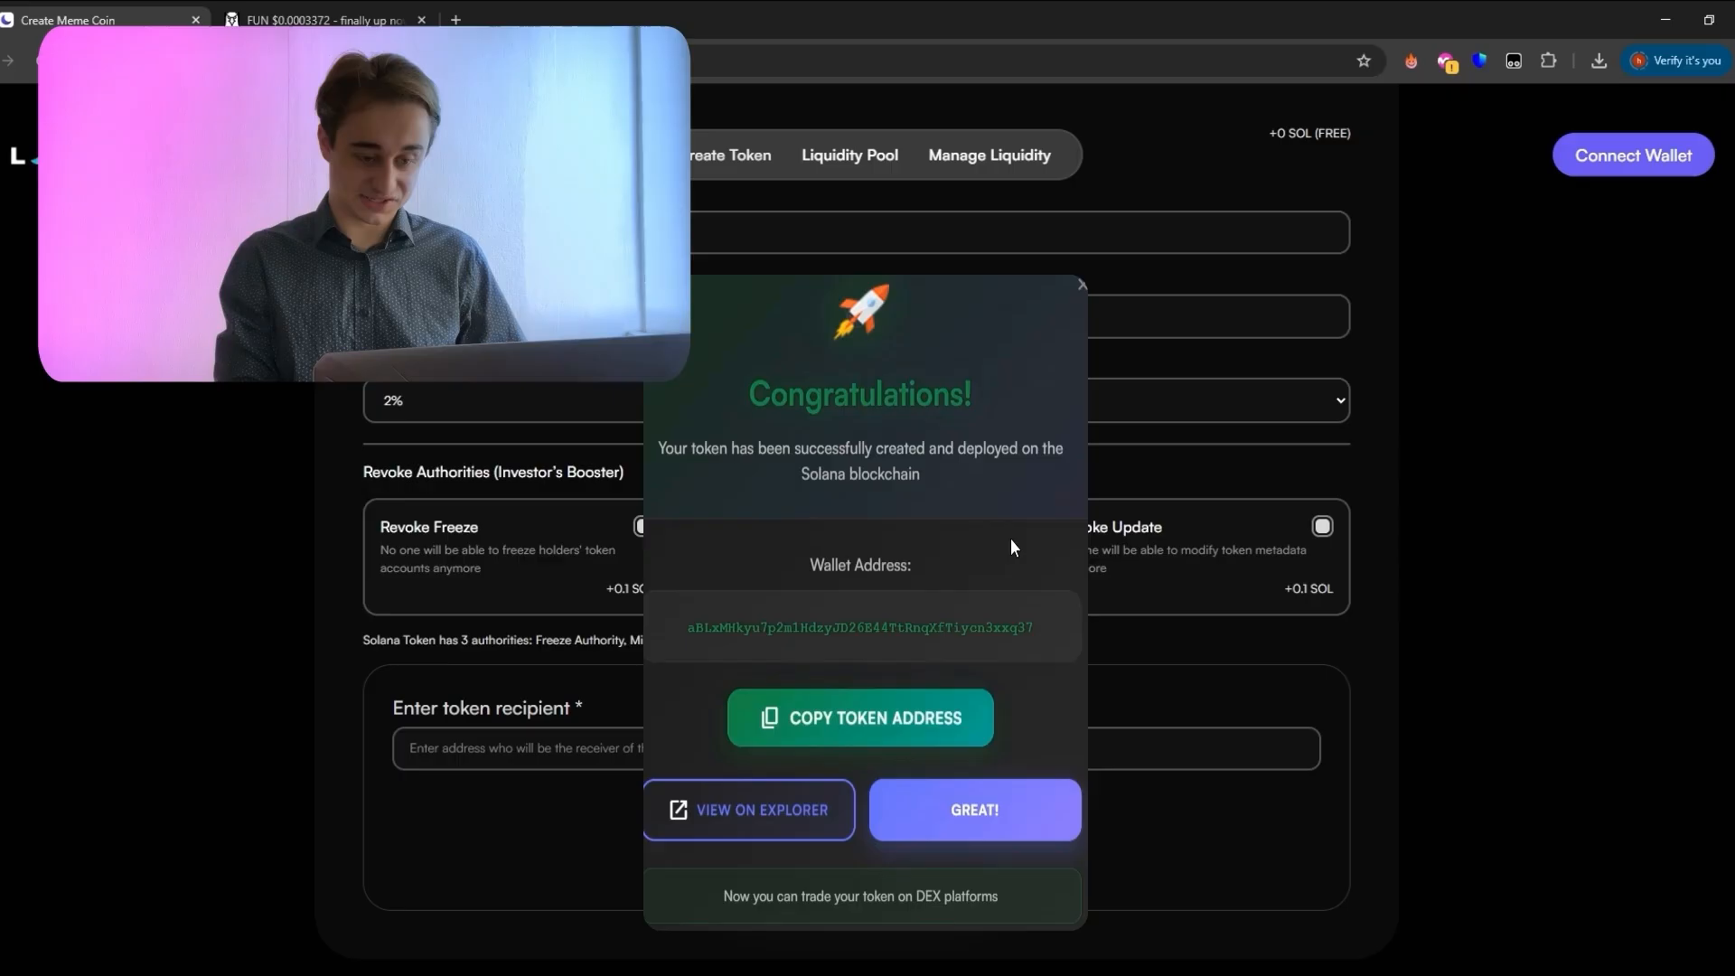
{"action": "left_click", "coordinate": [761, 809]}
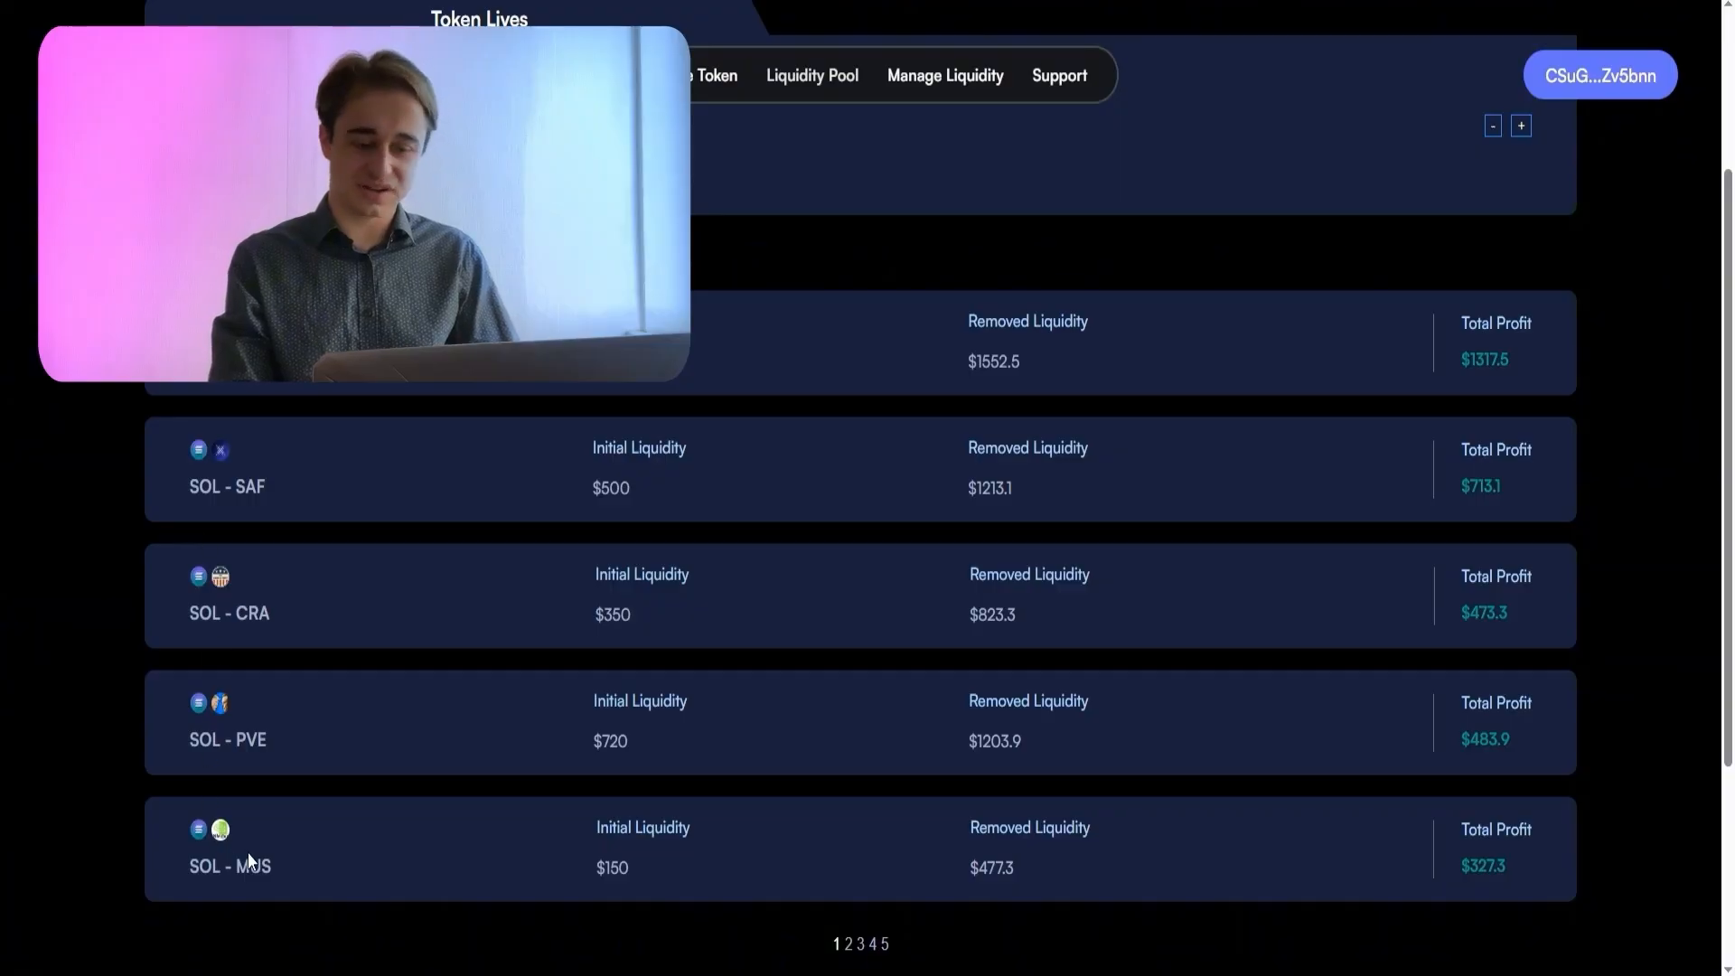
{"action": "mouse_move", "coordinate": [1428, 483]}
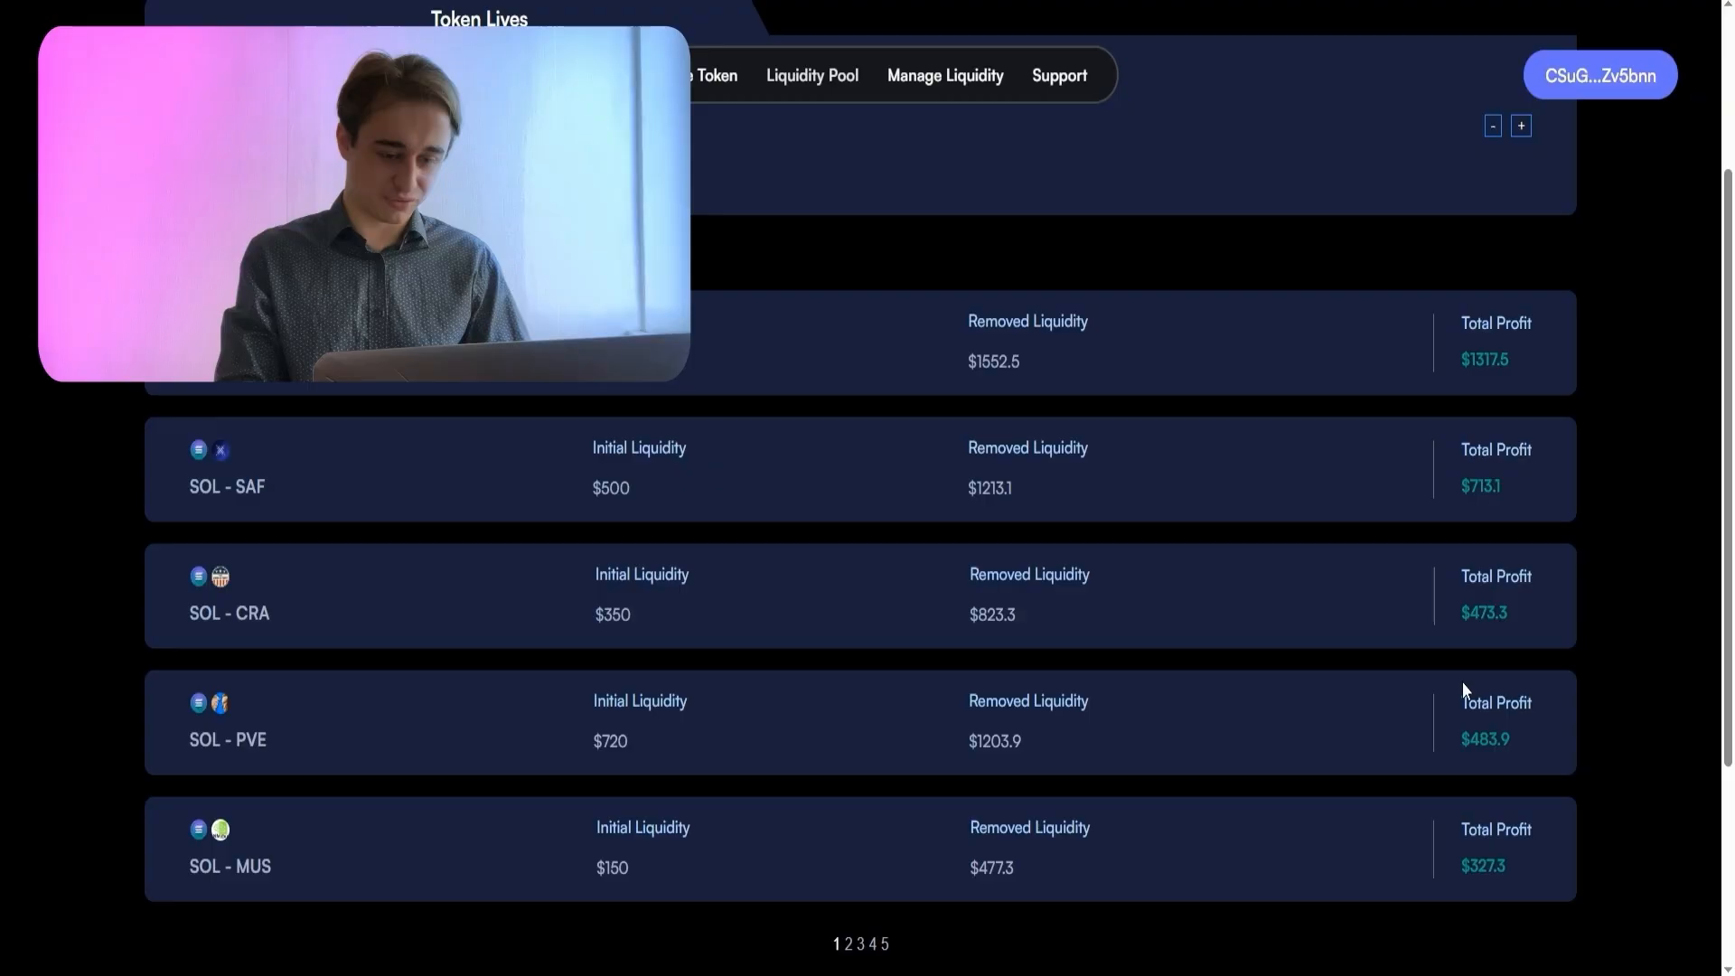
{"action": "mouse_move", "coordinate": [1486, 695]}
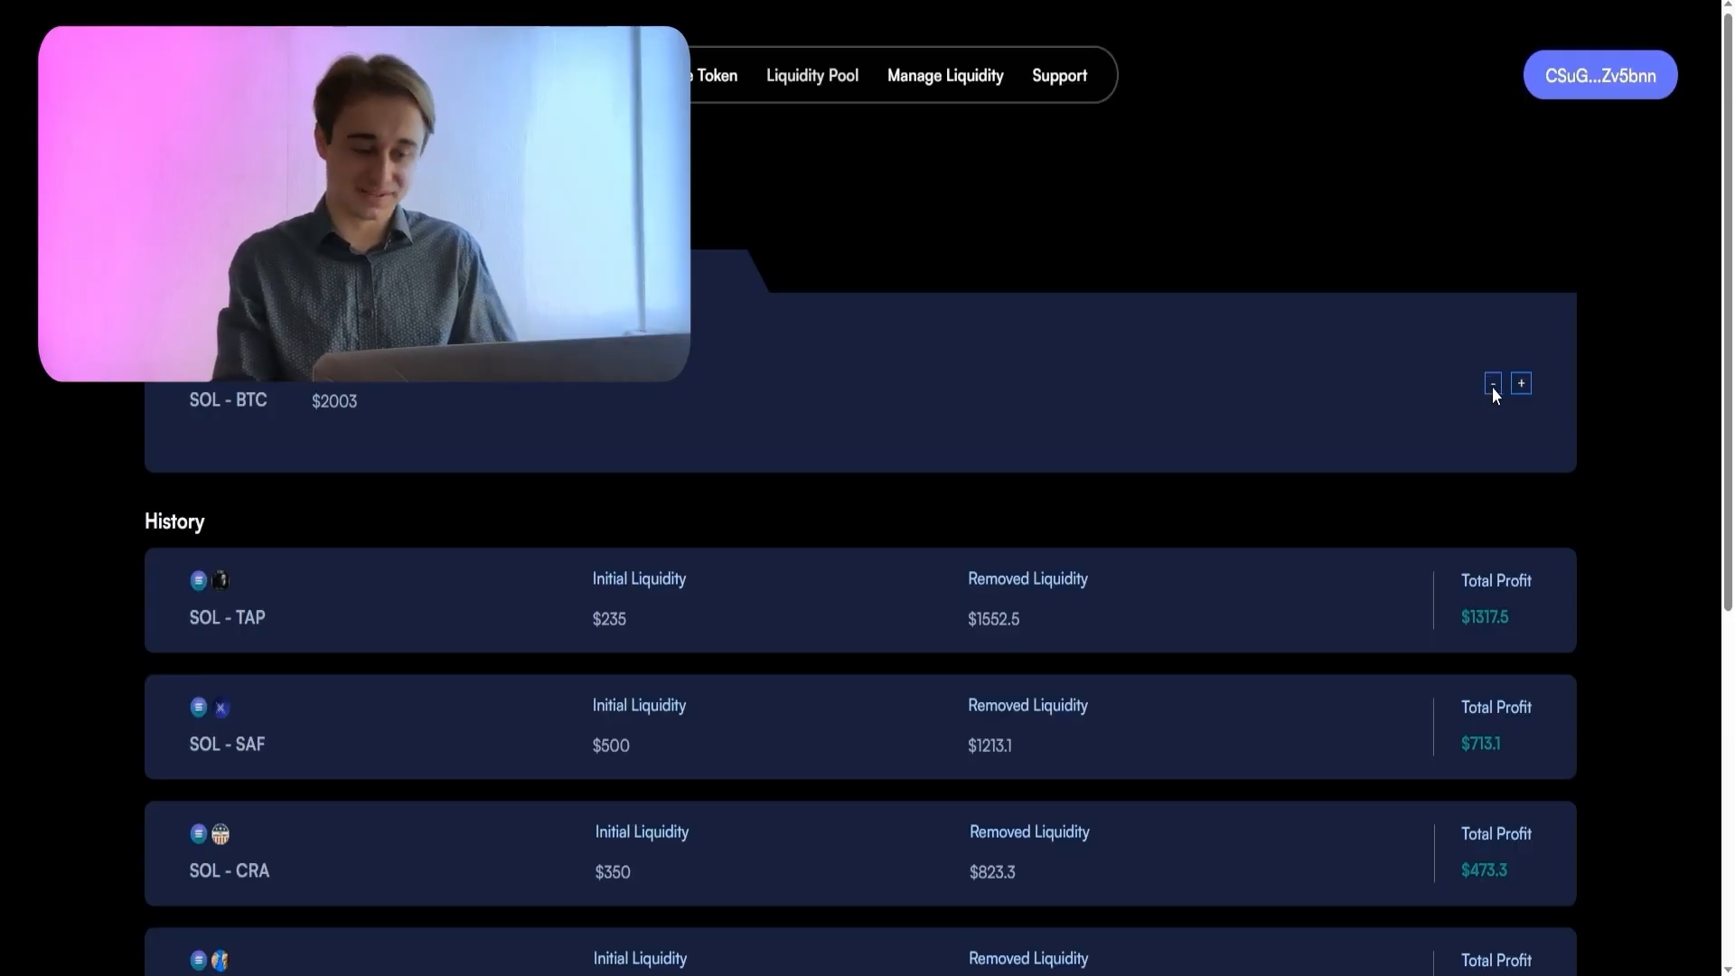
Step: Open removal for the SOL - BTC pool and withdraw the full 100% amount
{"action": "left_click", "coordinate": [1492, 383]}
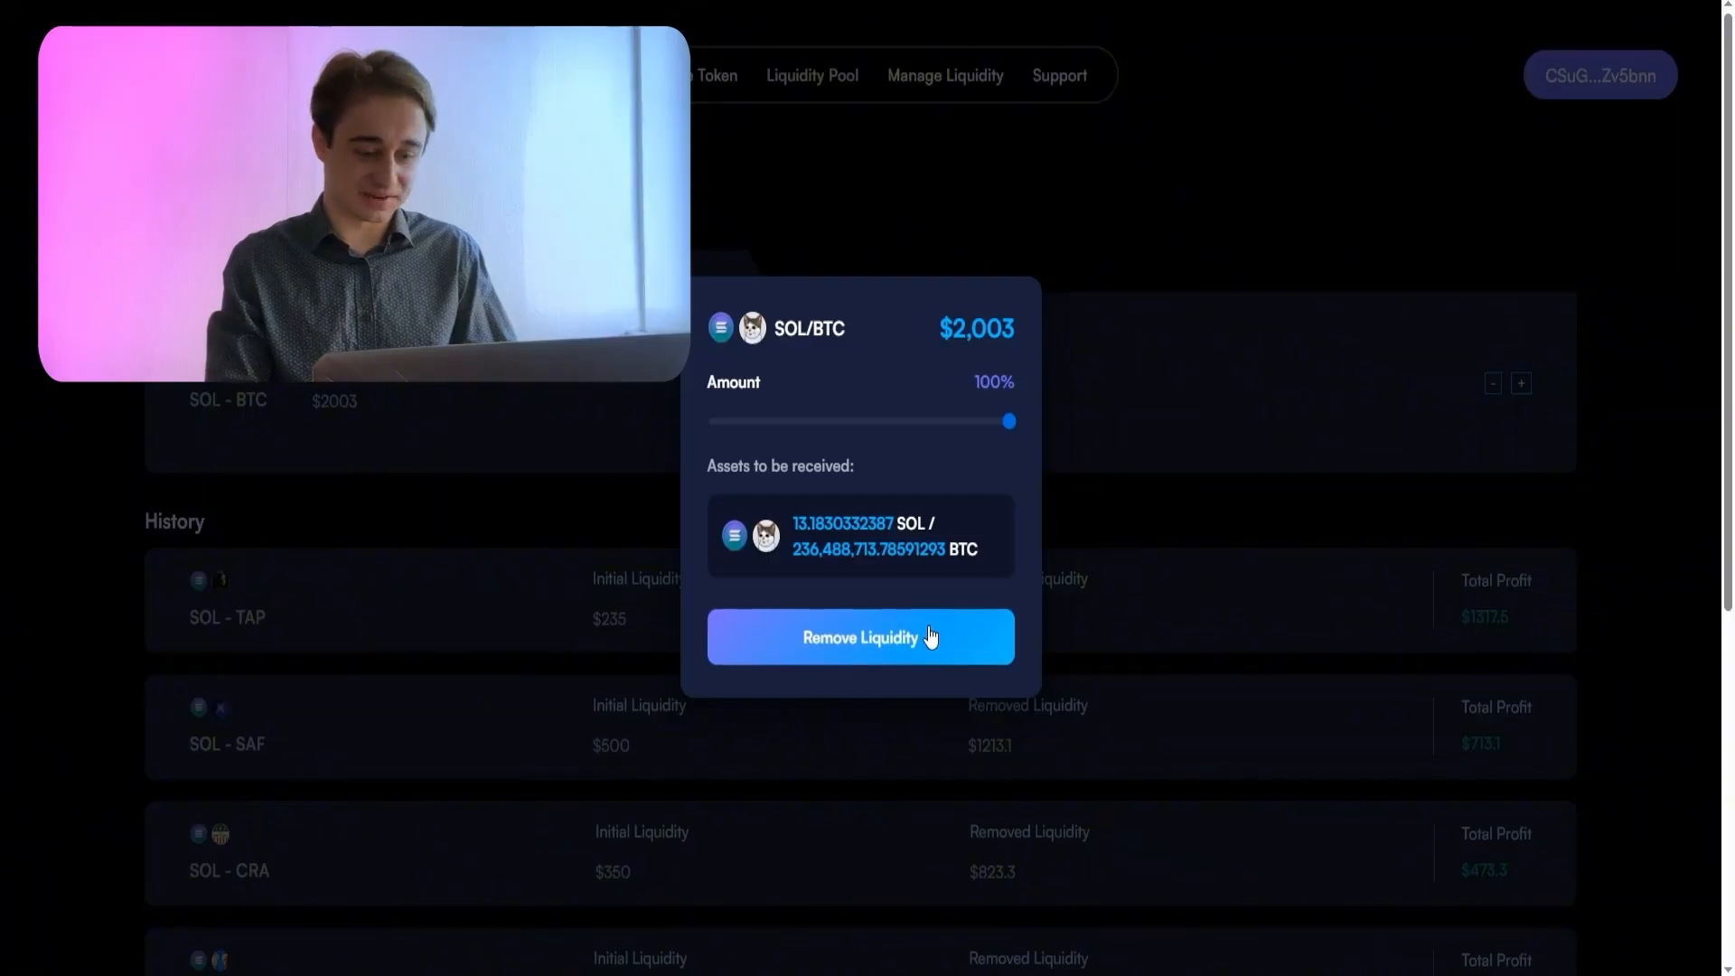
{"action": "mouse_move", "coordinate": [896, 656]}
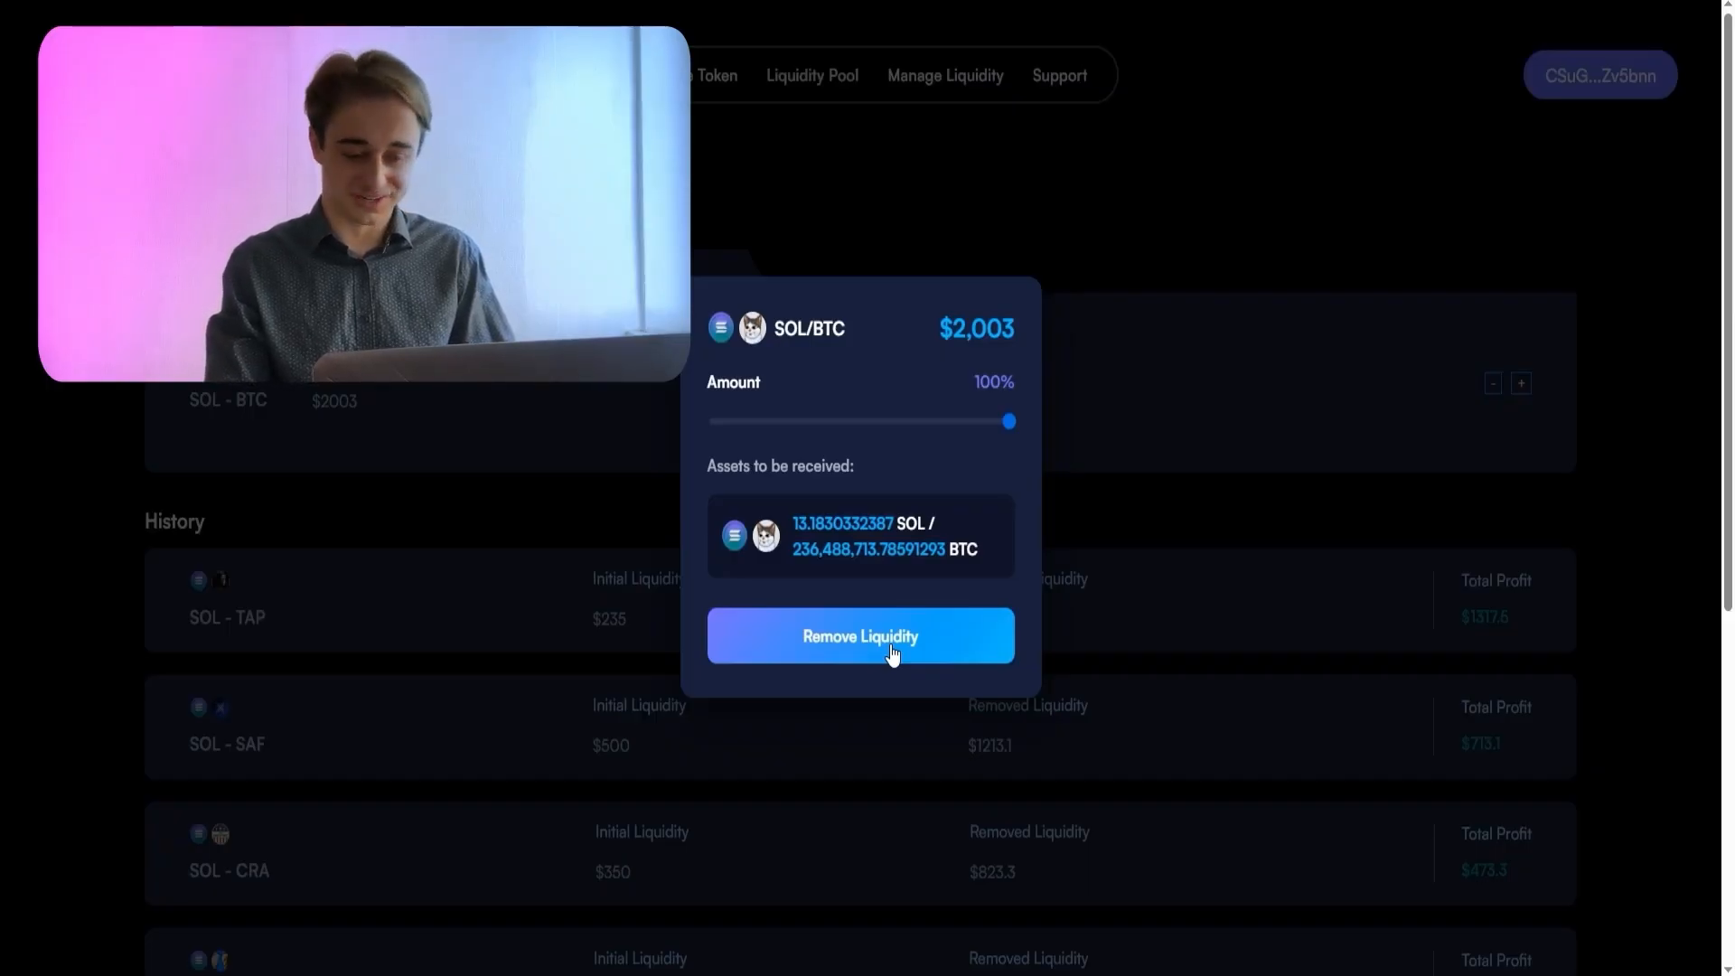
{"action": "mouse_move", "coordinate": [983, 269]}
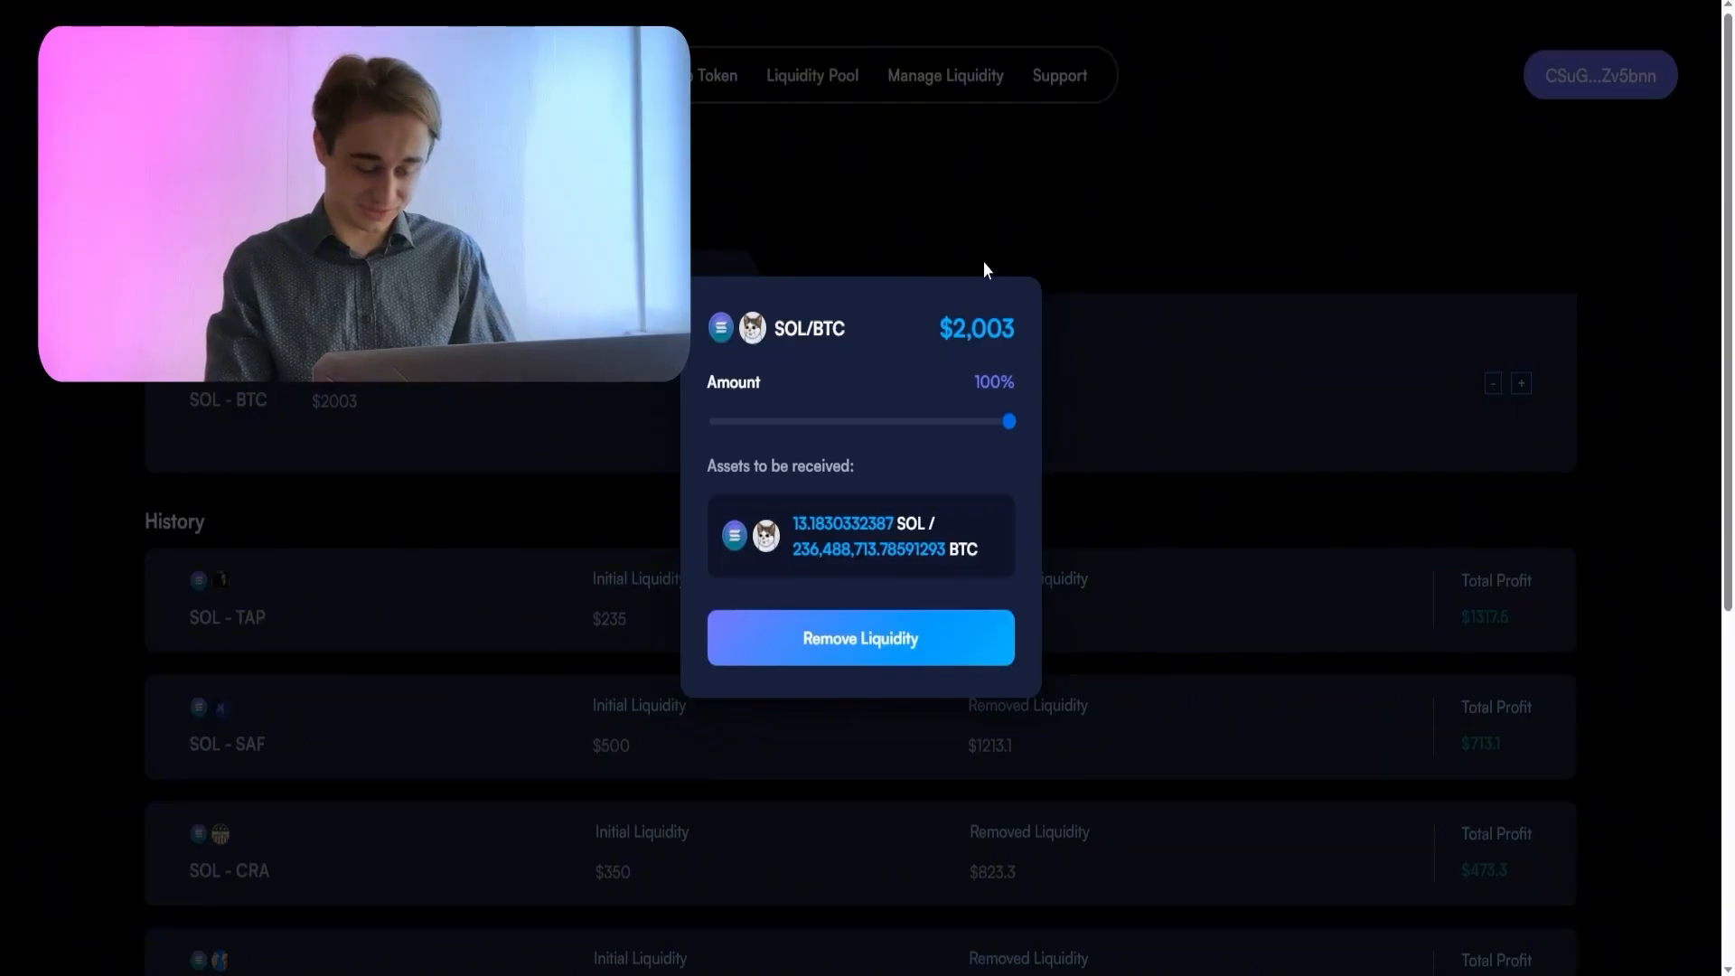
{"action": "left_click", "coordinate": [860, 637]}
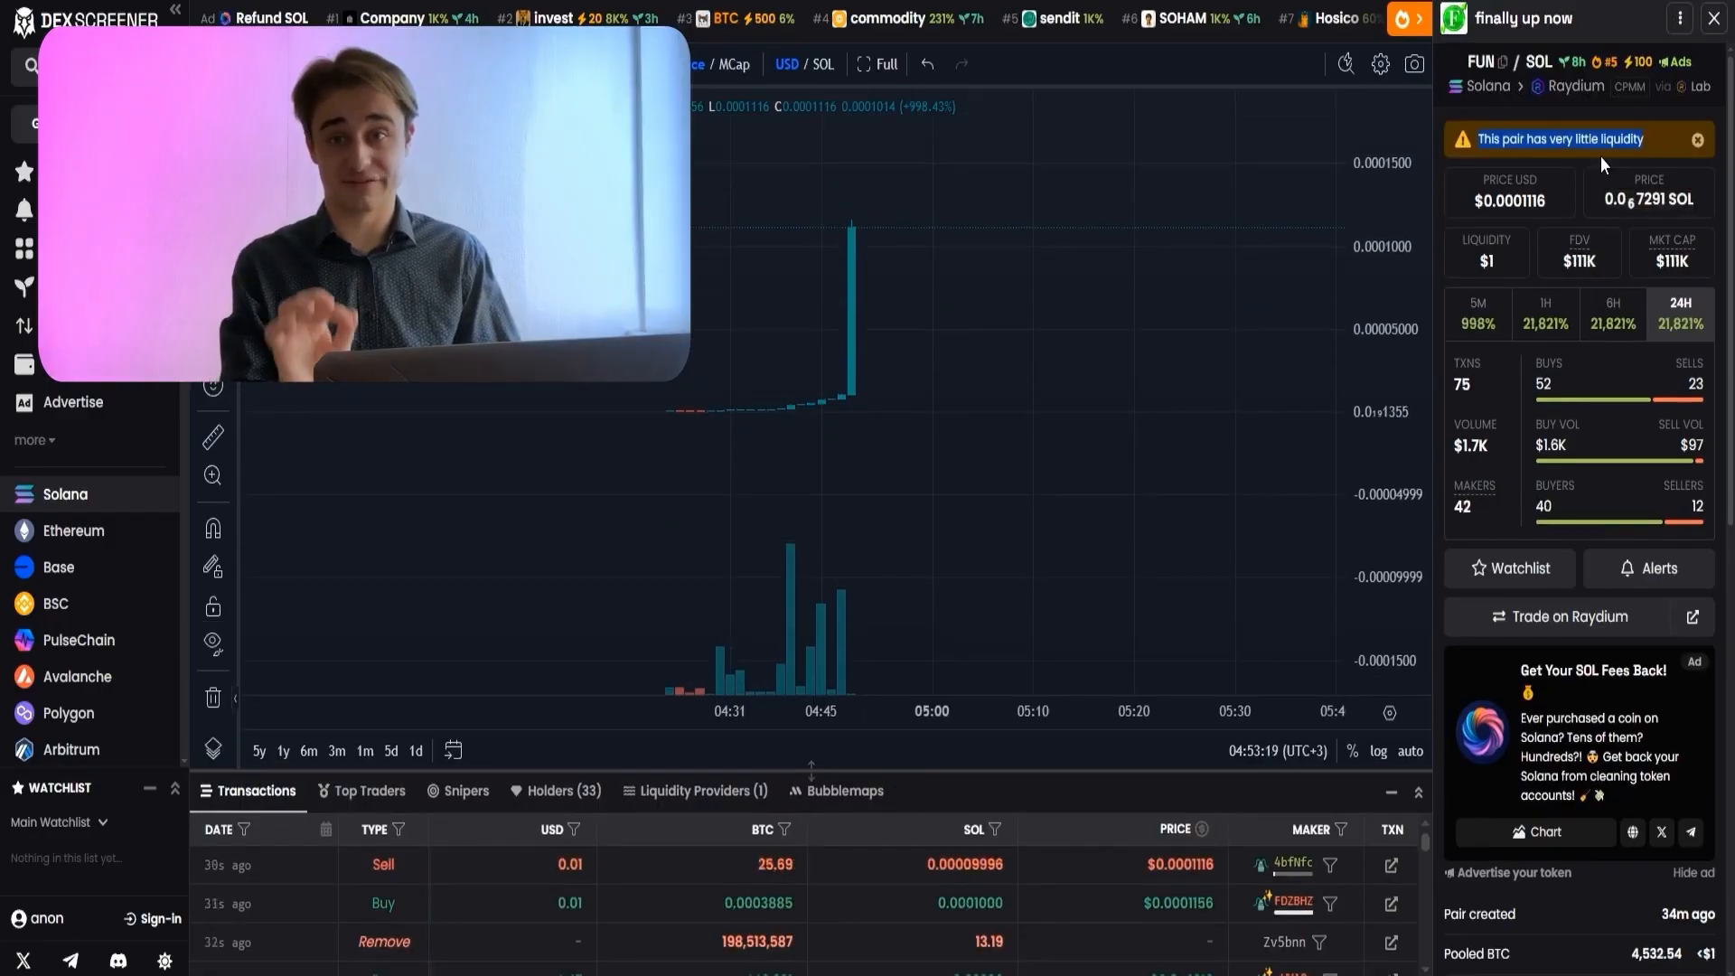
Step: Scroll through the FUN/SOL transactions, showing 0.1 SOL buys and $1 liquidity
{"action": "scroll", "scroll_direction": "down", "scroll_amount": 3}
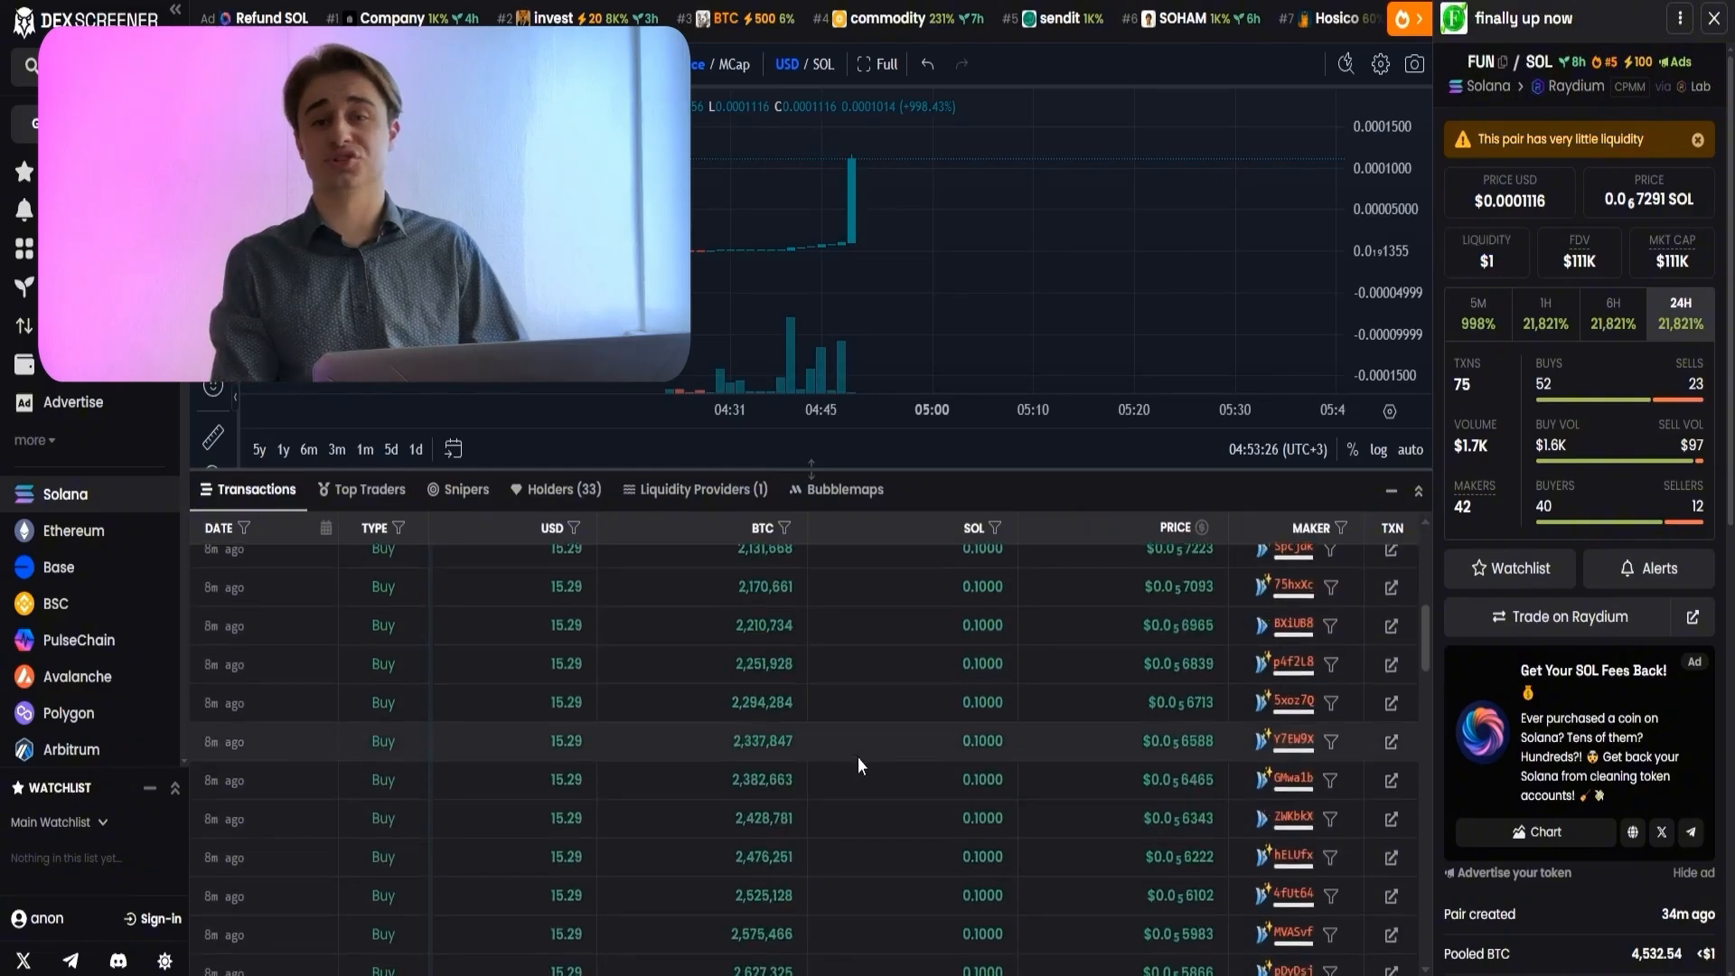